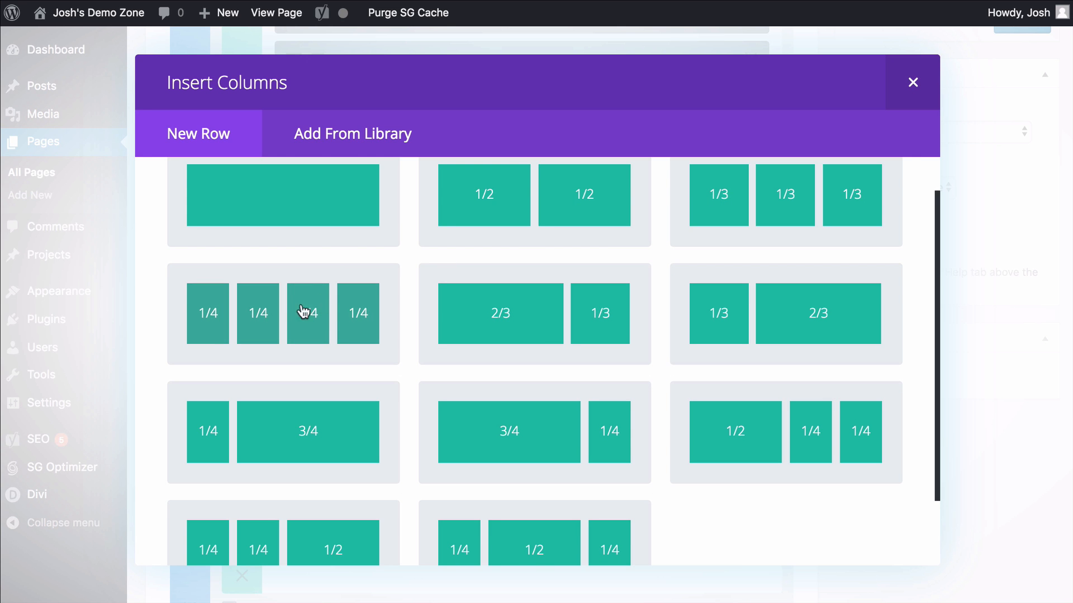
mouse_move(330, 303)
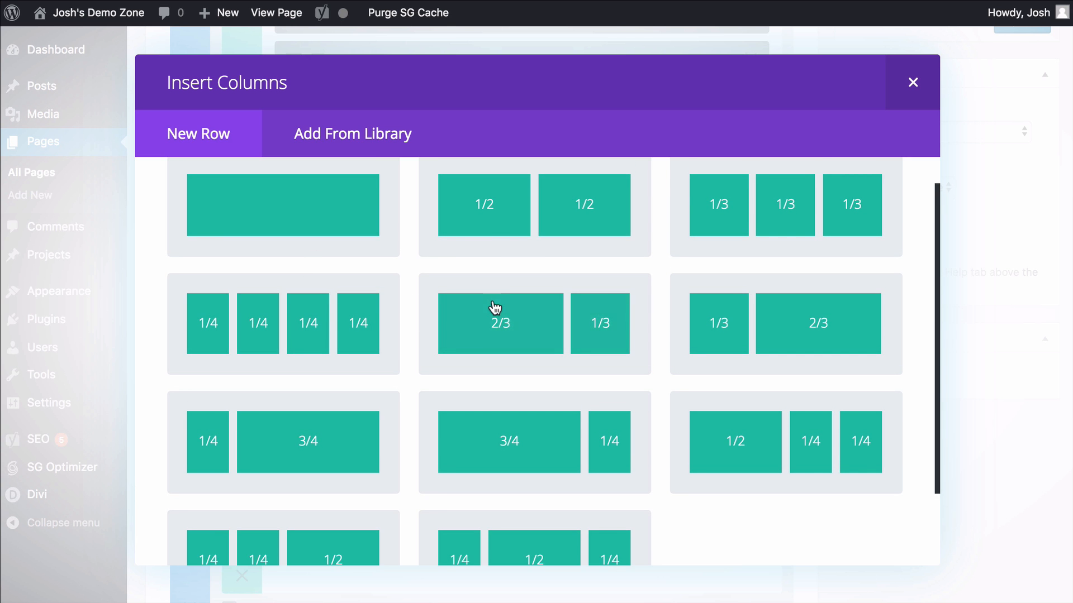
mouse_move(382, 322)
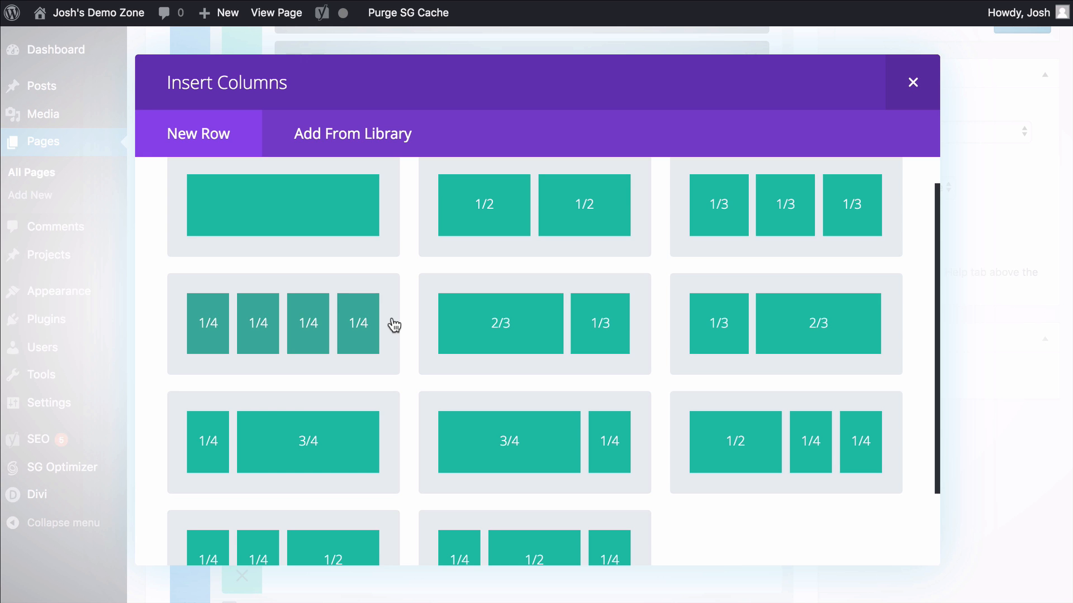
mouse_move(496, 266)
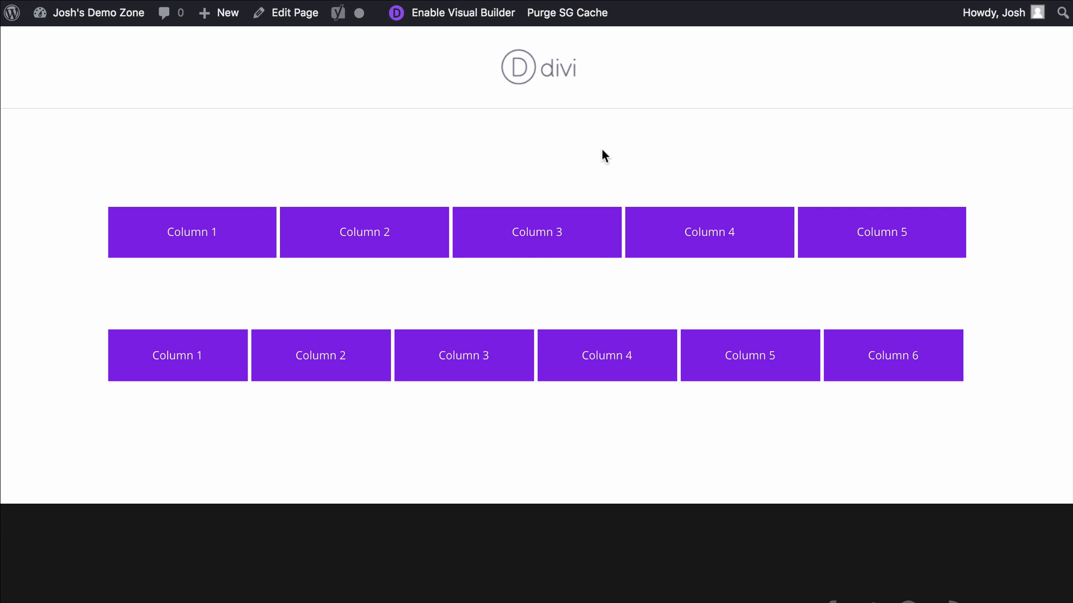
mouse_move(628, 241)
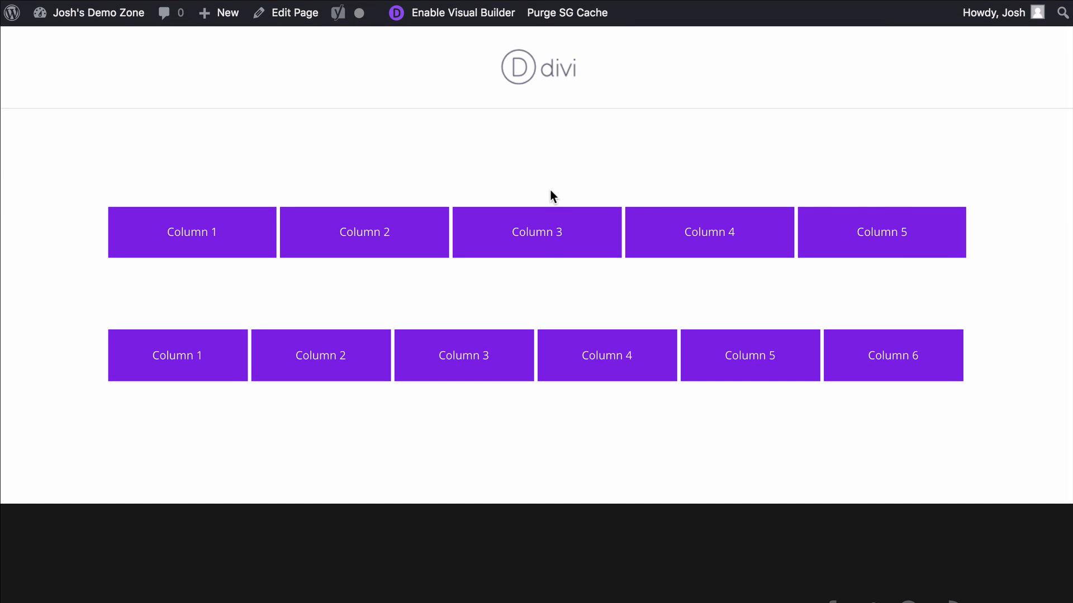
mouse_move(543, 161)
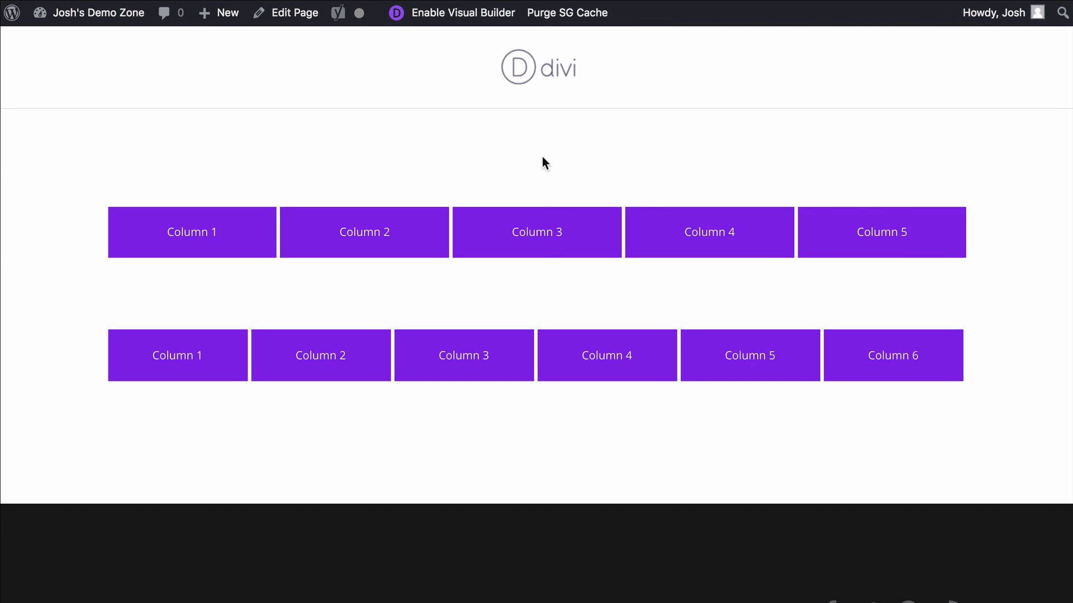
mouse_move(515, 161)
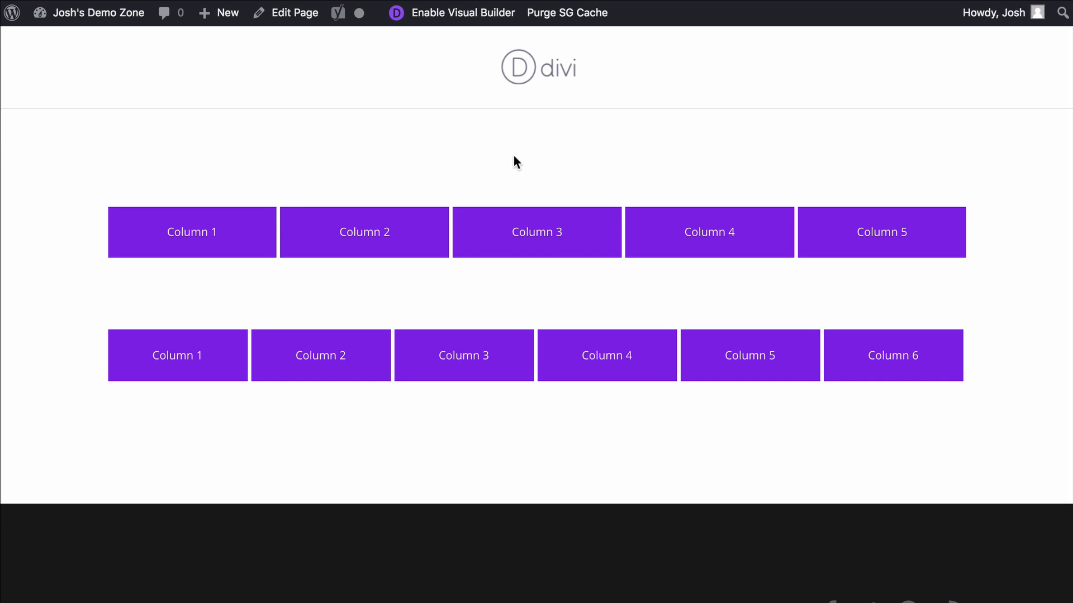
mouse_move(529, 161)
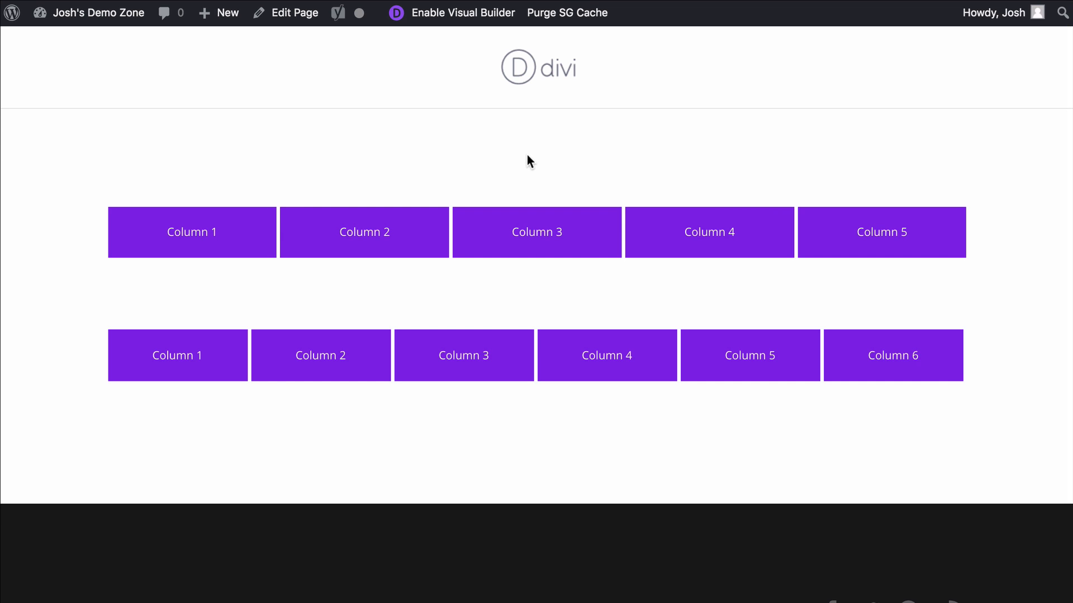
mouse_move(538, 143)
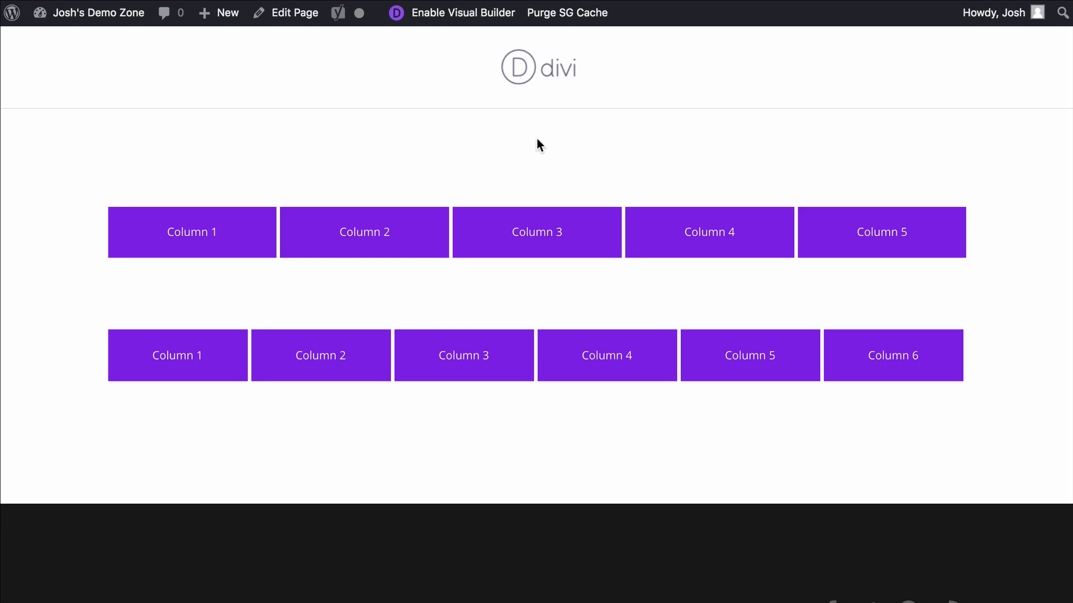
mouse_move(541, 152)
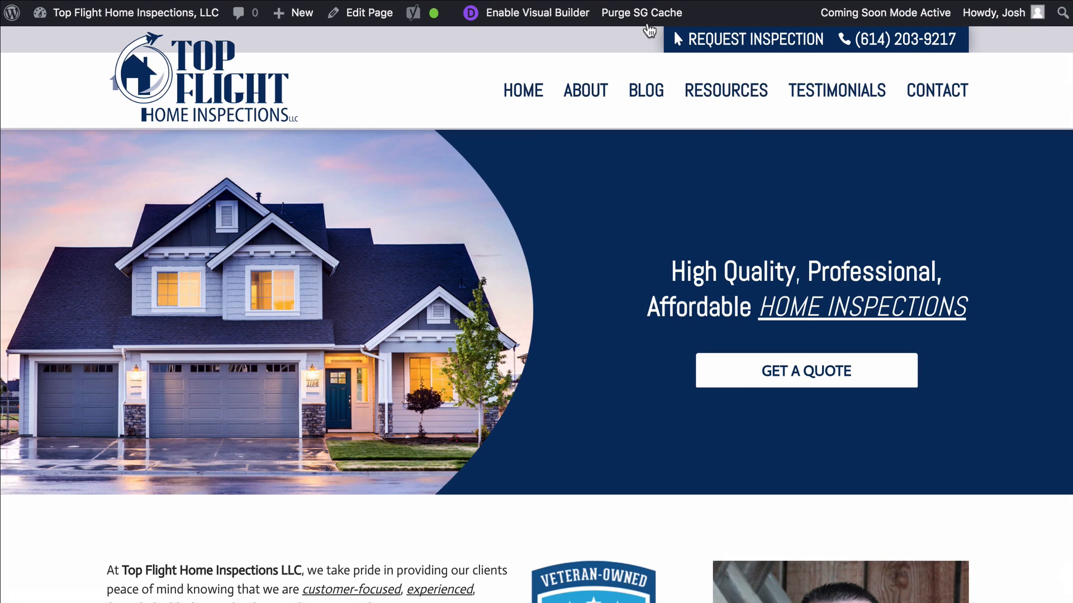
Scroll the Top Flight homepage past certifications and testimonials to the six-icon Services grid.
scroll("down", 3)
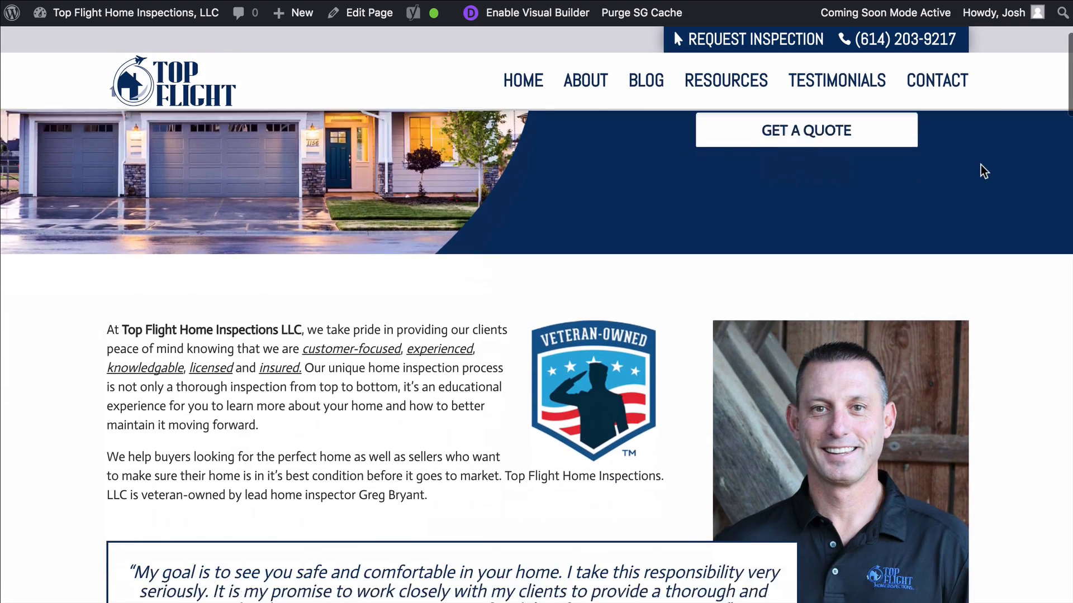
scroll("down", 3)
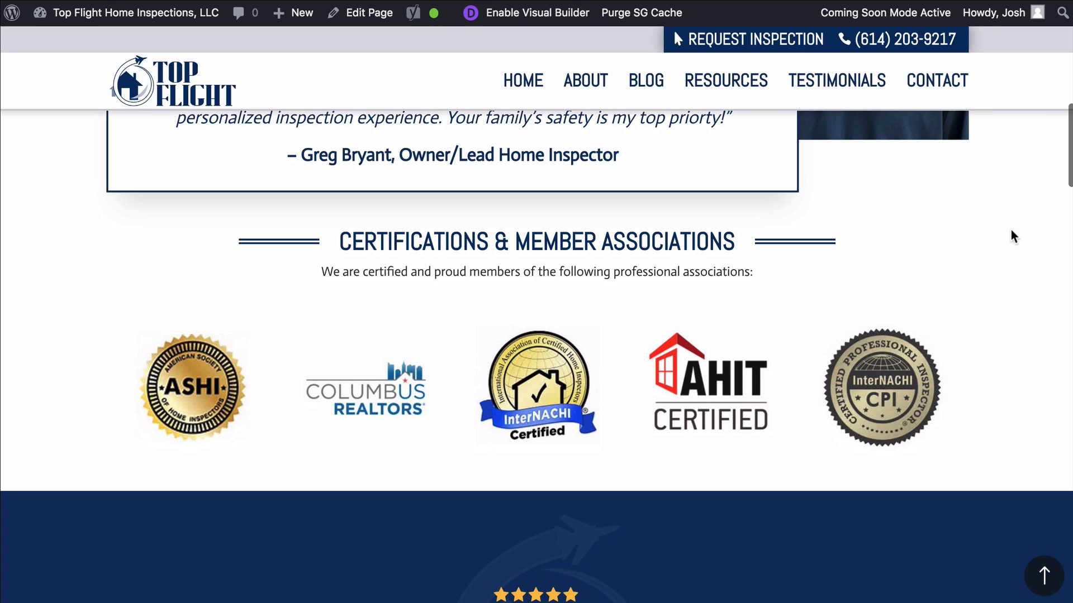
scroll("up", 3)
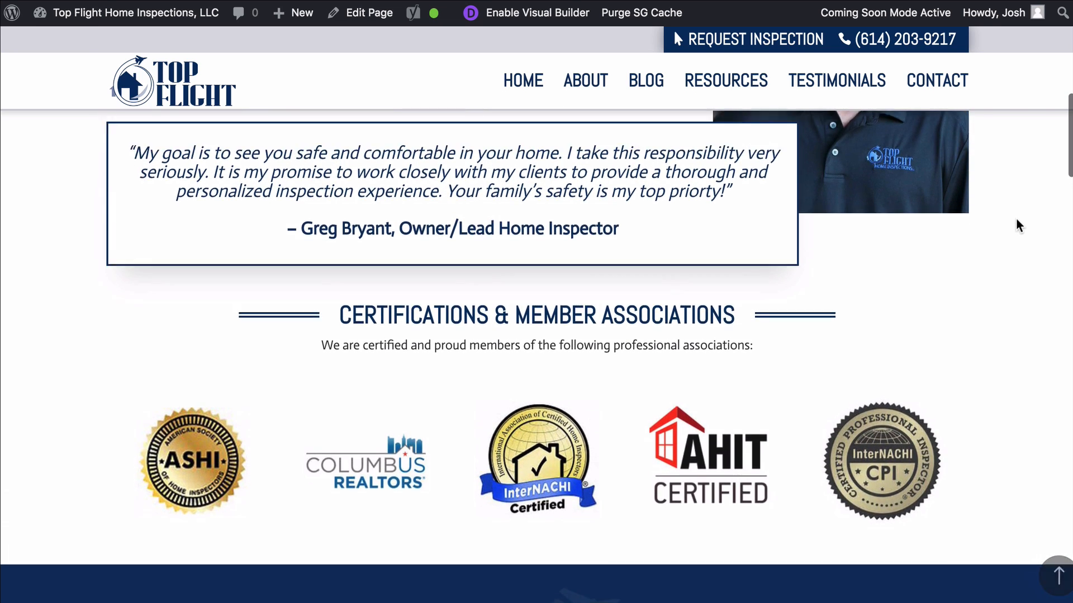
scroll("down", 3)
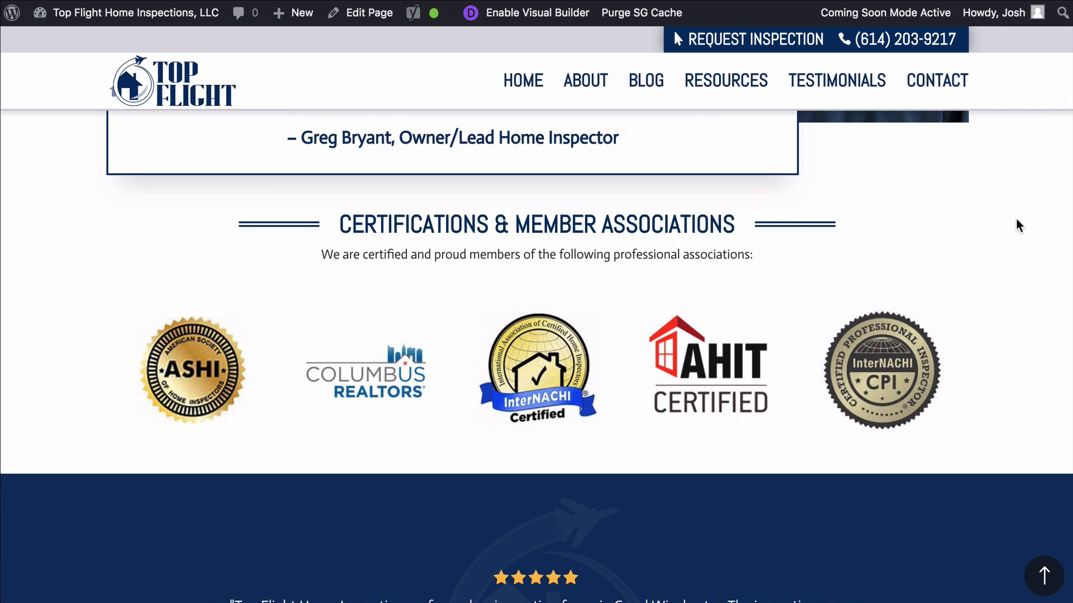
mouse_move(960, 275)
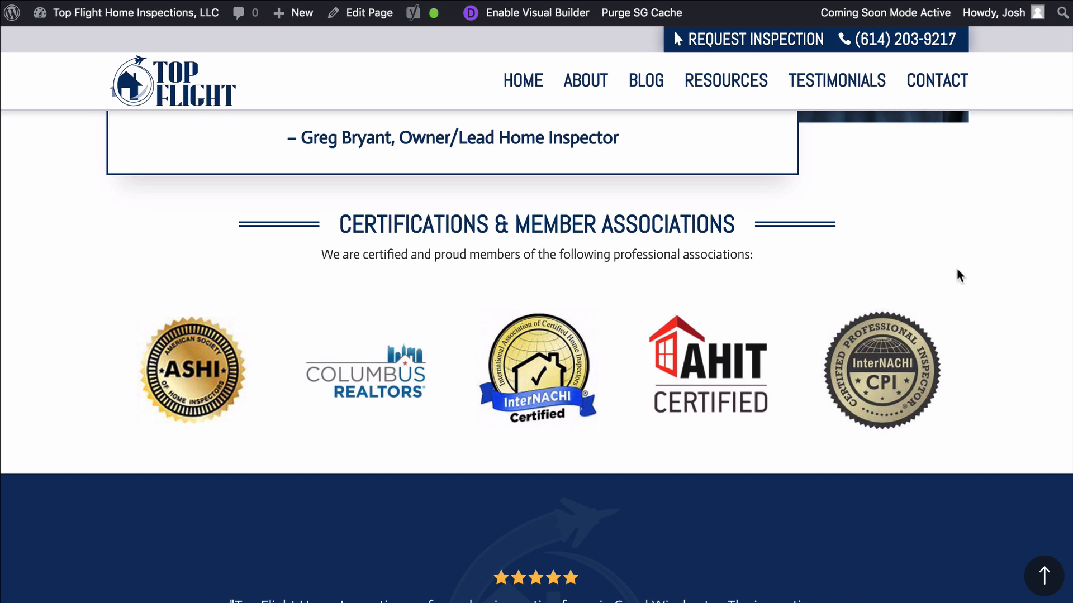
scroll("down", 3)
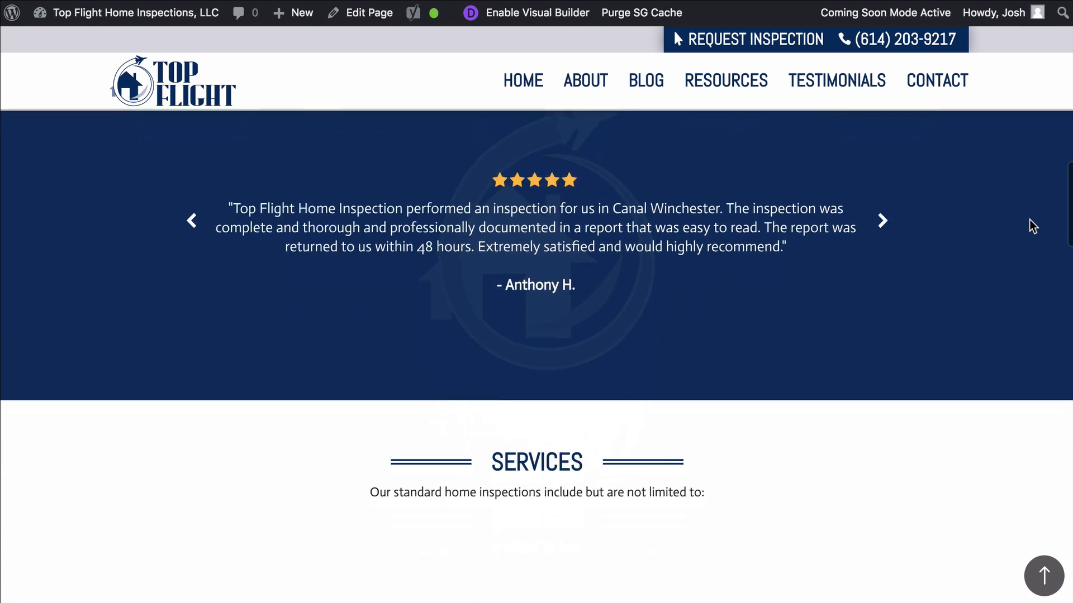
scroll("down", 3)
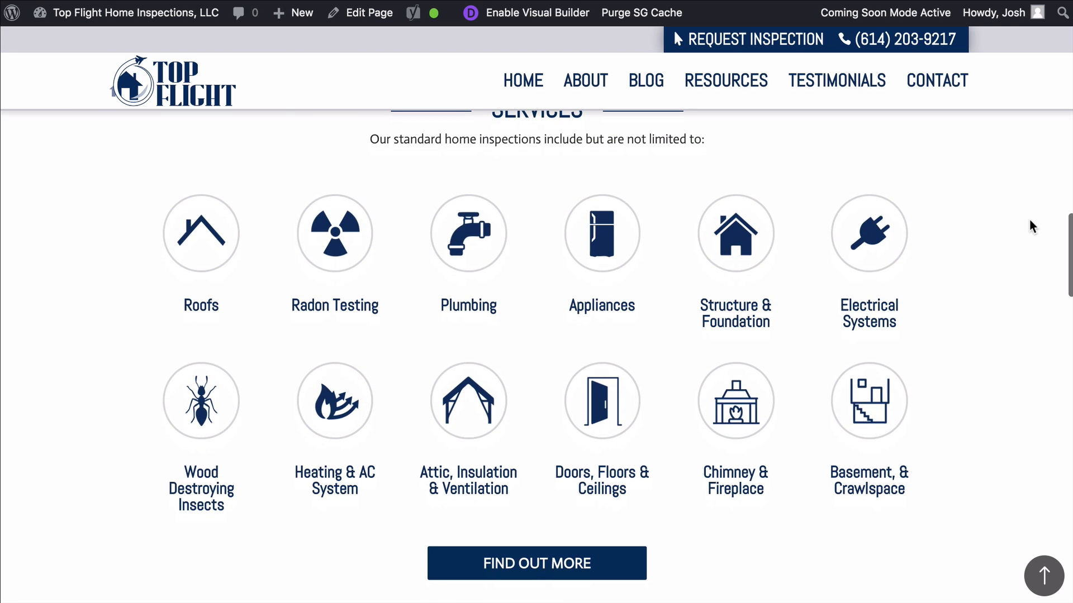
mouse_move(869, 238)
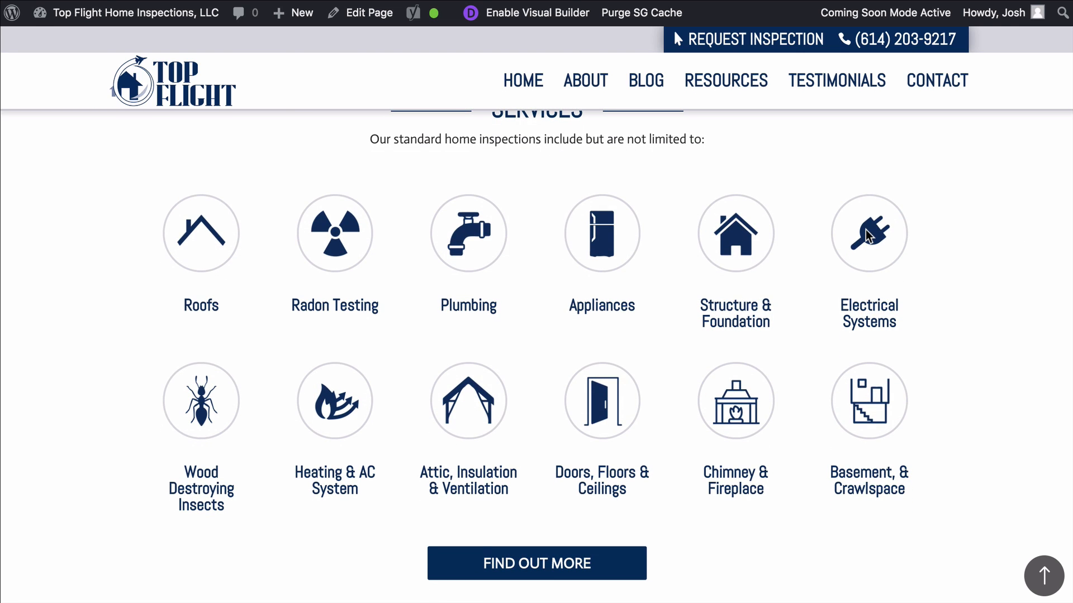
mouse_move(1008, 264)
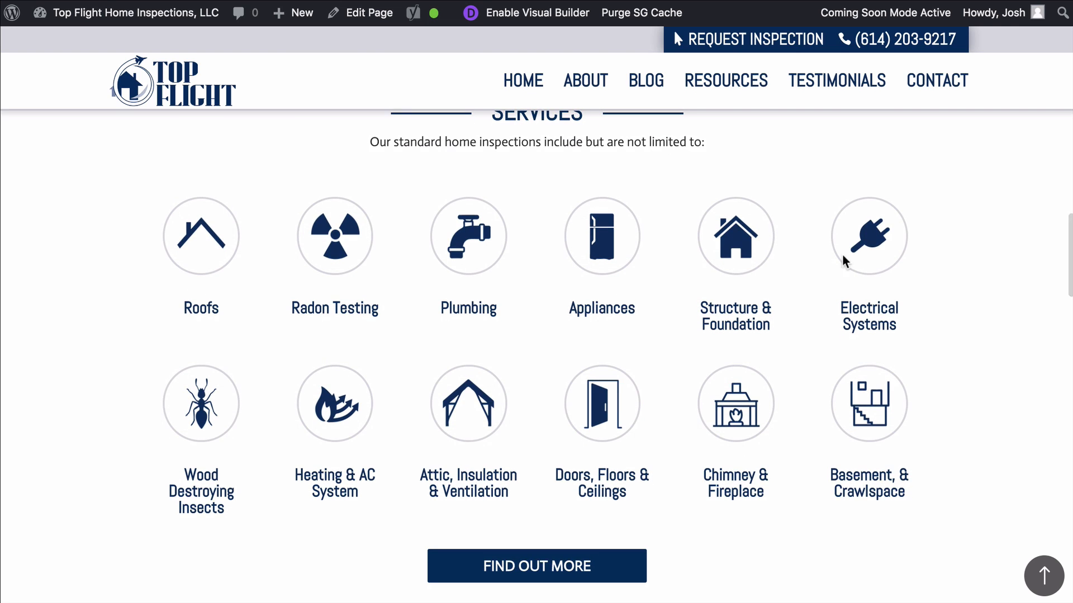
mouse_move(404, 308)
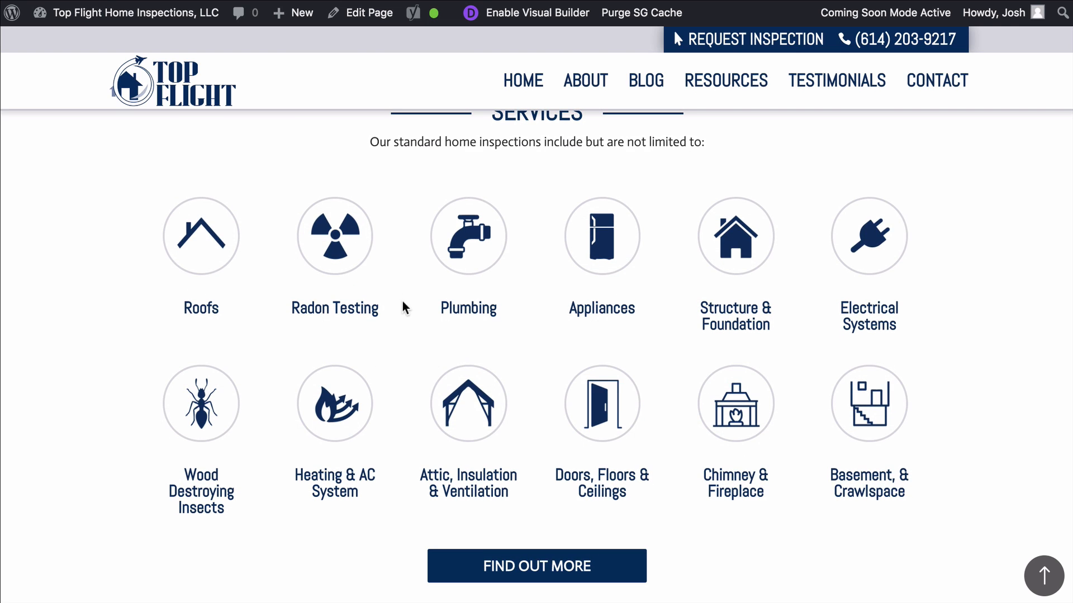
scroll("up", 3)
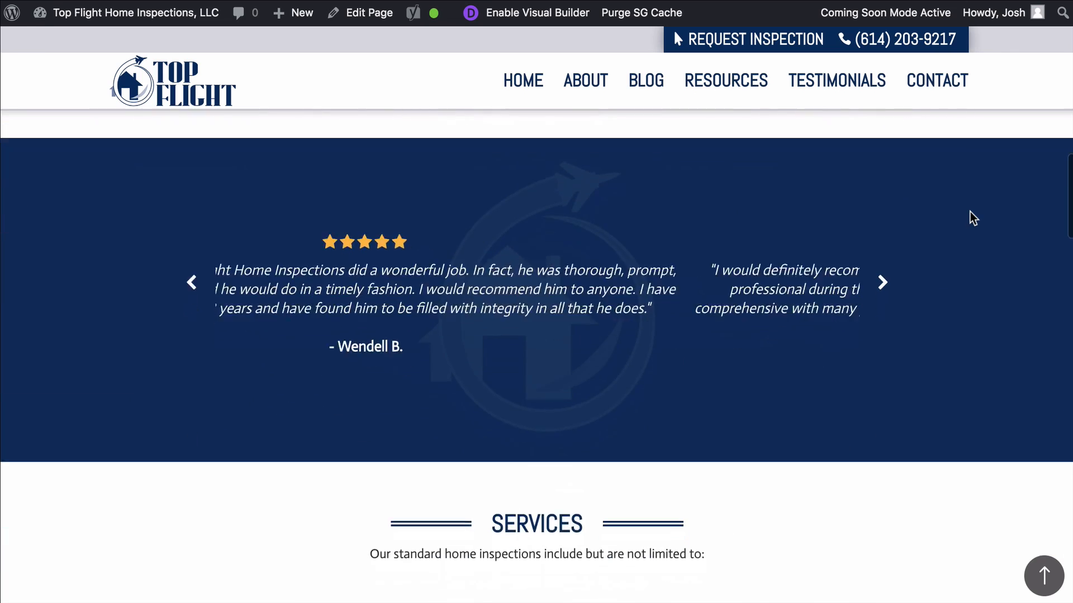
scroll("down", 3)
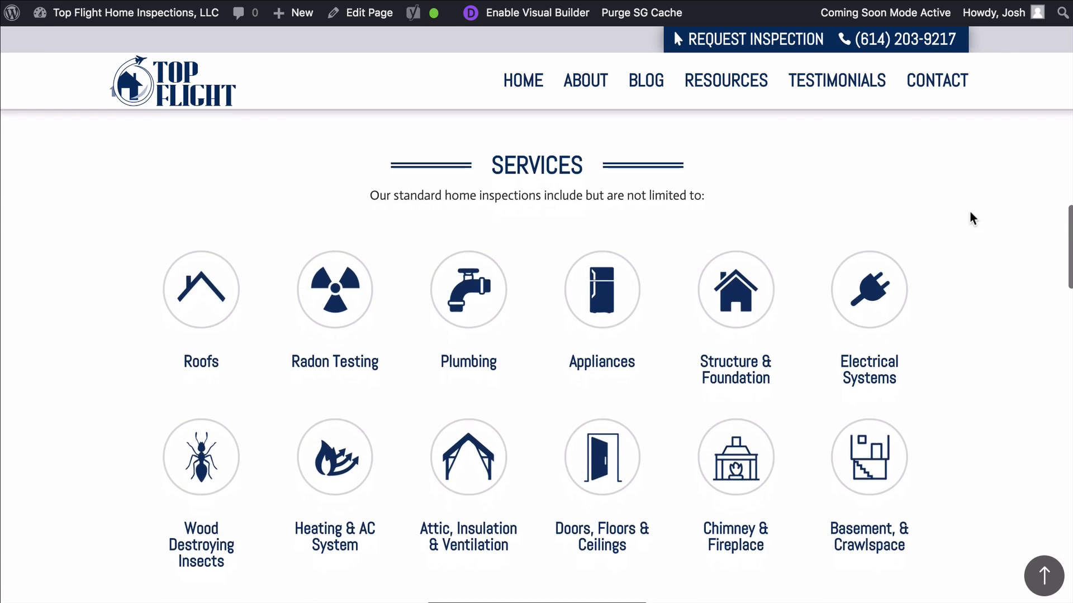
scroll("down", 3)
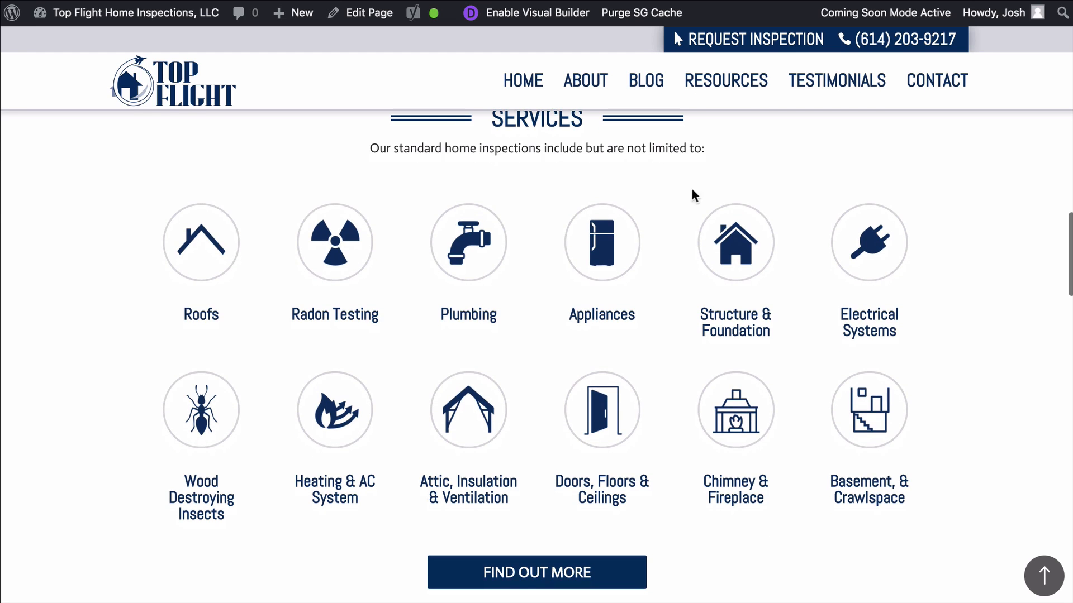
mouse_move(871, 193)
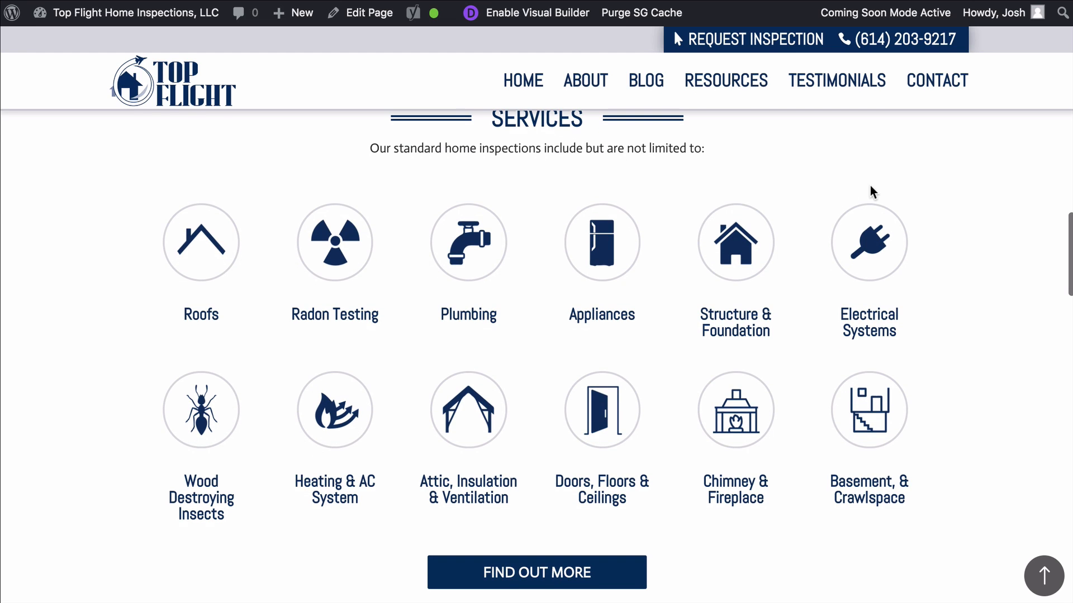
mouse_move(907, 189)
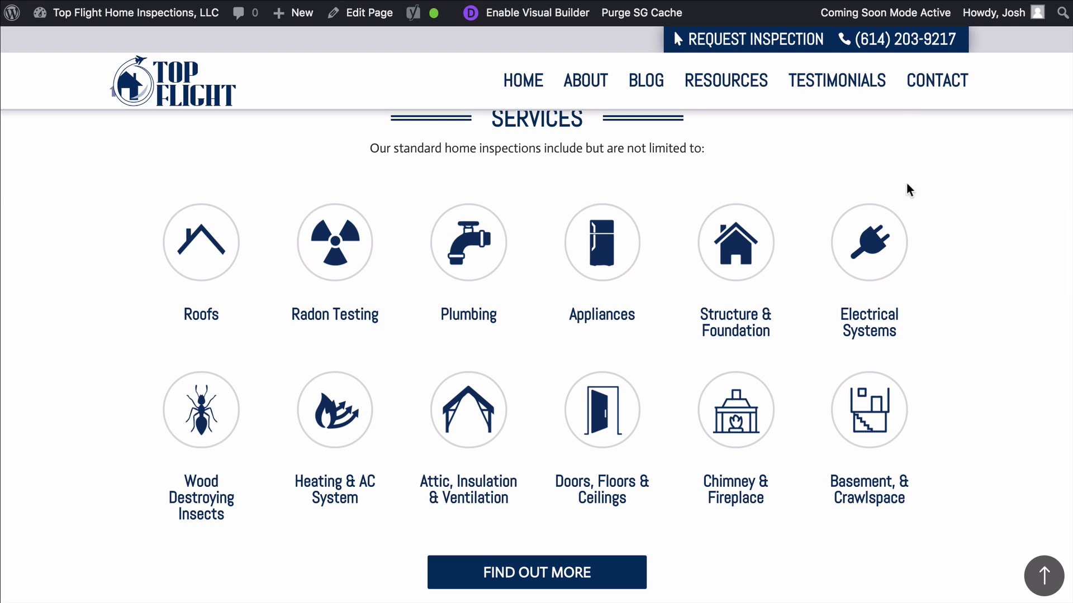
scroll("down", 3)
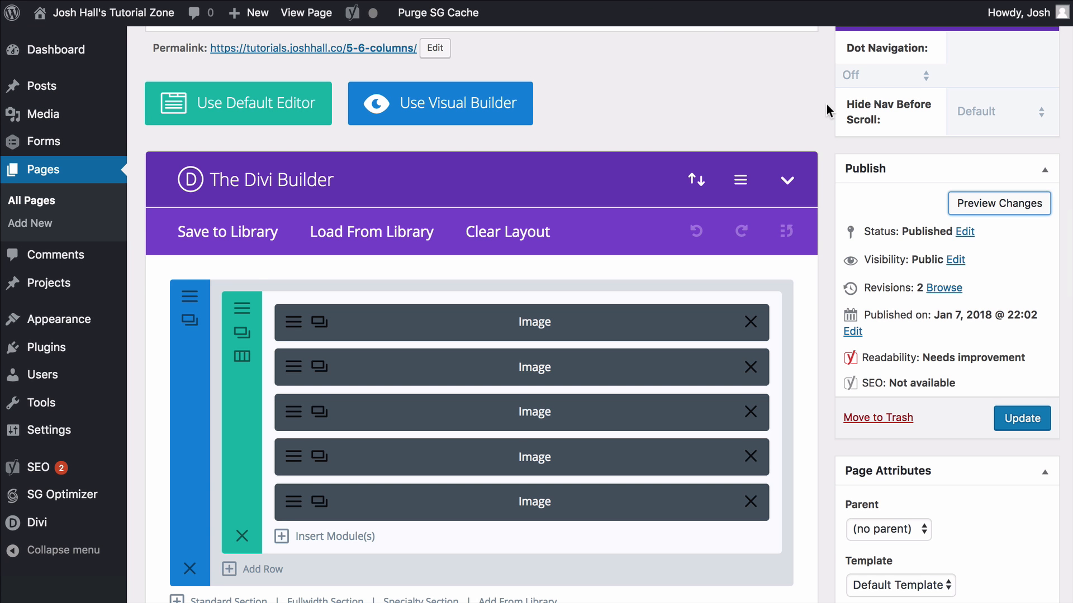
scroll("down", 3)
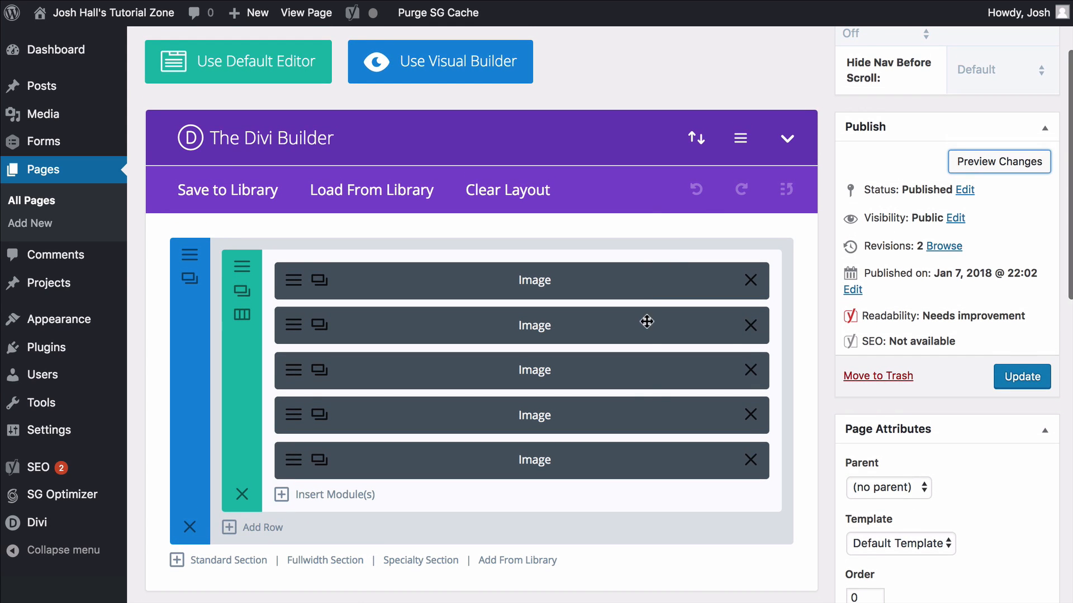
left_click(999, 161)
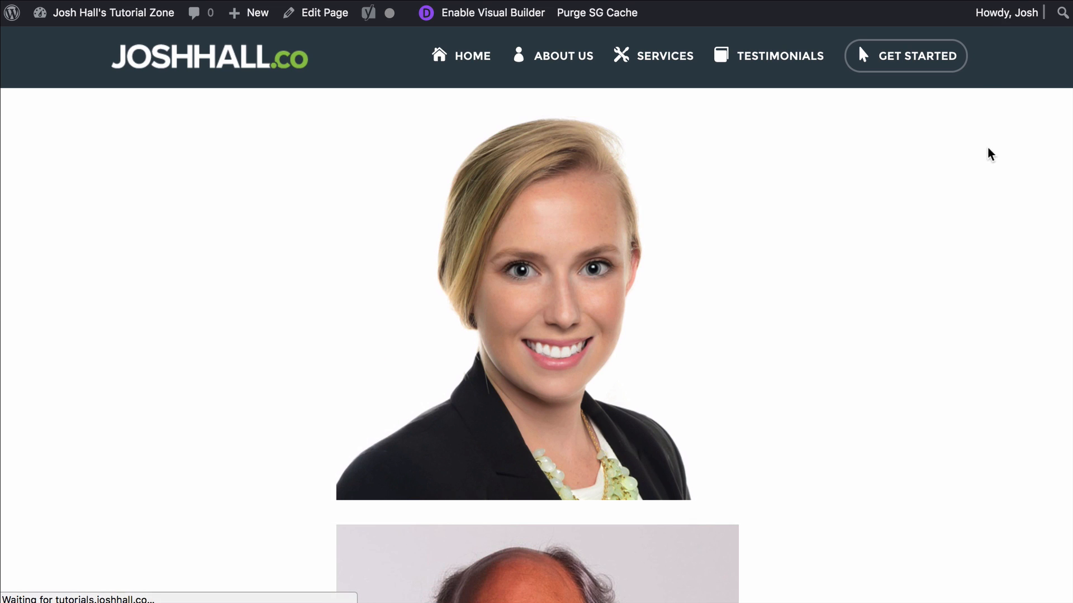
scroll("down", 3)
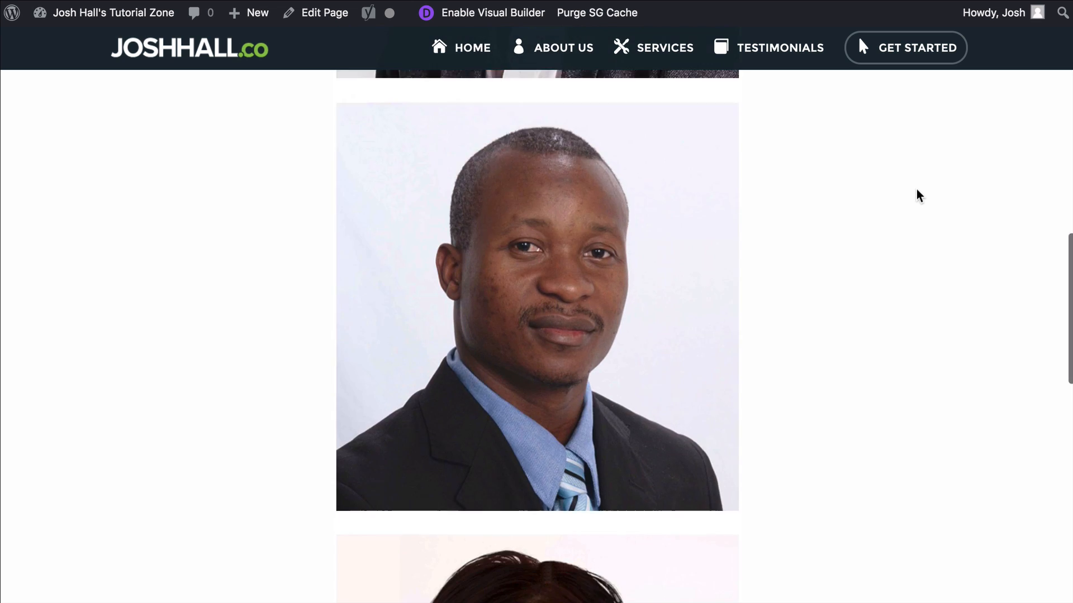
scroll("down", 3)
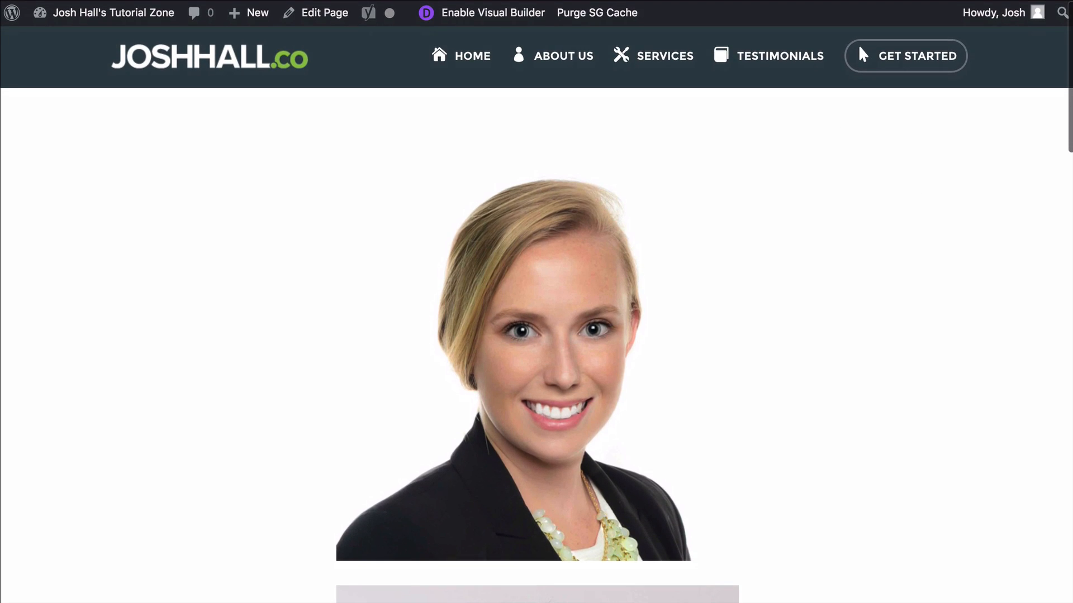
left_click(322, 12)
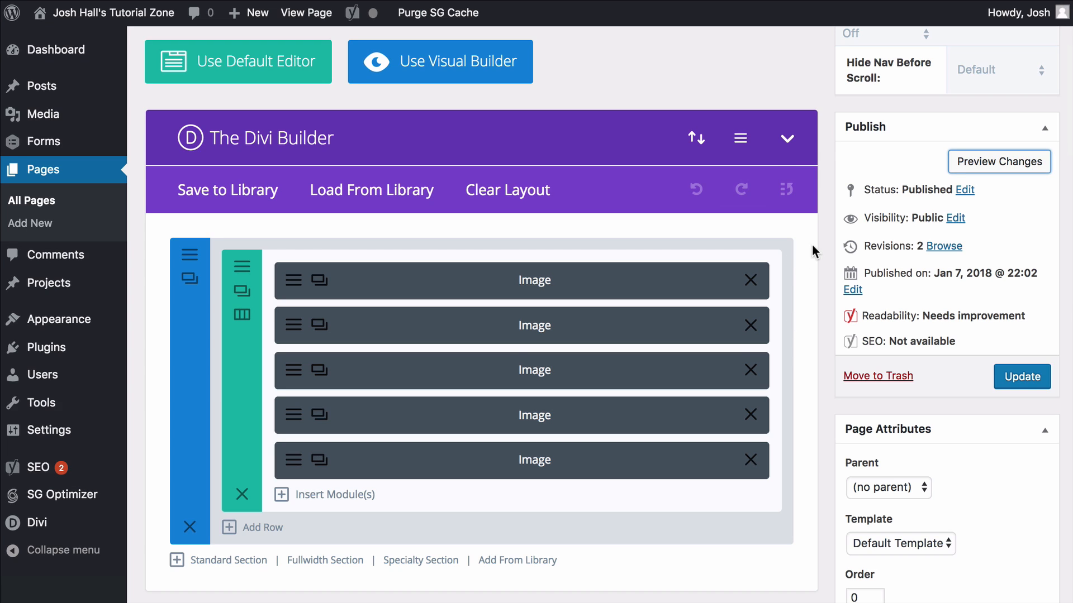
scroll("down", 3)
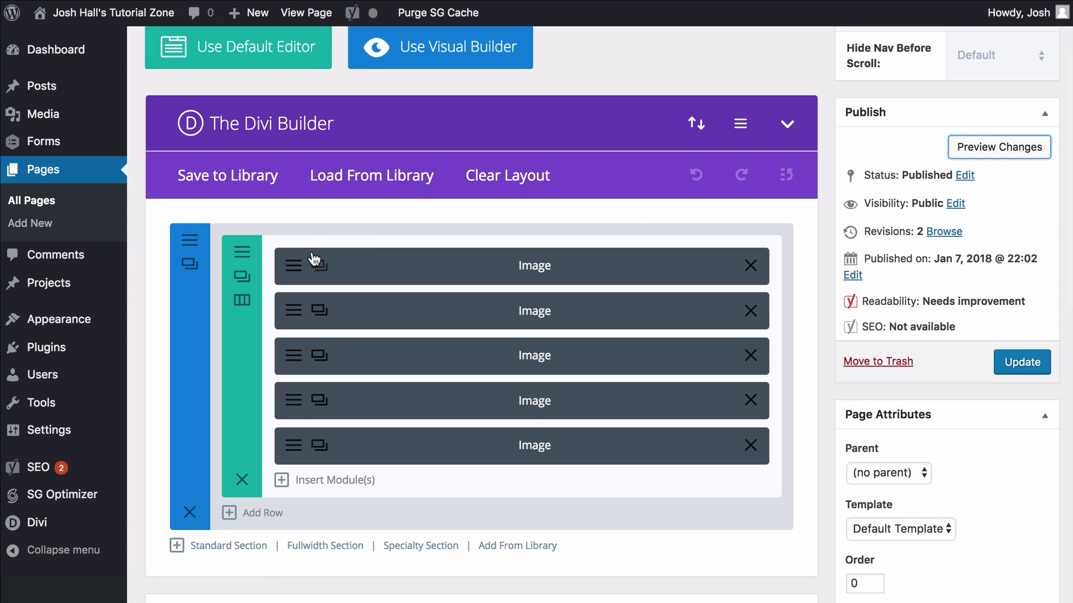
mouse_move(293, 266)
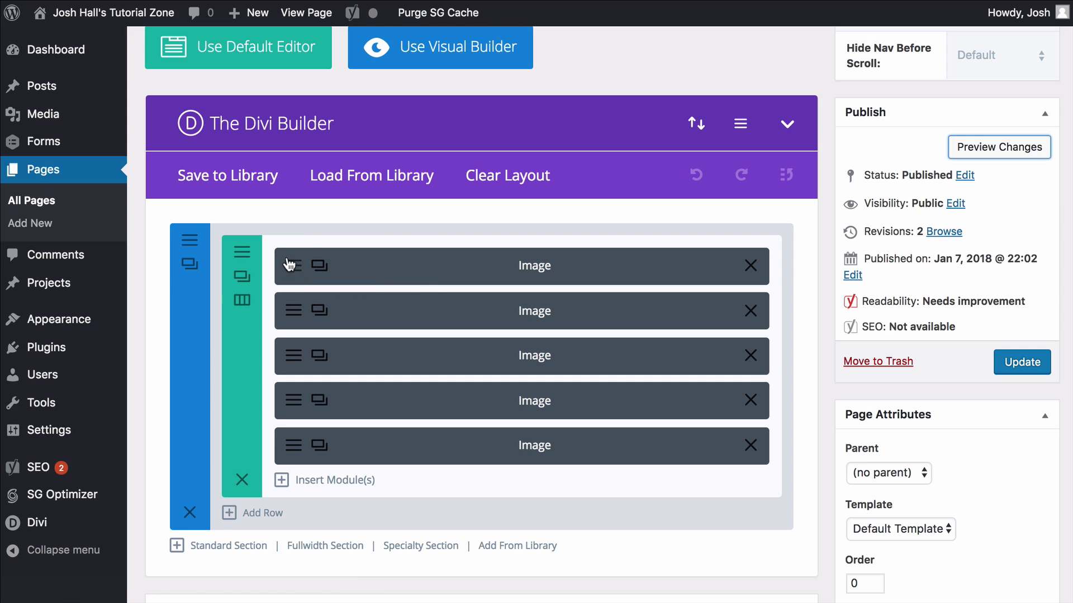
mouse_move(292, 265)
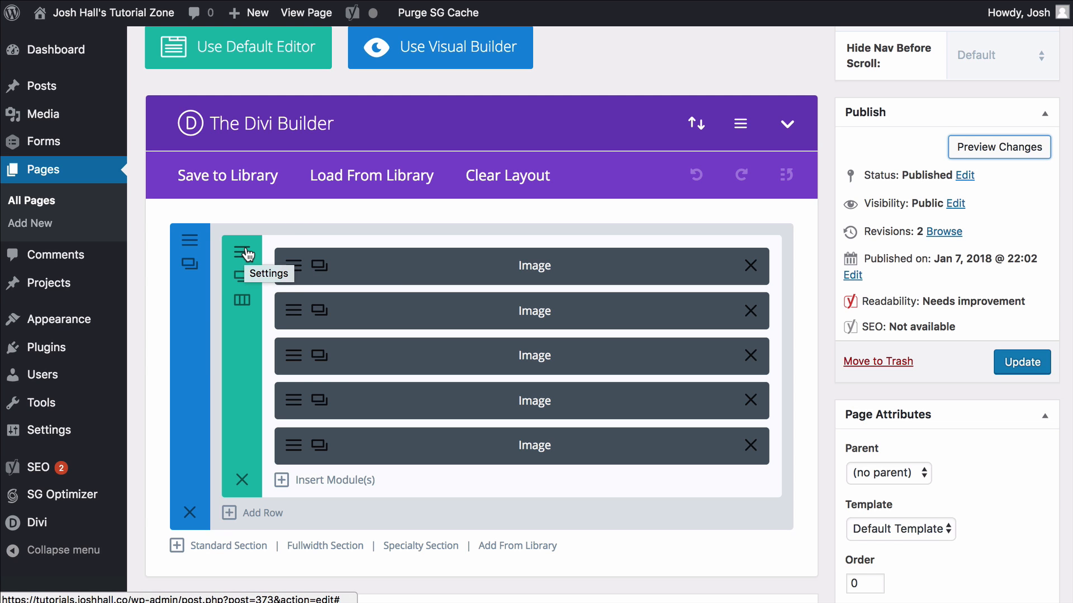
Give the five-image row the CSS class 'five-columns' in Row Settings > Advanced and save.
left_click(241, 253)
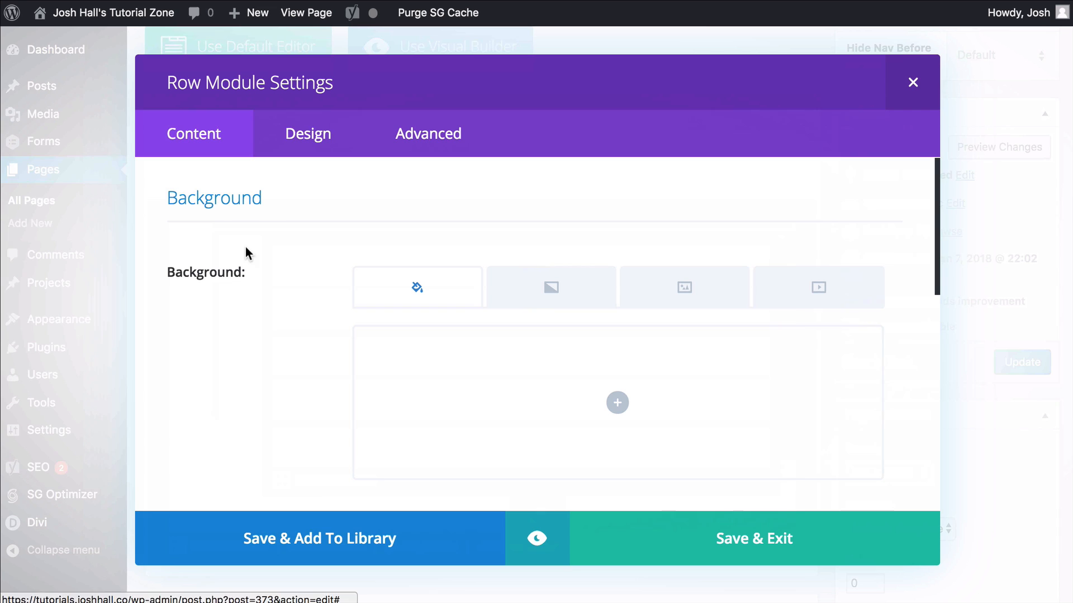
left_click(428, 134)
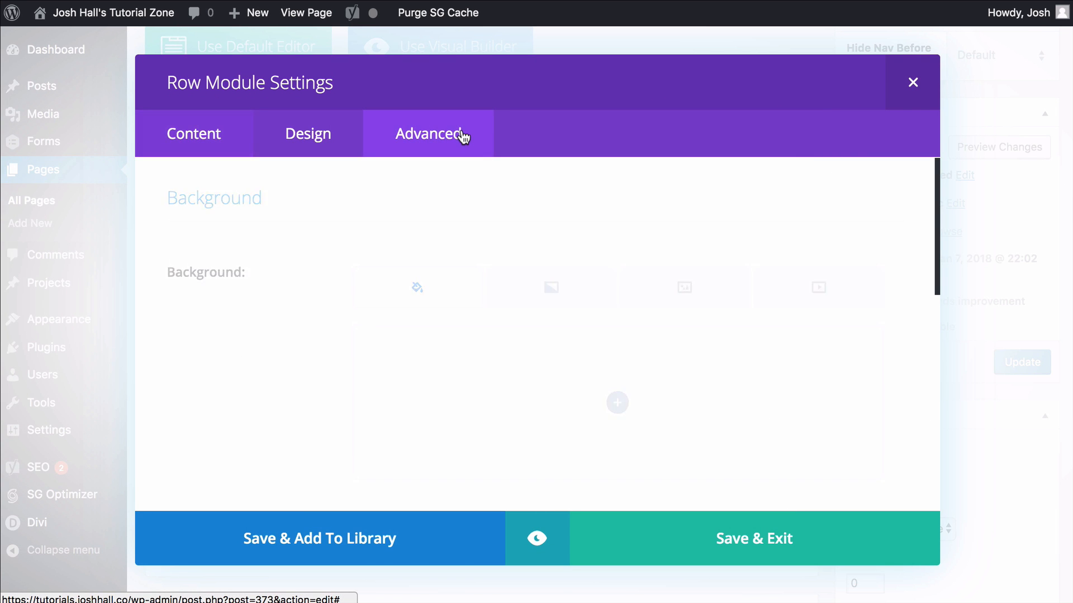
left_click(428, 134)
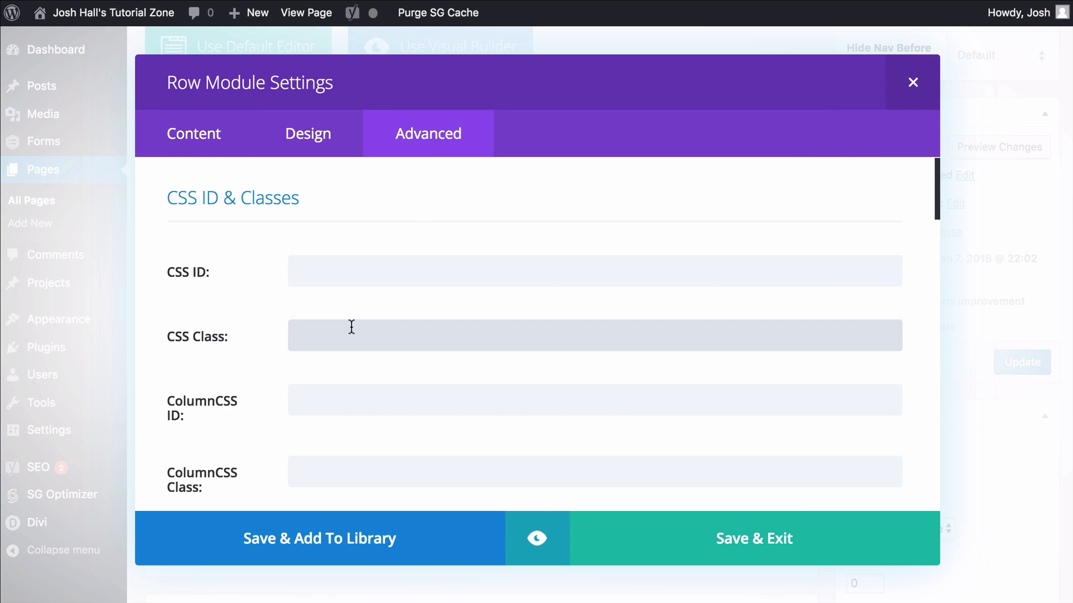
type("five")
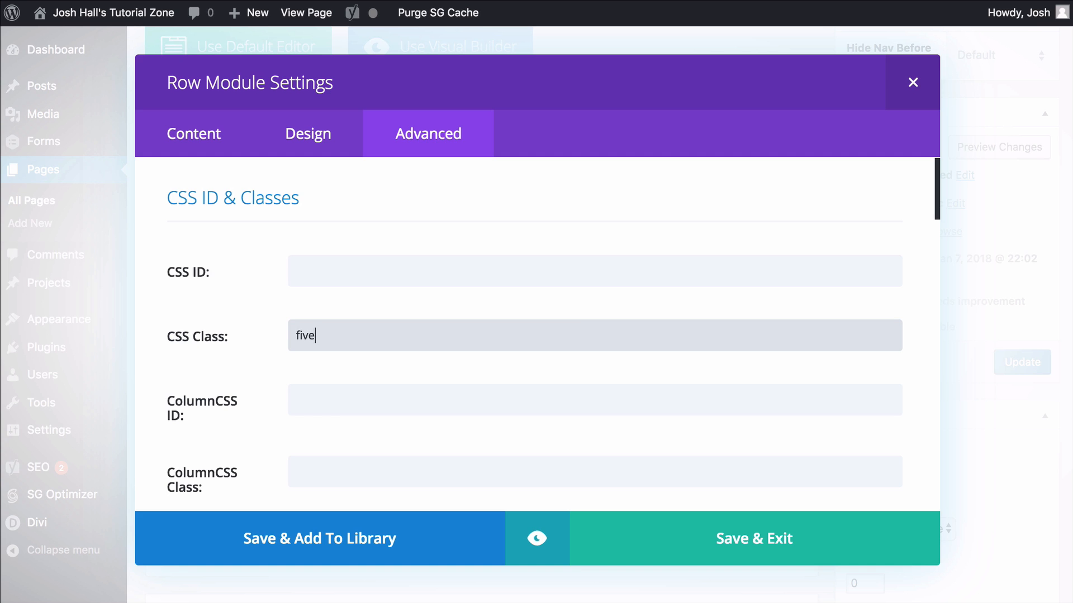
type("-column")
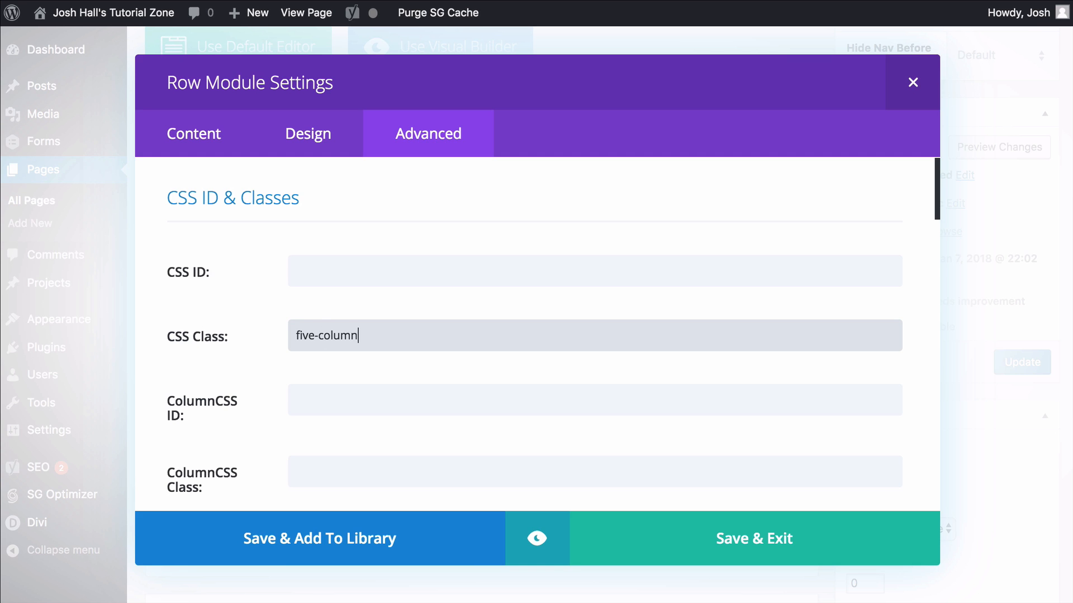
type("s")
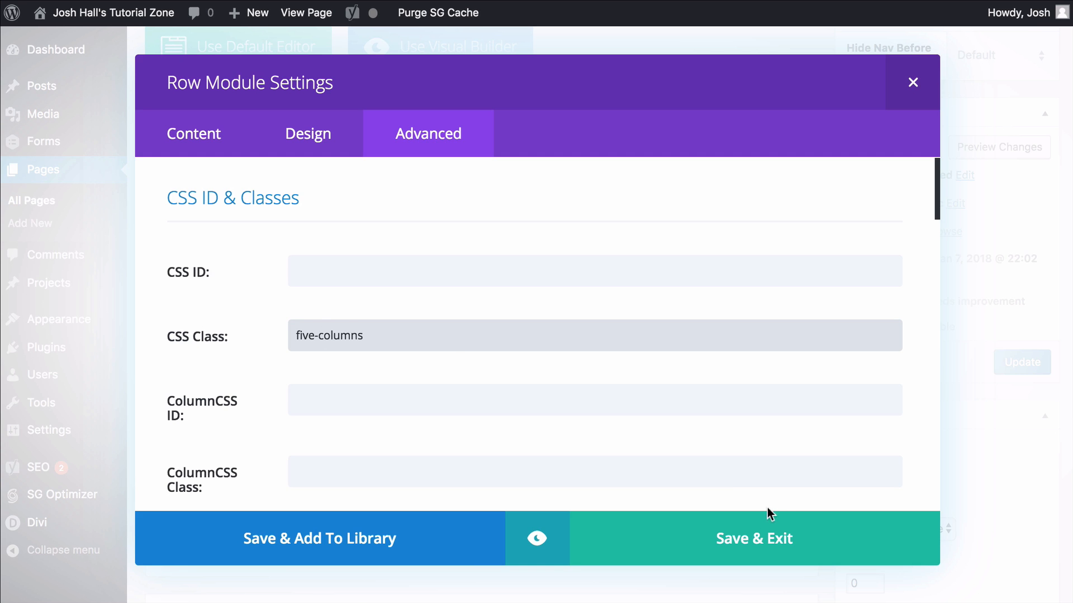
left_click(753, 539)
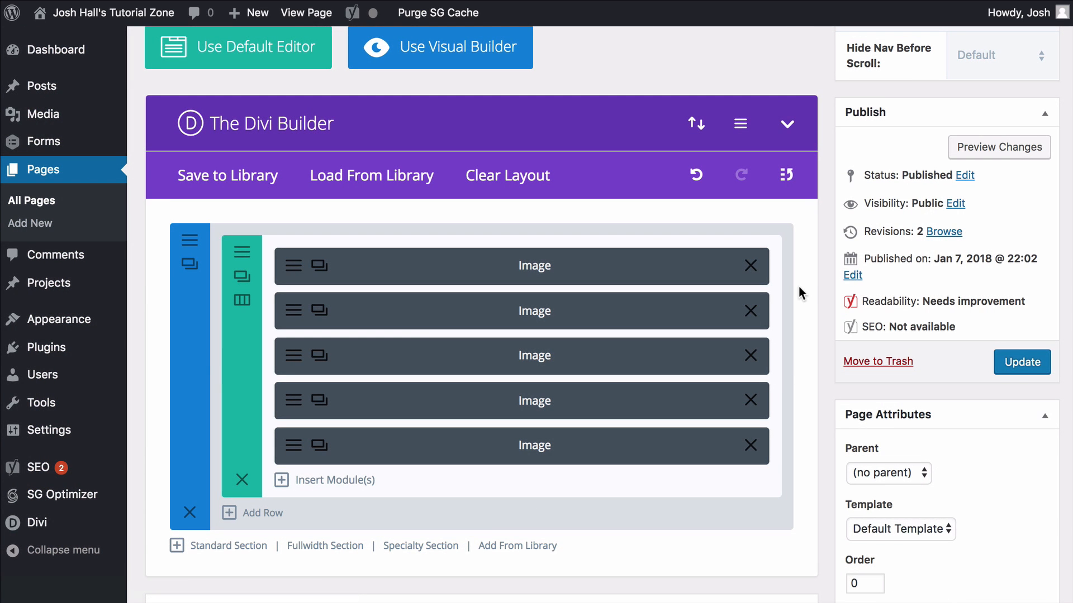
mouse_move(657, 270)
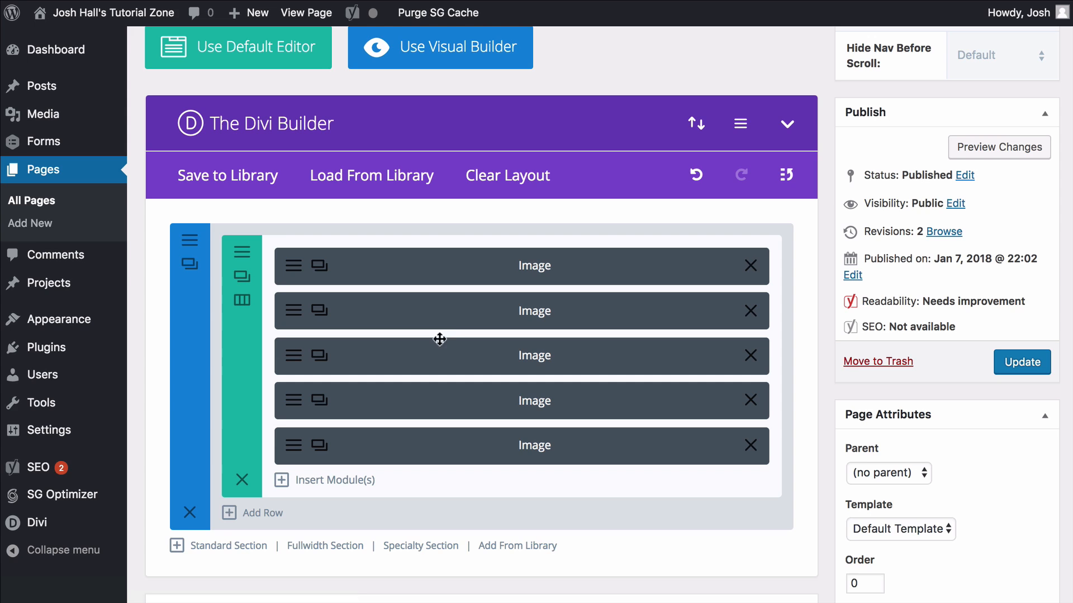
mouse_move(665, 215)
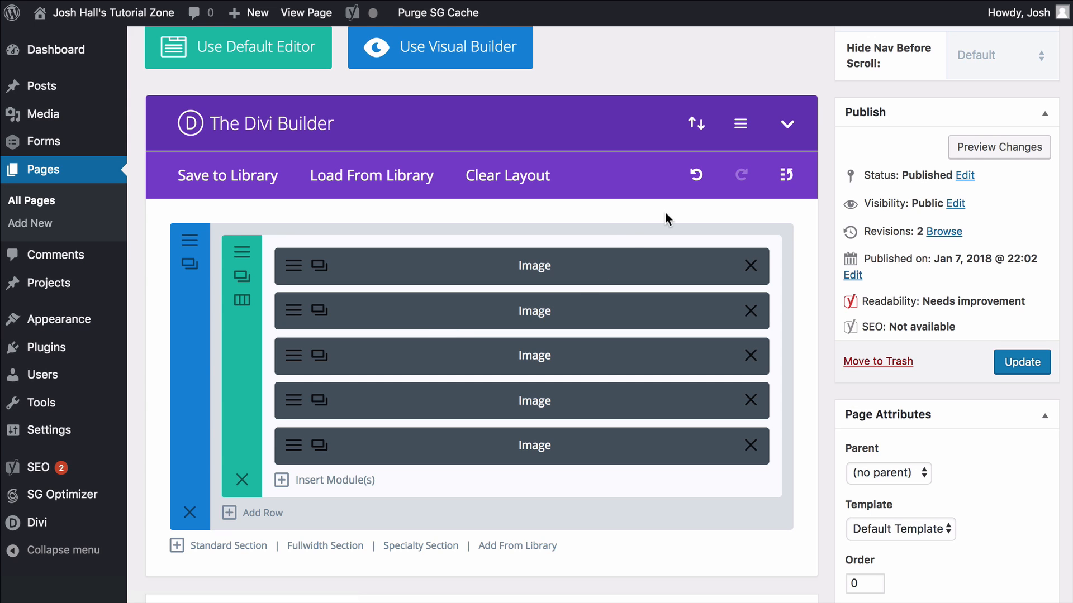
mouse_move(1053, 304)
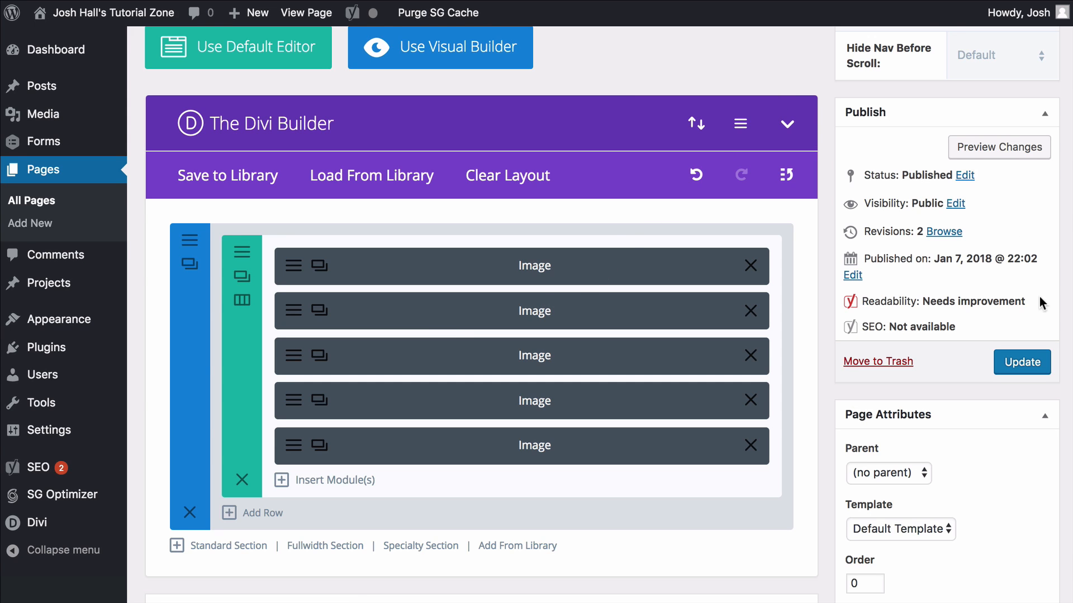
Update the page so the row's five-columns class is published.
left_click(1021, 362)
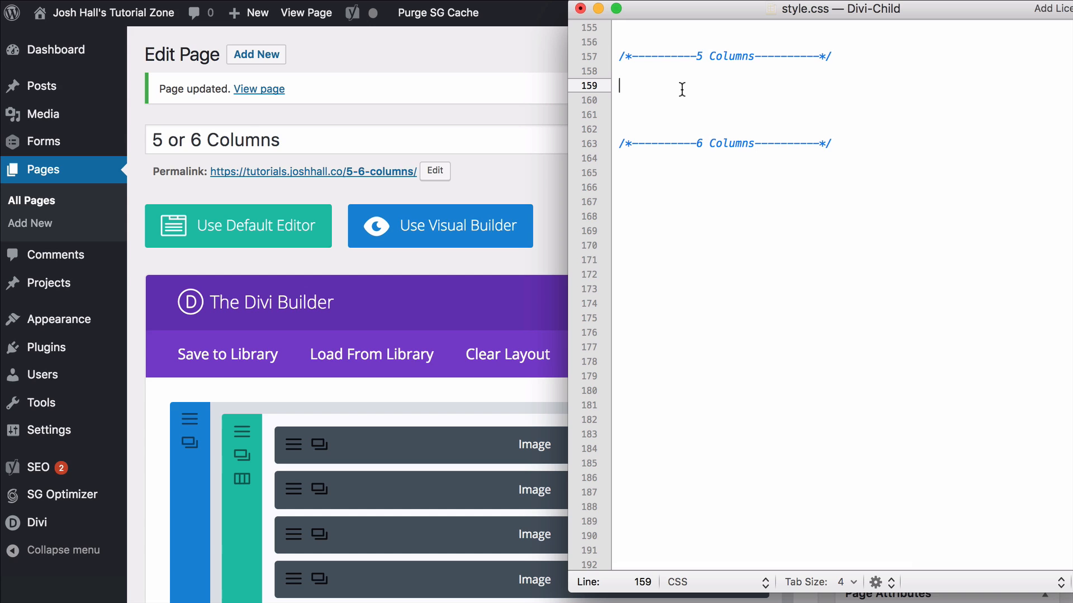
mouse_move(722, 83)
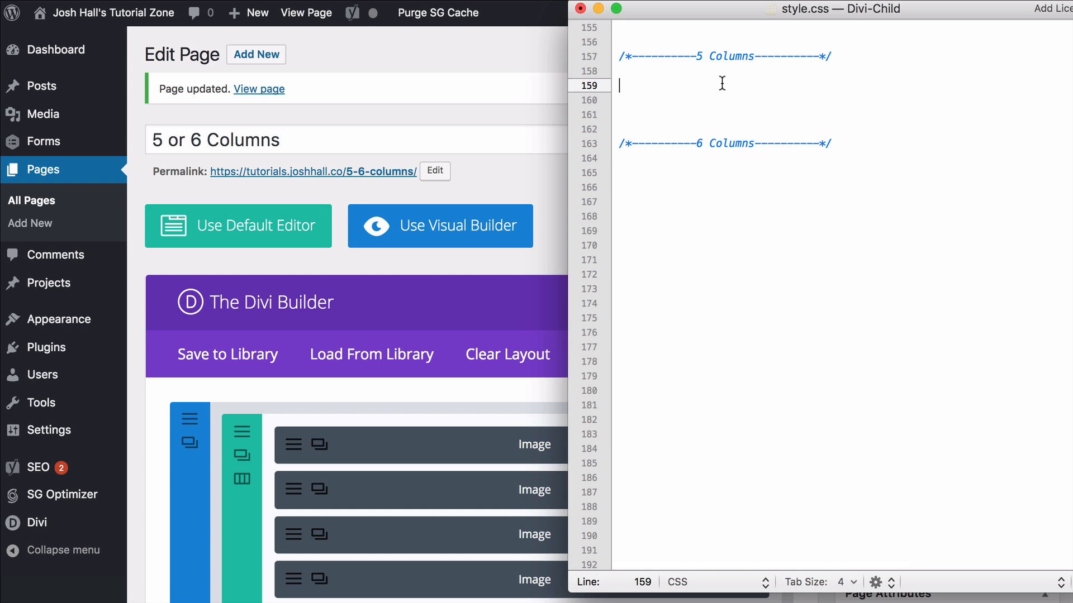
Write the .five-columns .et_pb_module rule with width: 20%!important and float: left.
type(".five-colu")
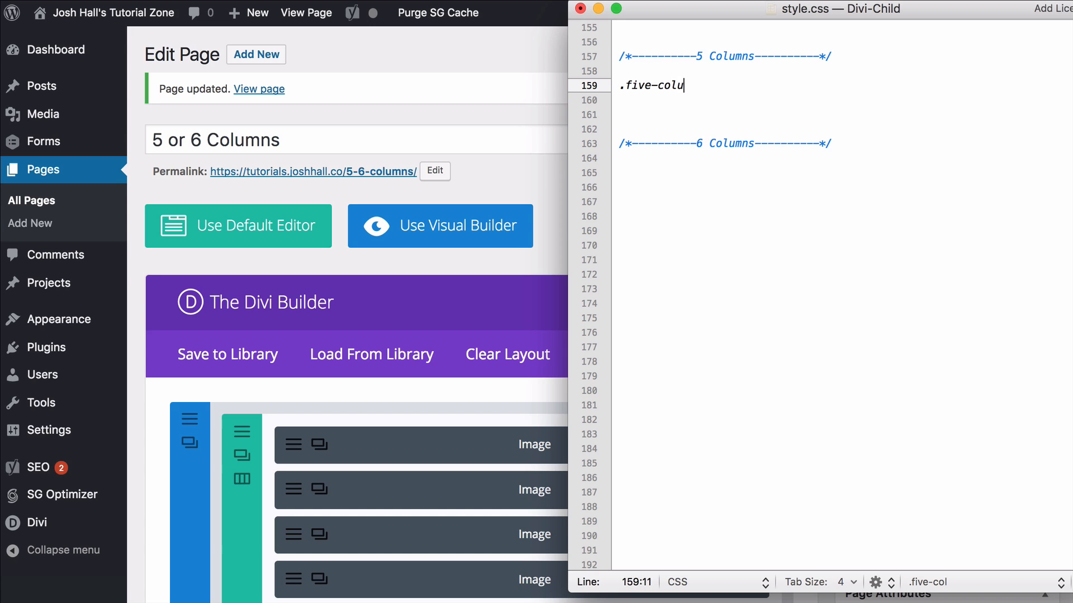
type("mns")
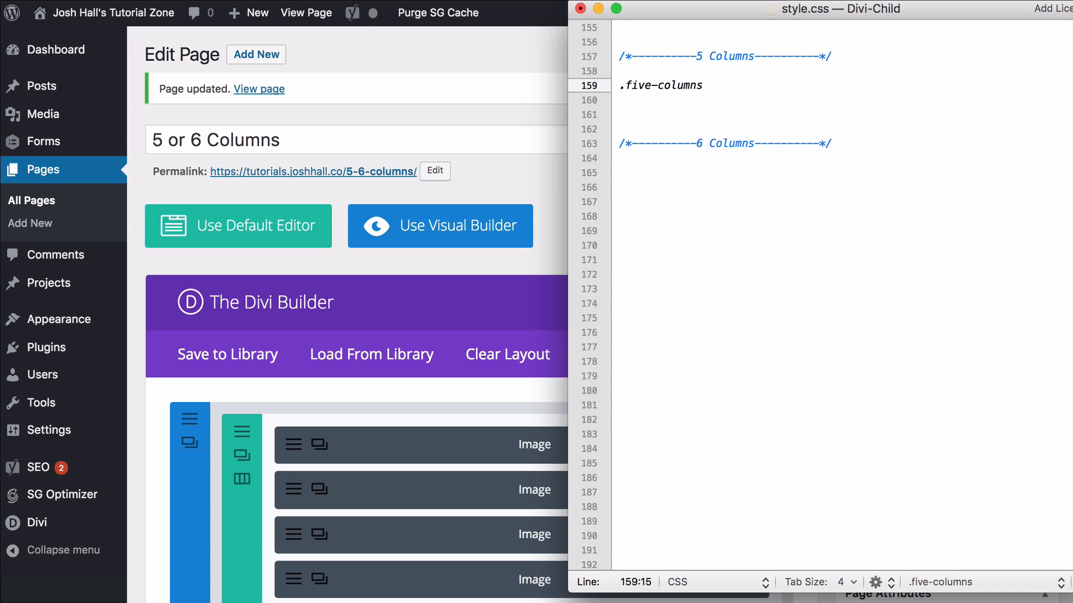
mouse_move(496, 293)
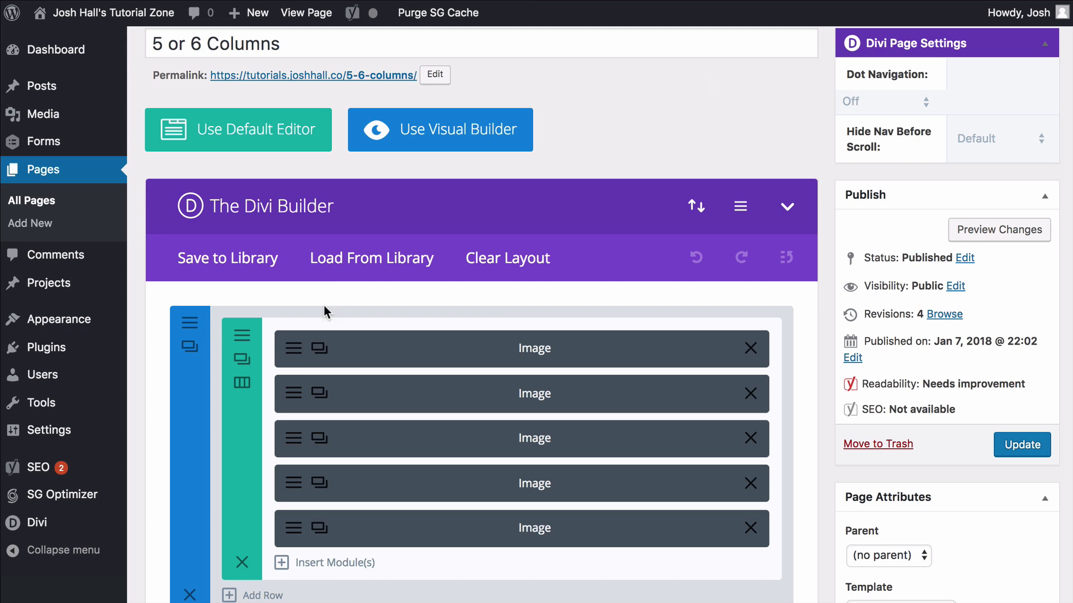
mouse_move(417, 504)
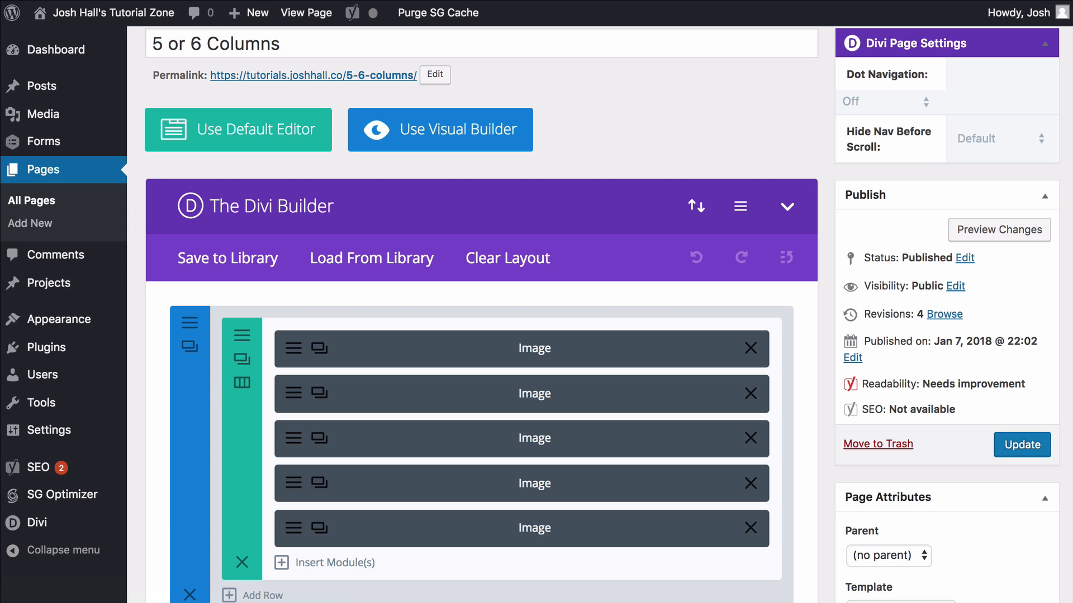
mouse_move(792, 114)
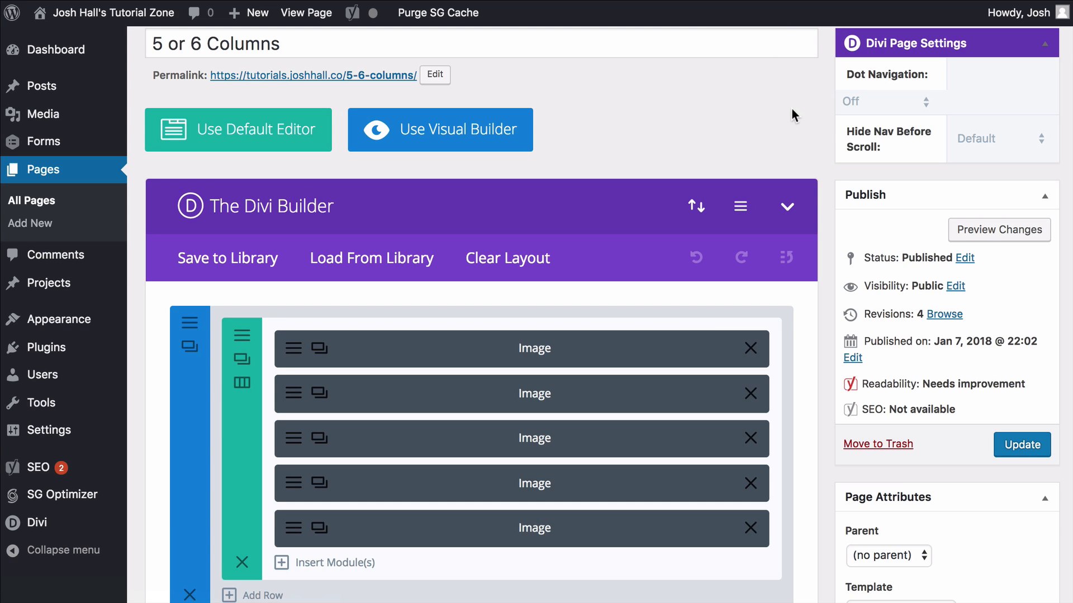
mouse_move(1012, 134)
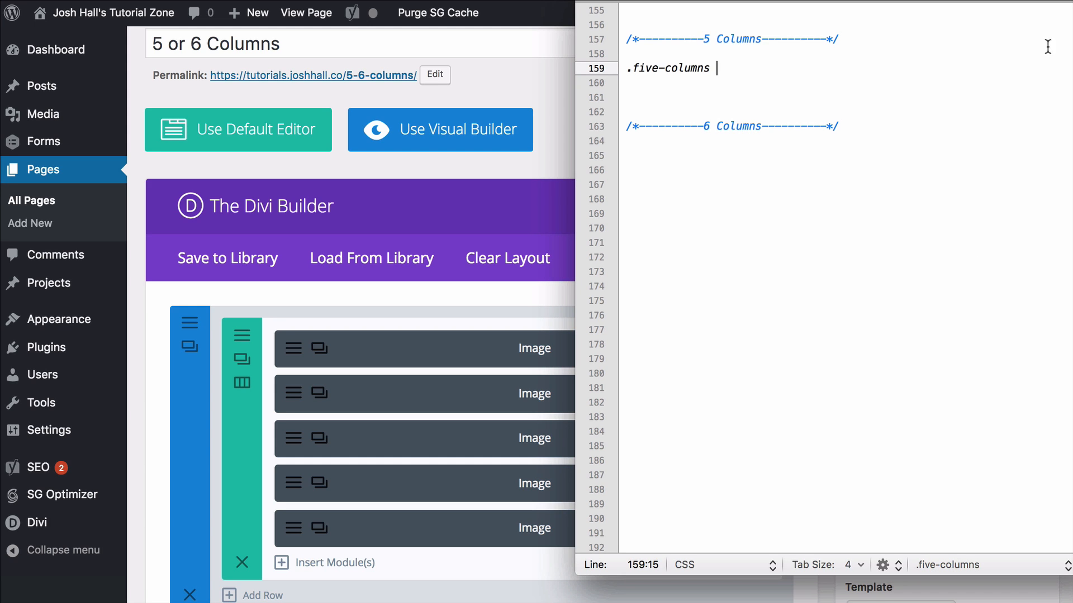
mouse_move(711, 62)
type(" .et_pb_module")
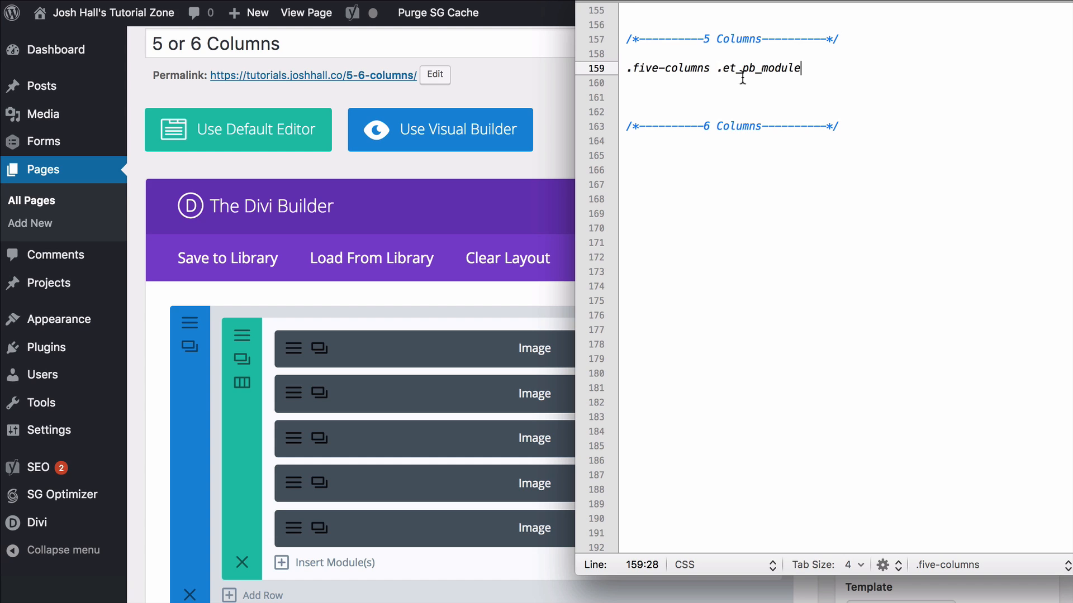
mouse_move(760, 62)
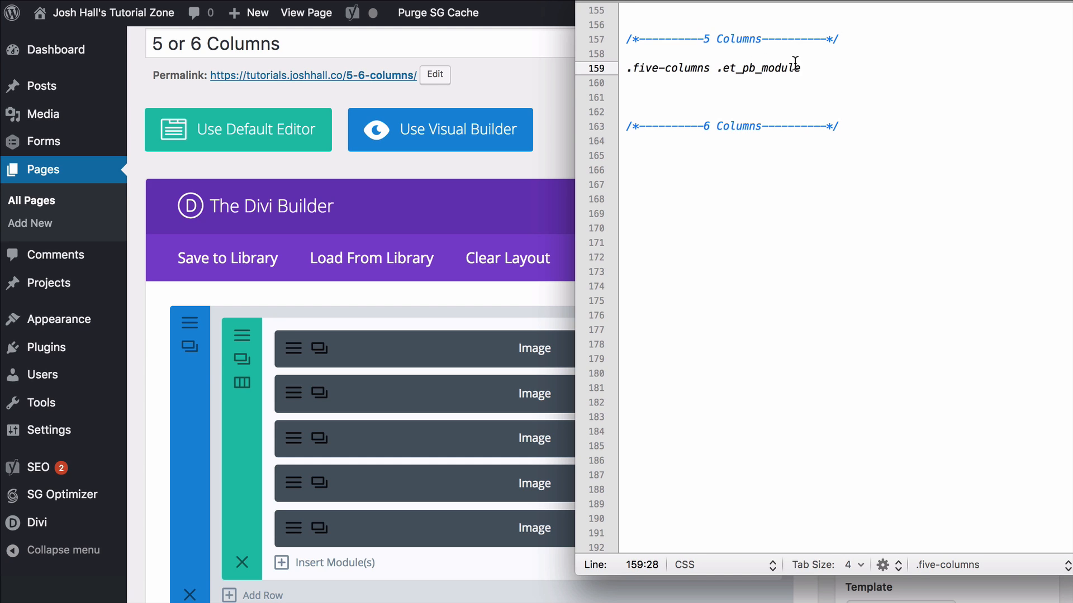
type("{")
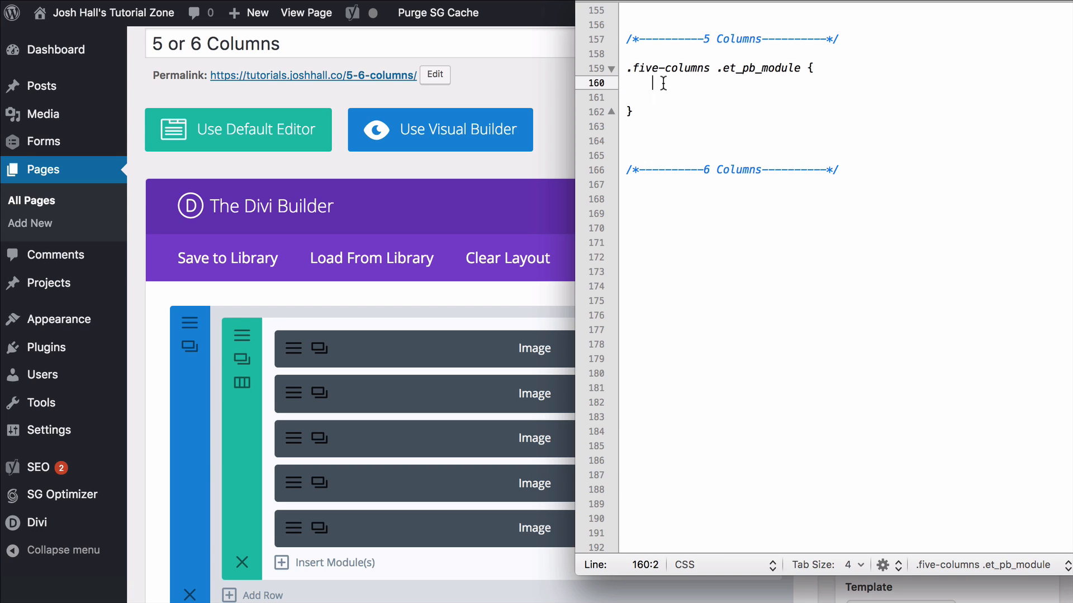
type("w")
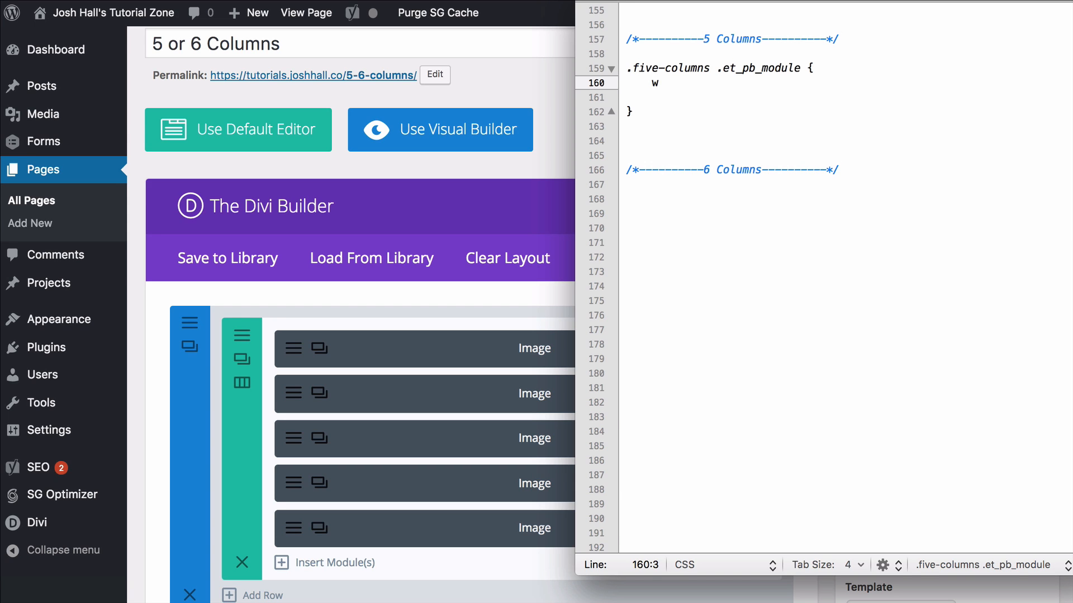
type("idth: ;")
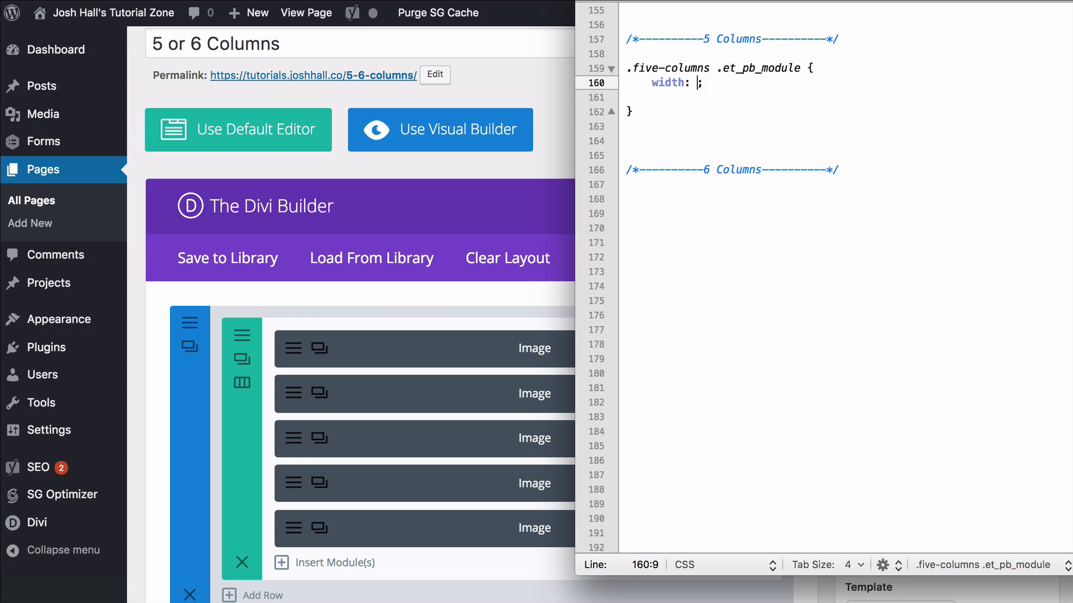
type("20%")
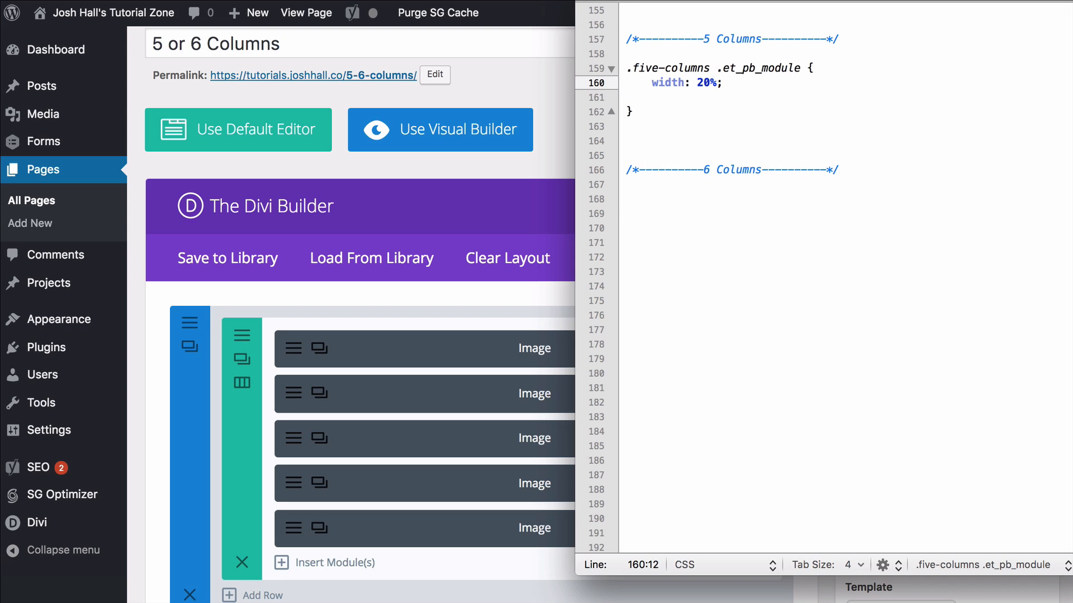
type("!important")
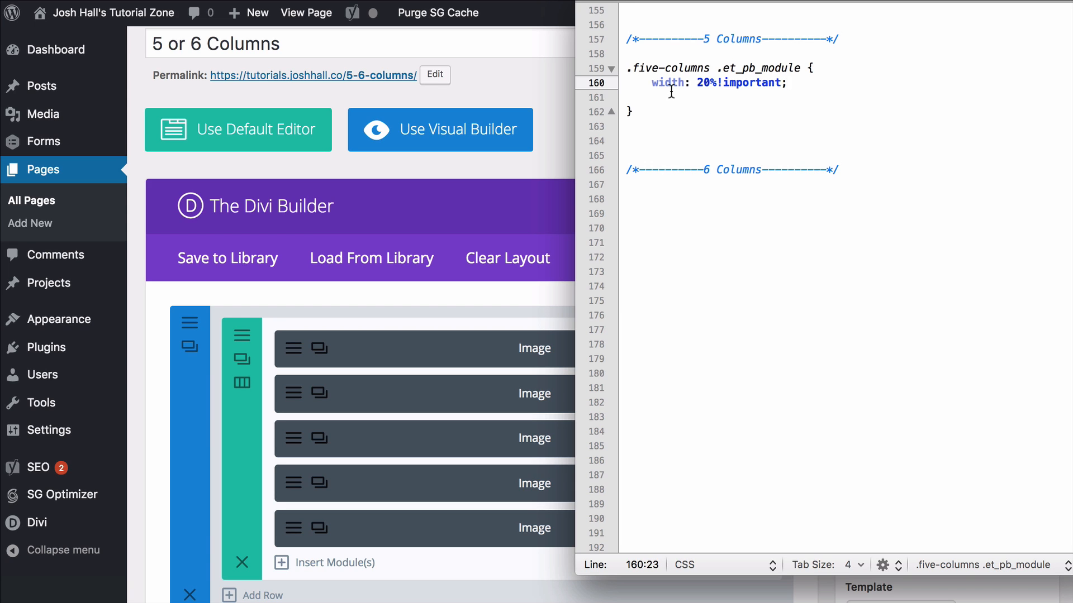
type("float: left;")
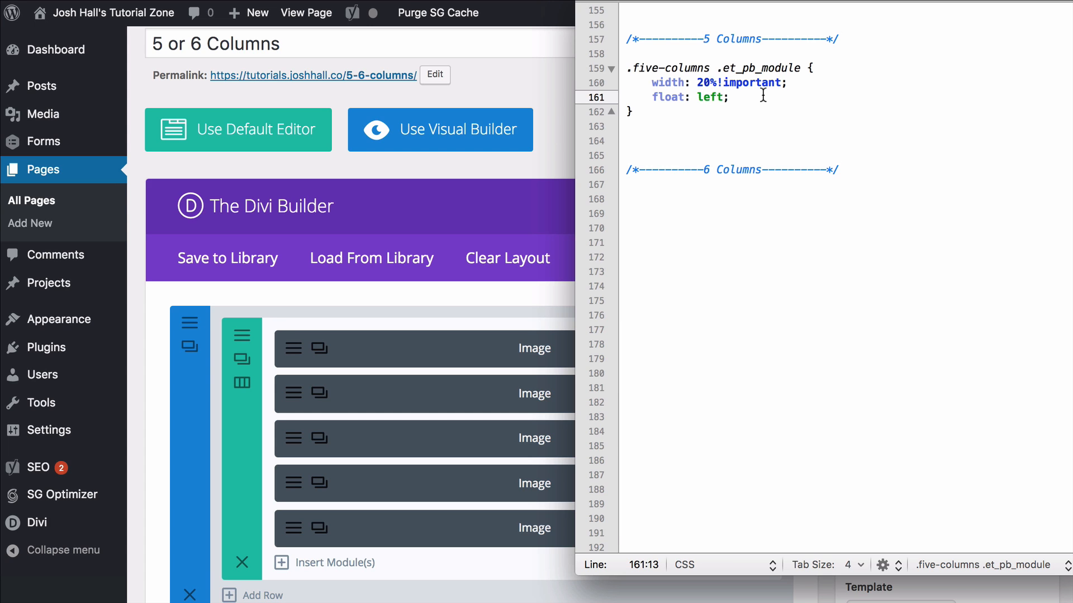
mouse_move(562, 87)
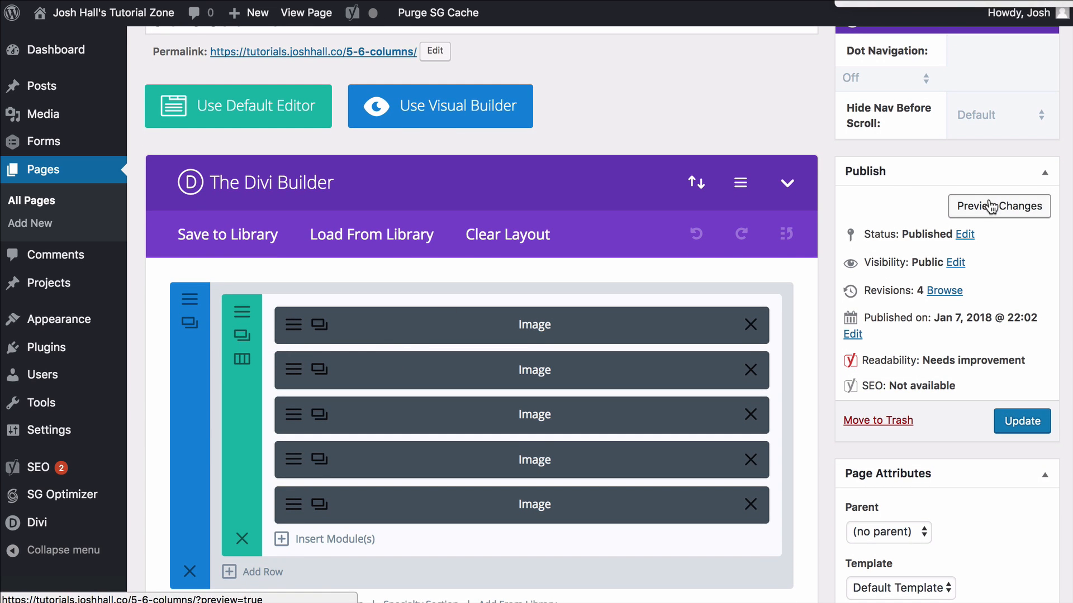
mouse_move(856, 66)
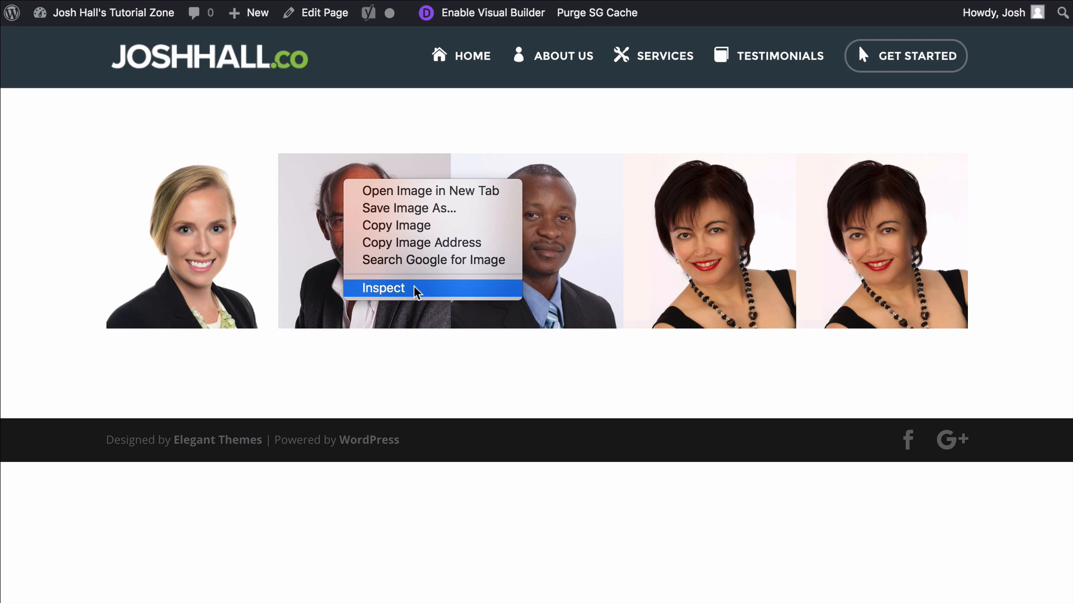
Inspect the first image and add 20px padding to the five-columns module rule in DevTools.
left_click(382, 288)
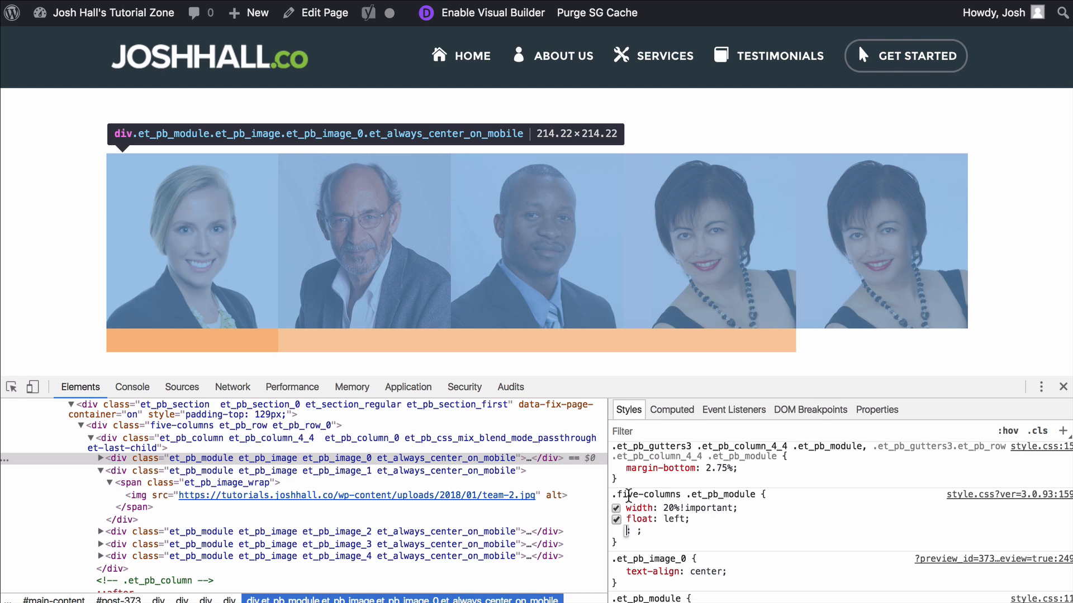
type("padding")
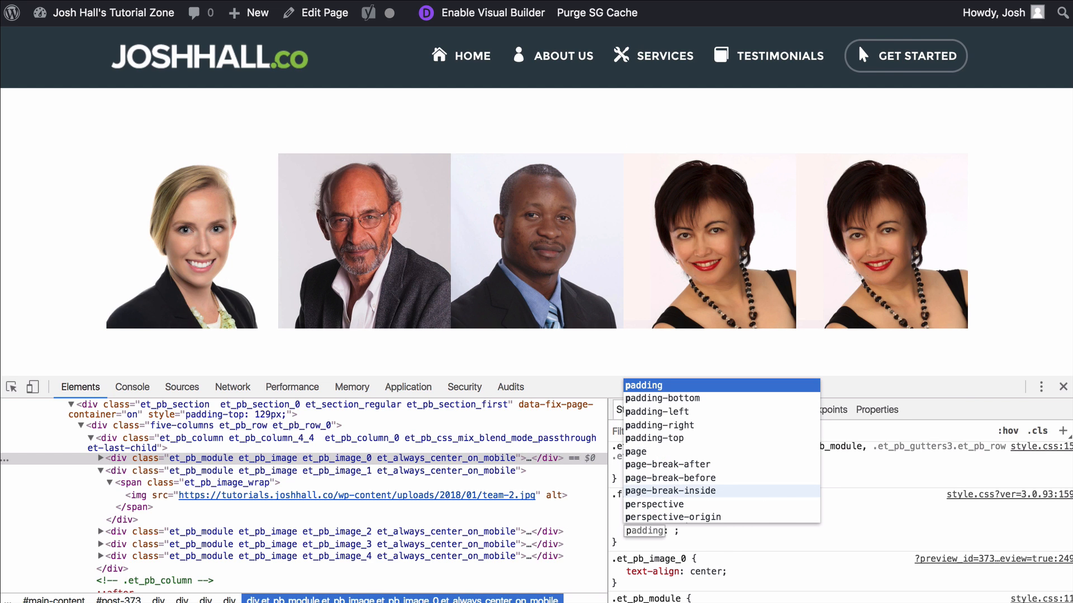
type("20")
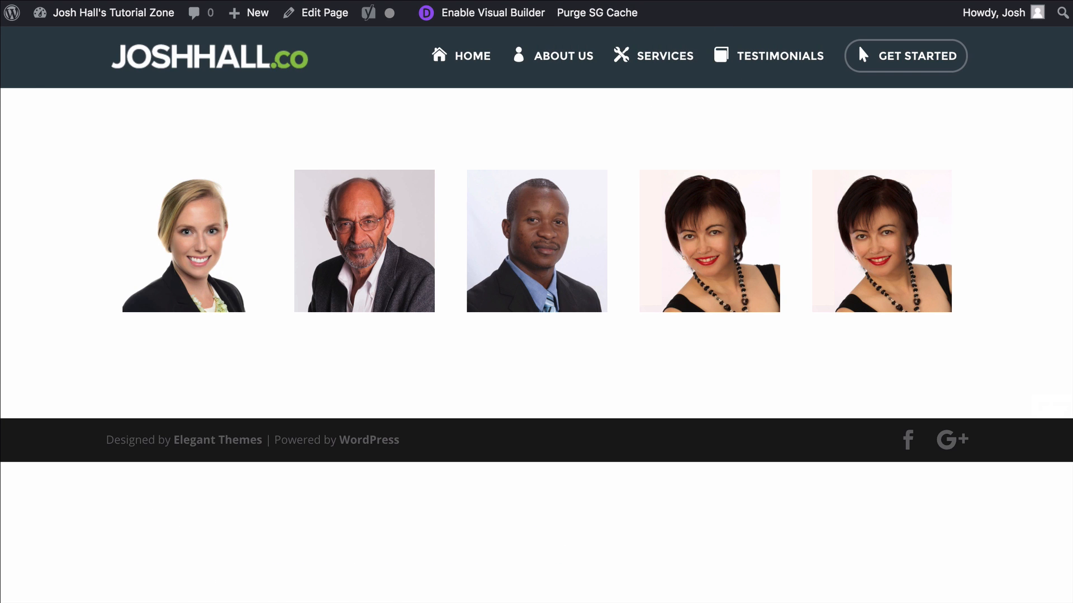
Change the image row's CSS class from five-columns to six-columns and save the row.
left_click(326, 12)
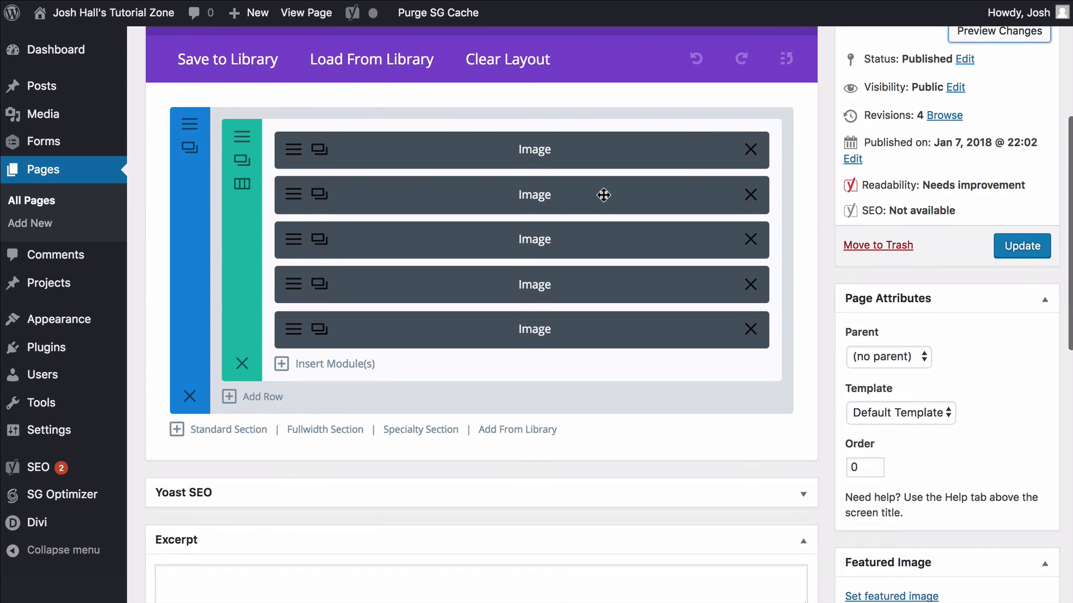
scroll("down", 3)
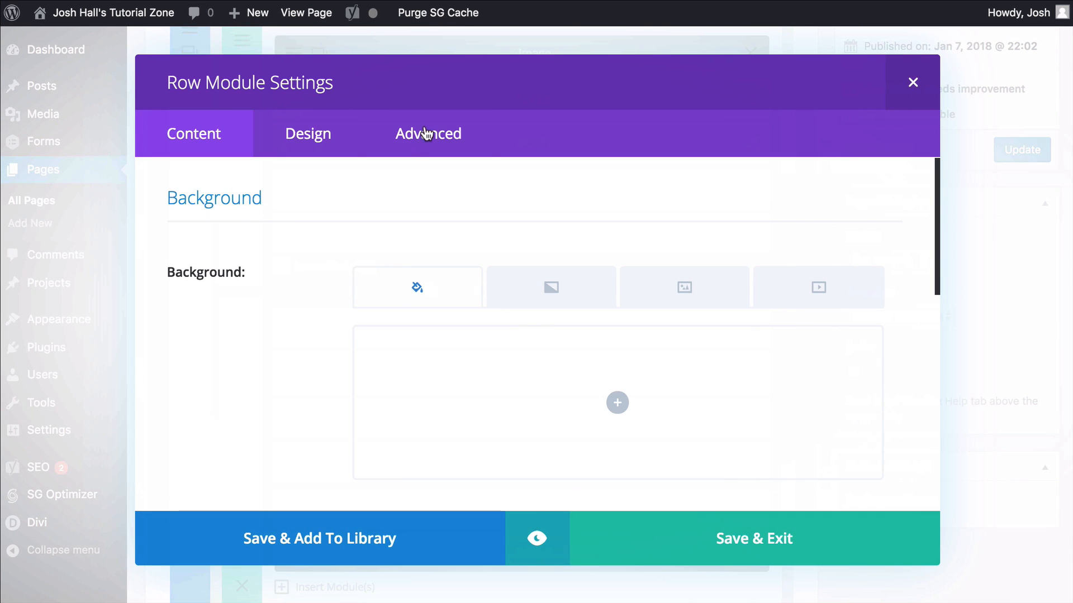
left_click(428, 134)
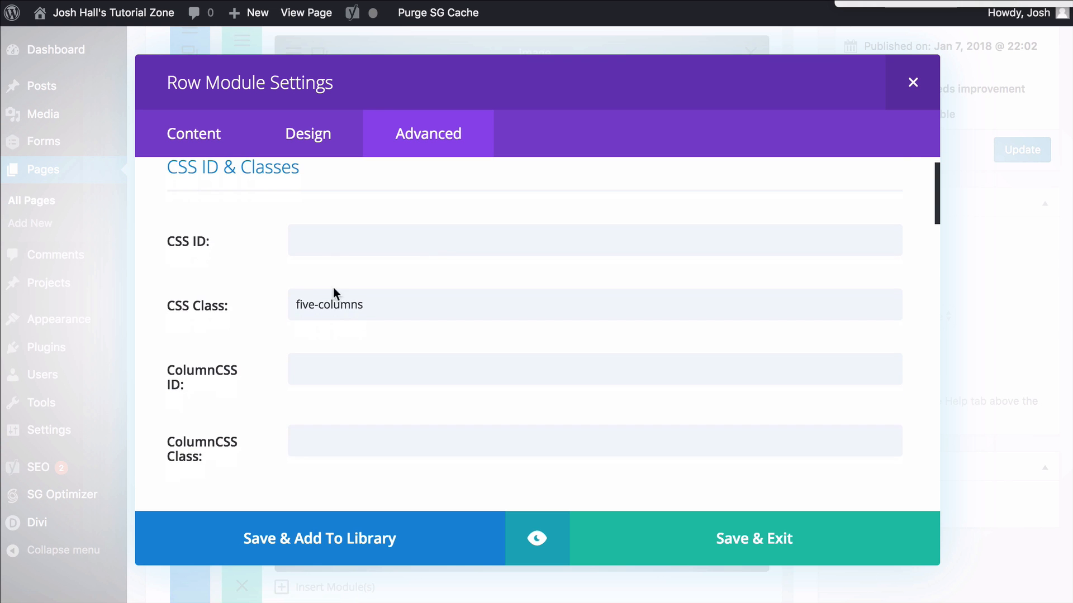
type("six-columns")
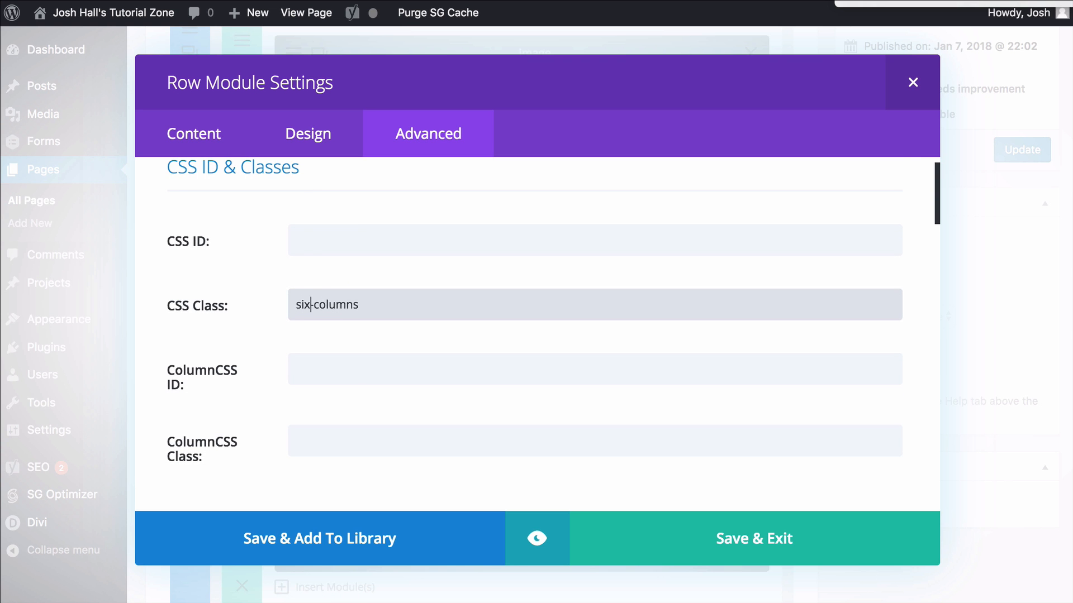
left_click(753, 539)
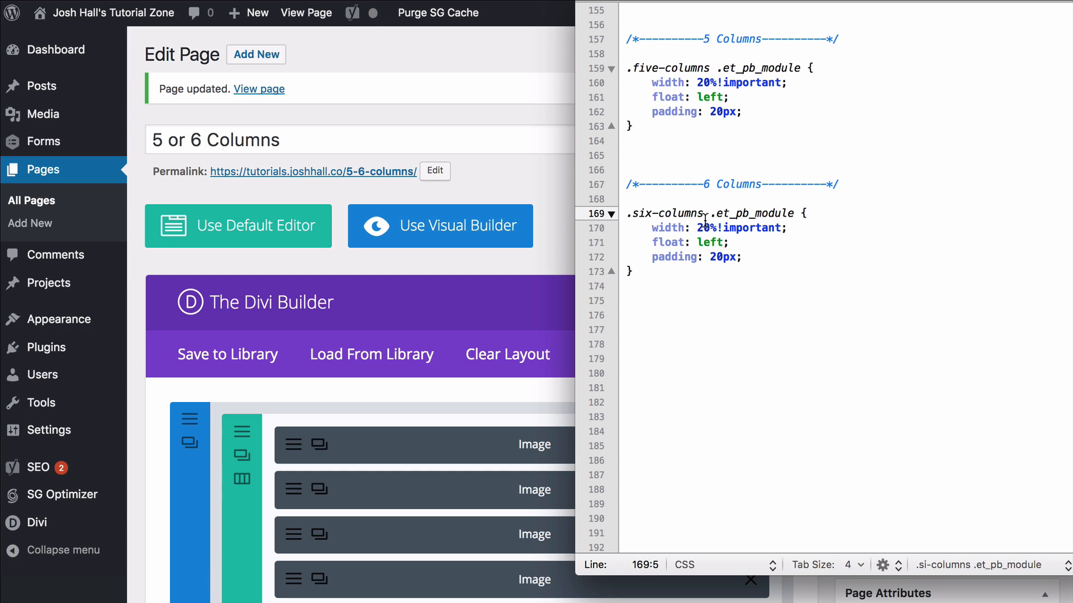
Edit the .six-columns .et_pb_module width value from 20% toward 16%.
left_click(711, 228)
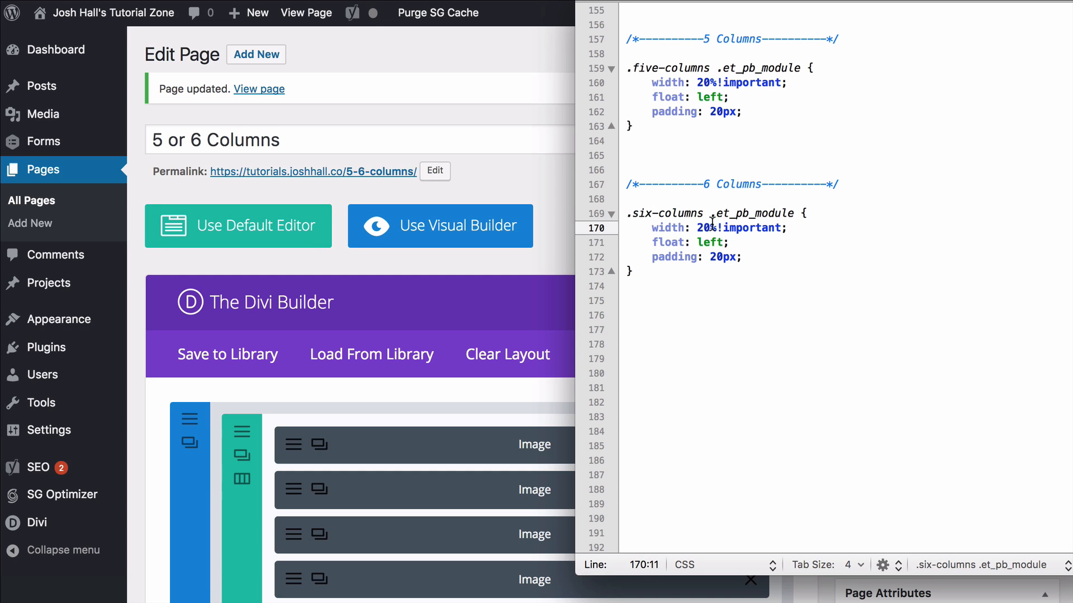
type("16")
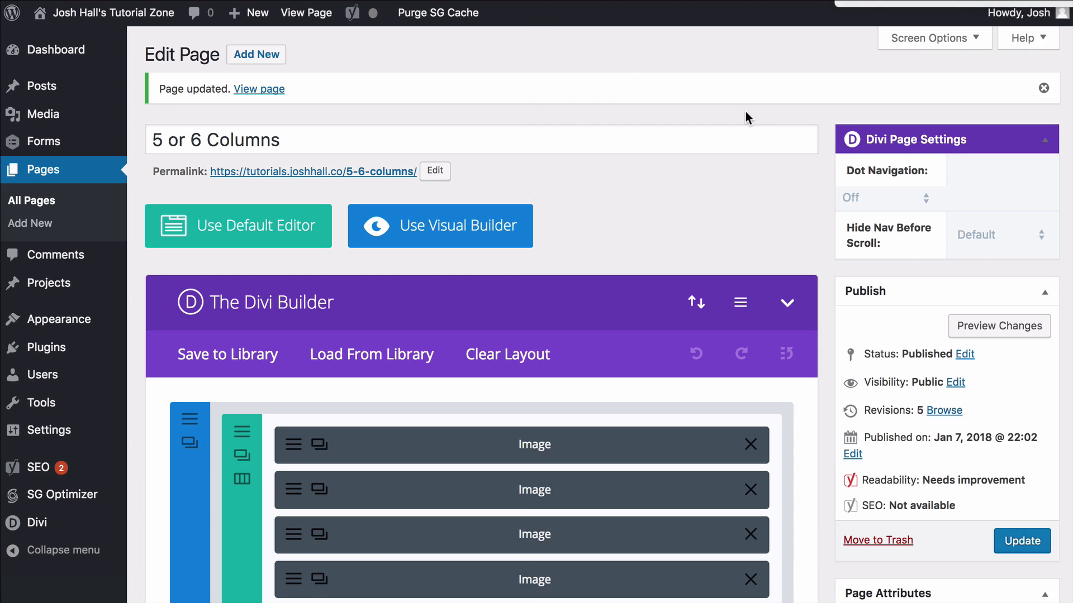
scroll("down", 3)
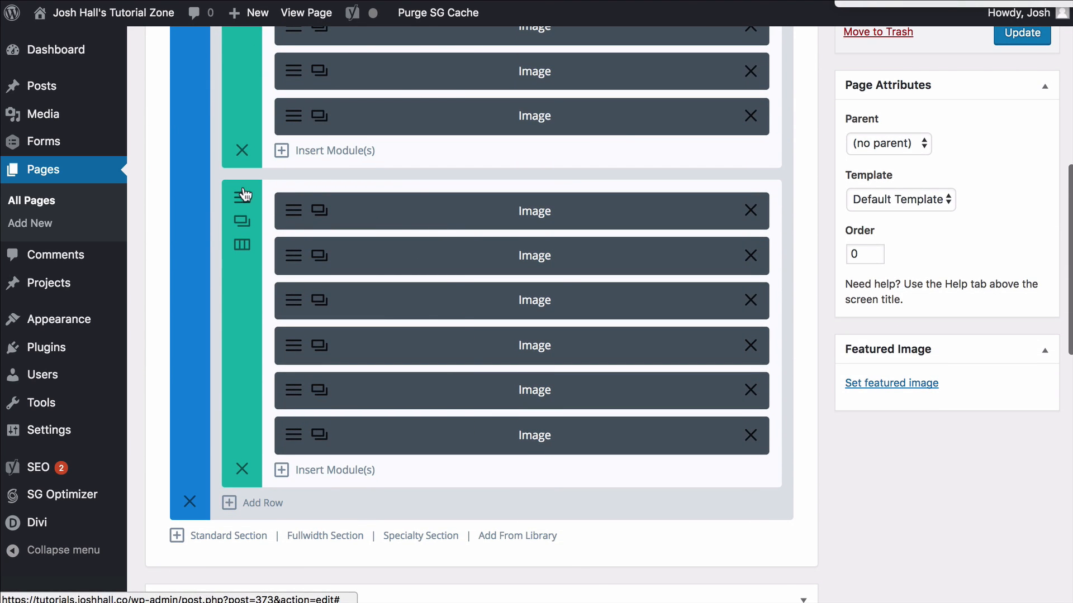
left_click(241, 195)
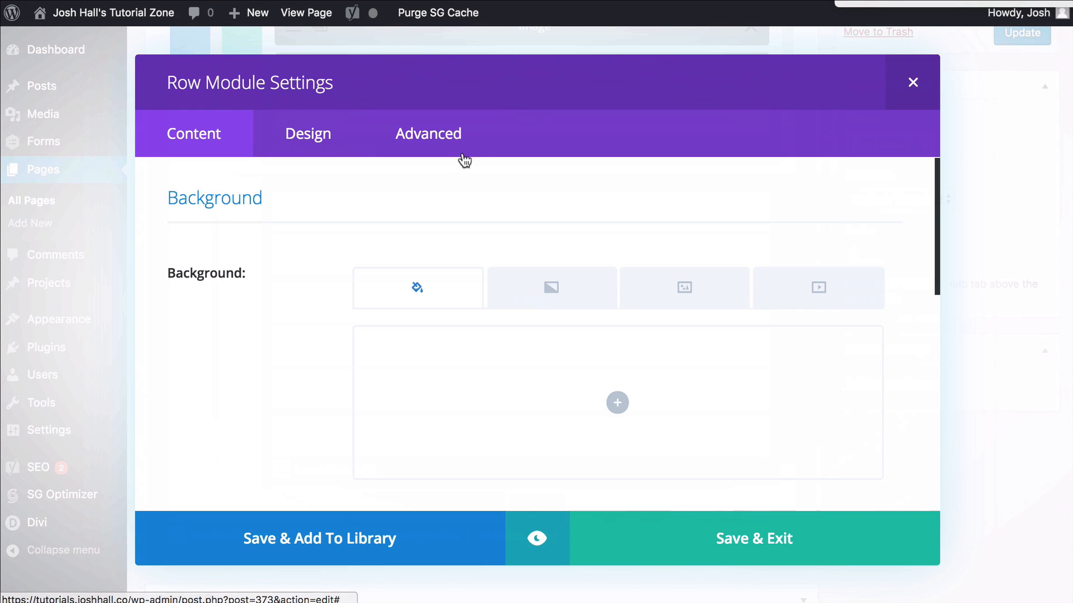
left_click(427, 134)
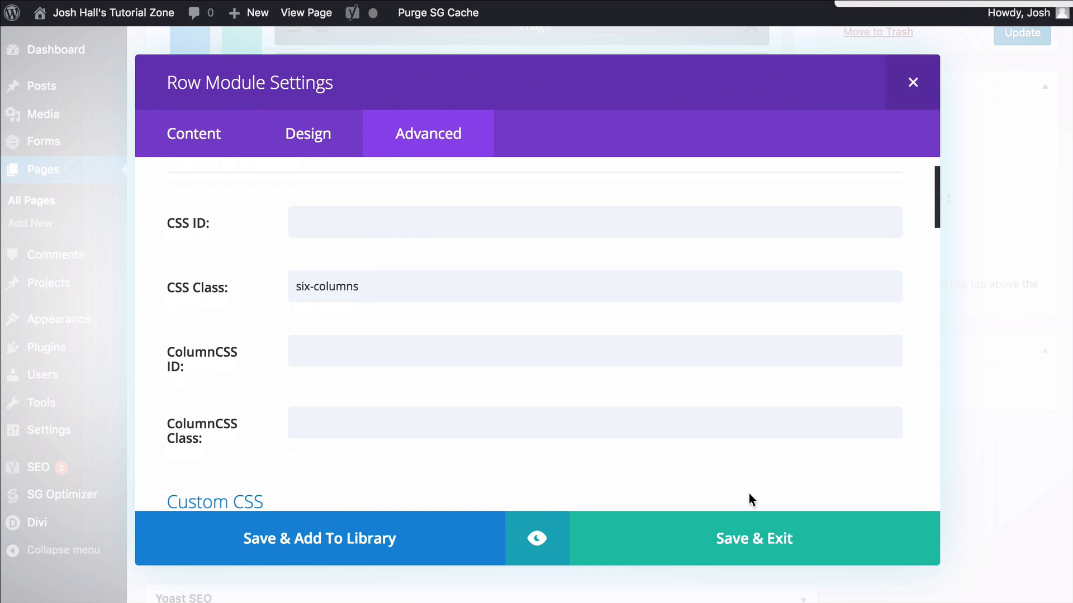
left_click(754, 539)
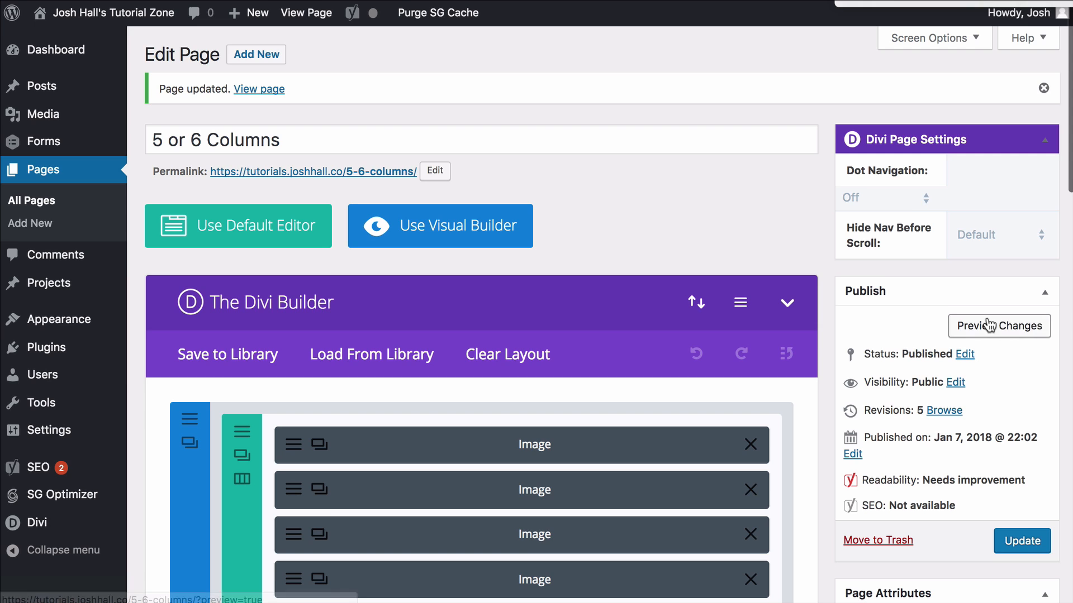
left_click(999, 326)
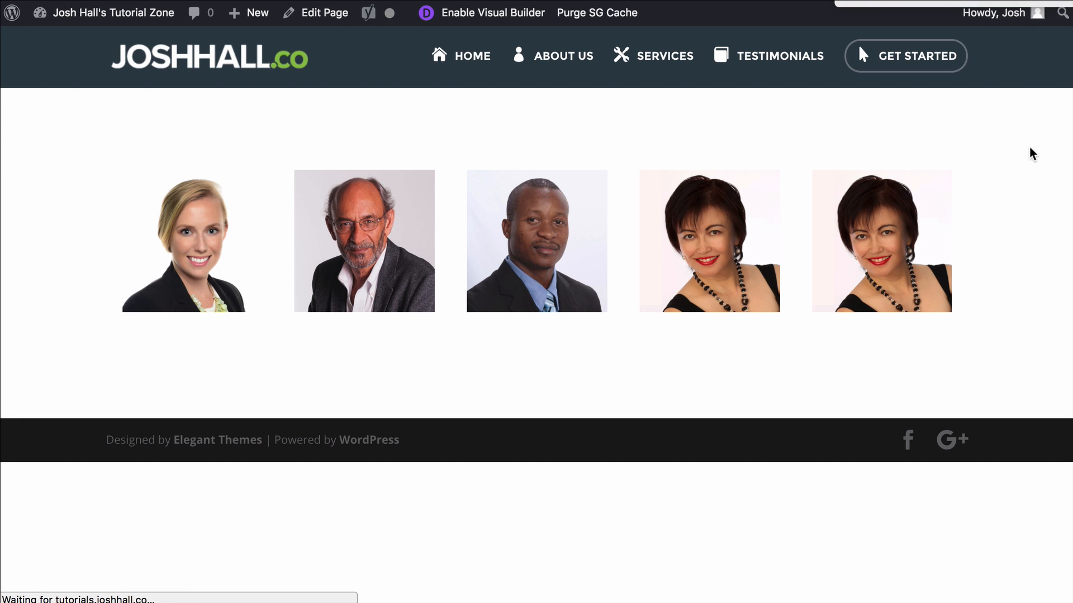
mouse_move(995, 130)
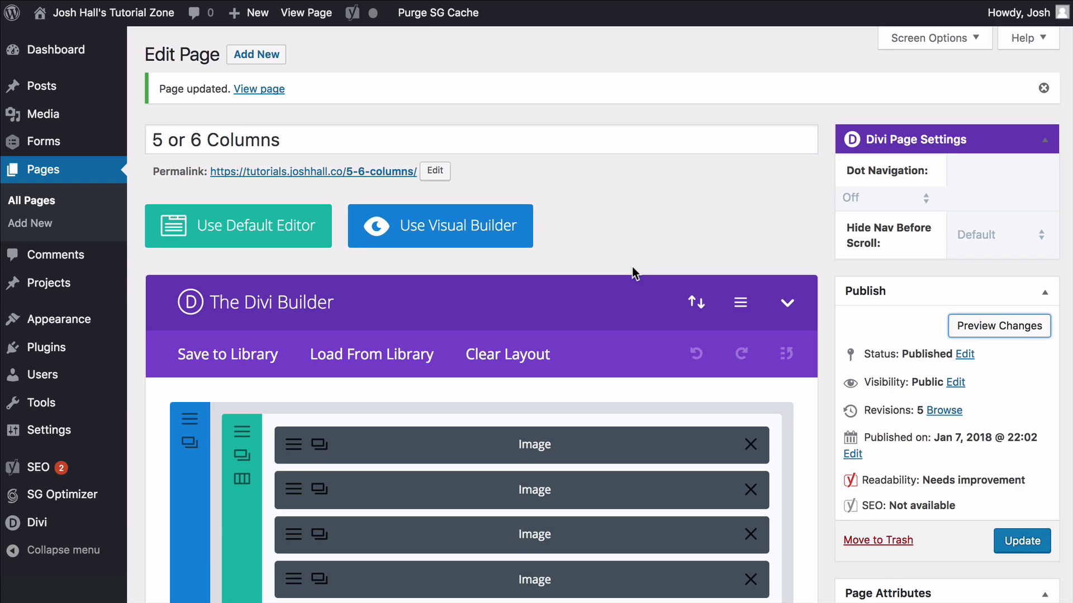
Add a Blurb module titled 'Blurb' to the row and save it.
scroll("down", 3)
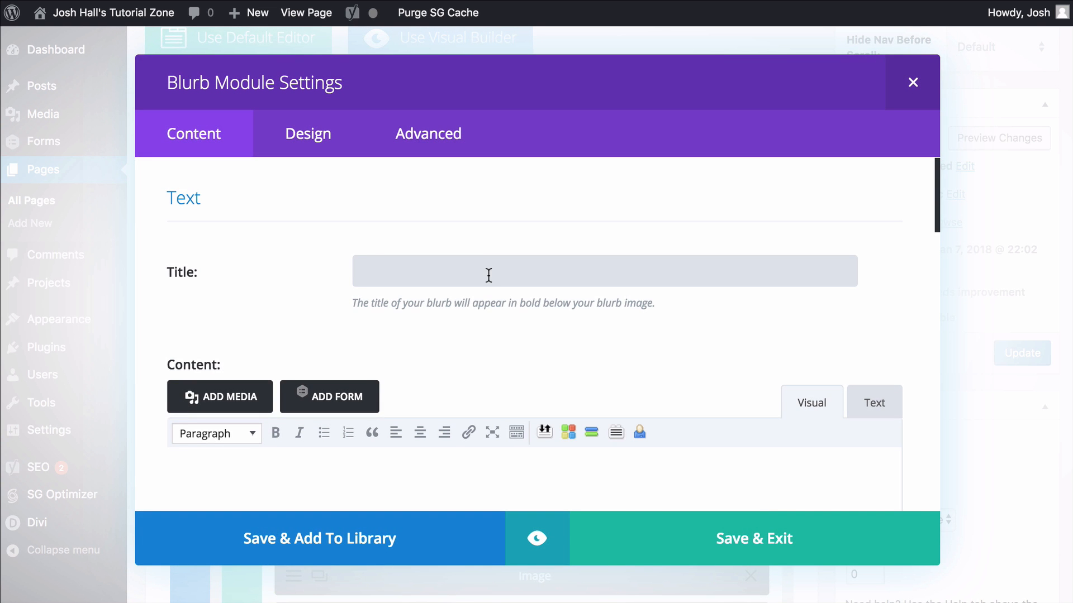
type("Blurb")
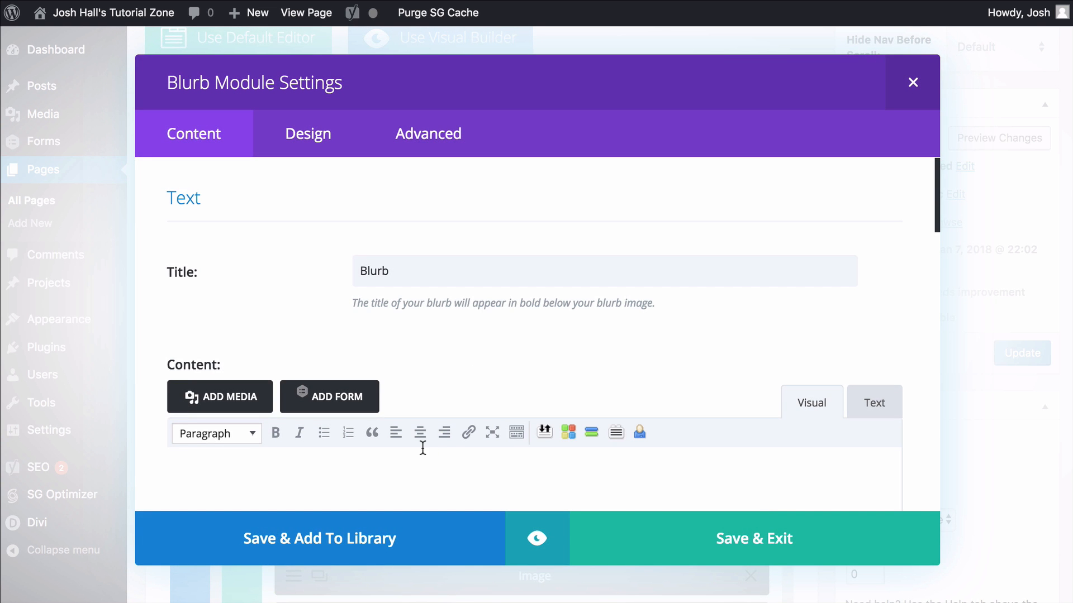
left_click(911, 81)
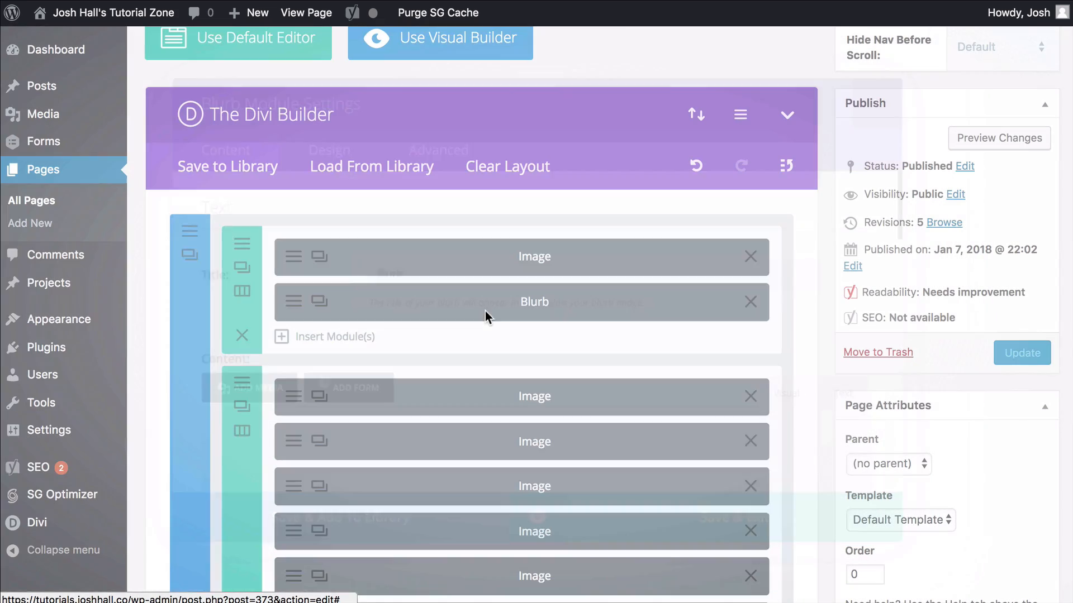
Insert a Text module containing 'Text here' into the row.
left_click(335, 338)
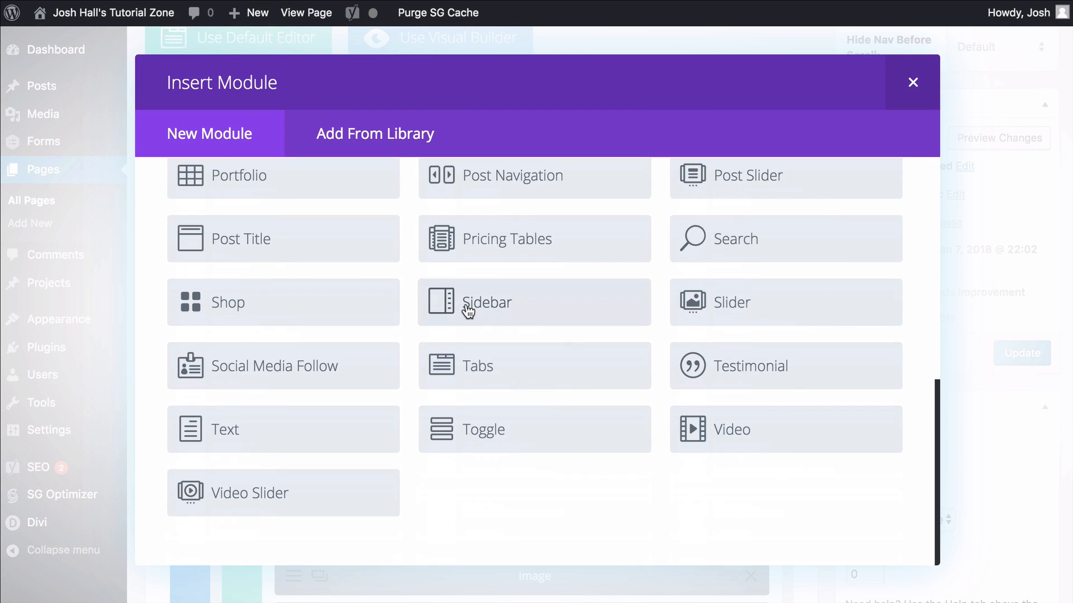
left_click(225, 429)
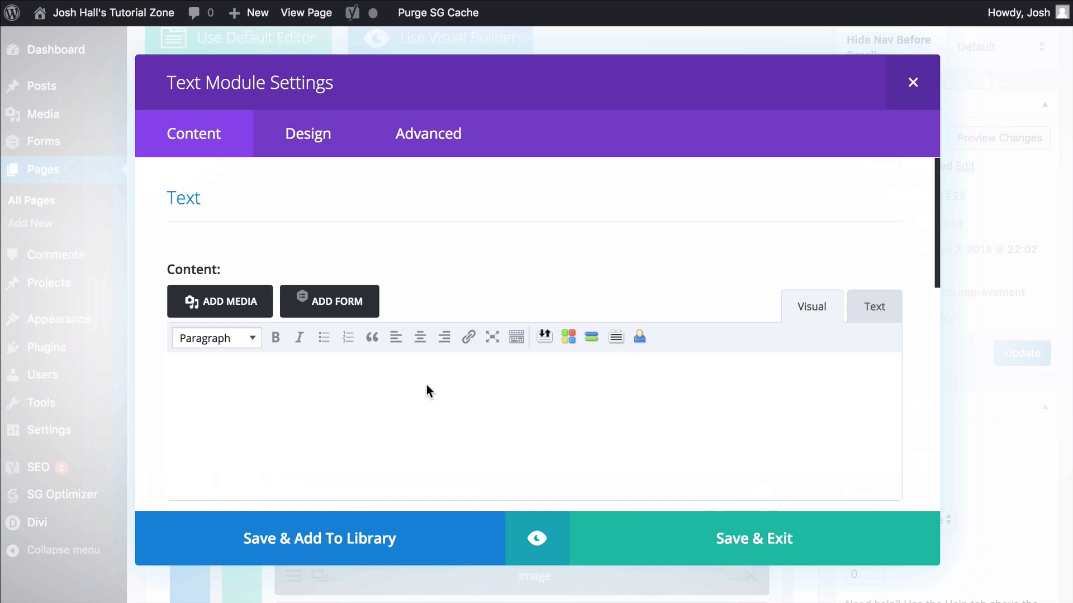
type("Test h")
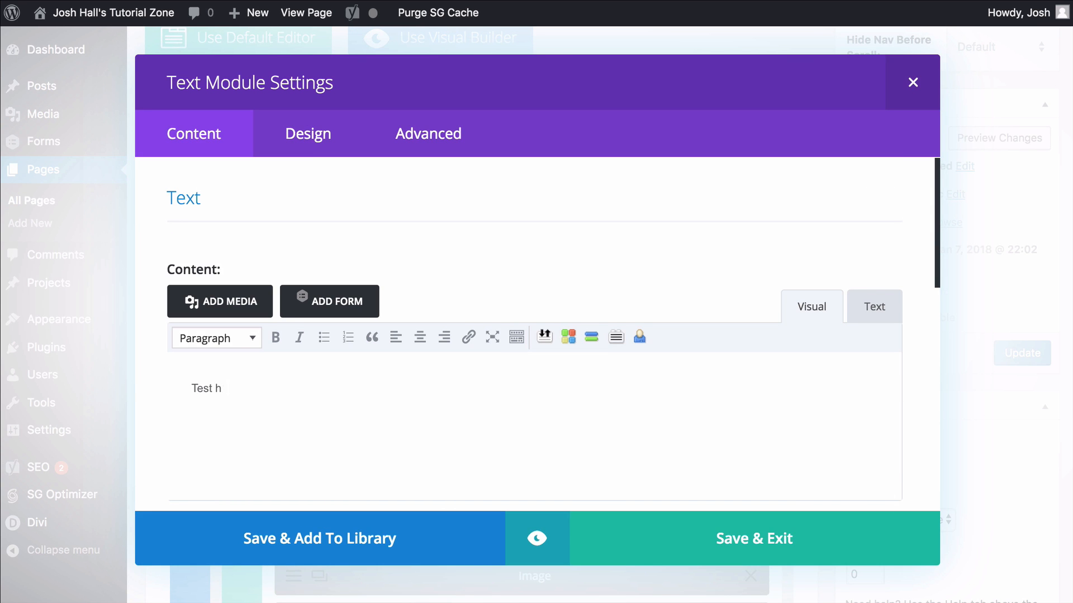
type("Text here")
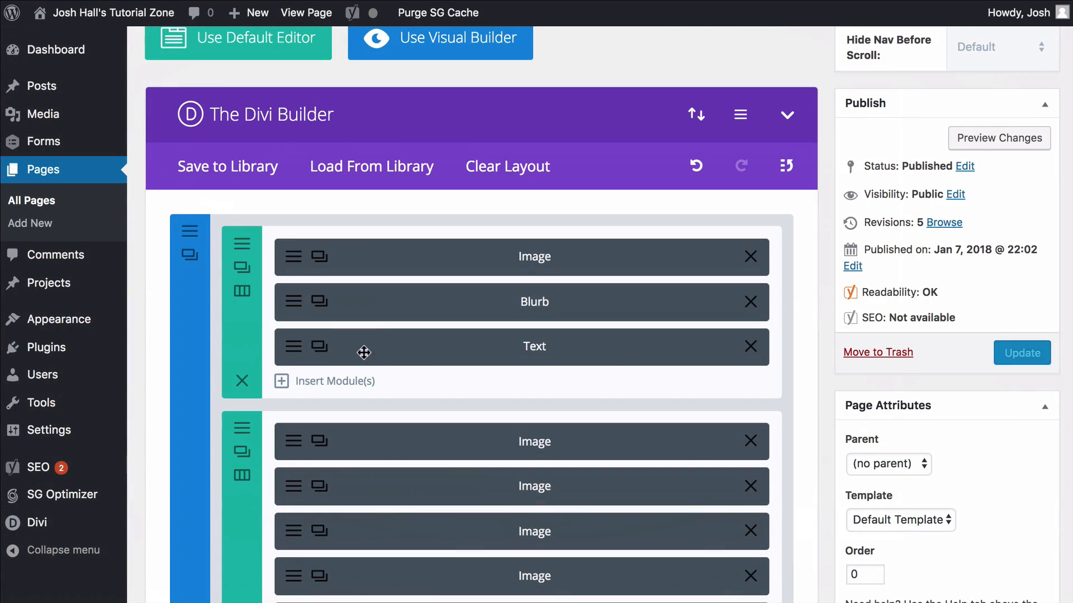
left_click(534, 346)
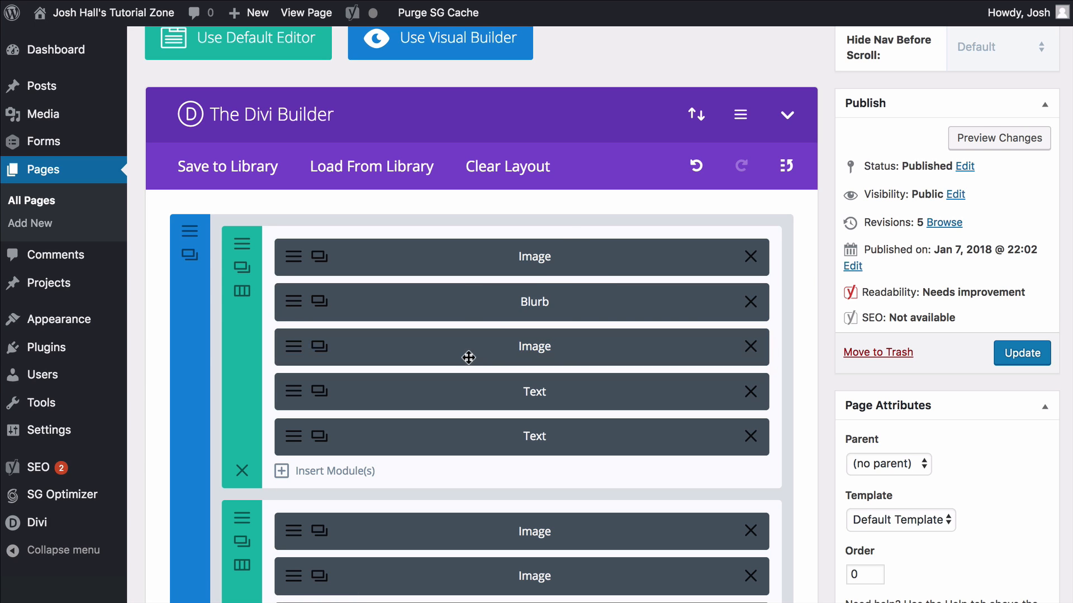
mouse_move(1024, 188)
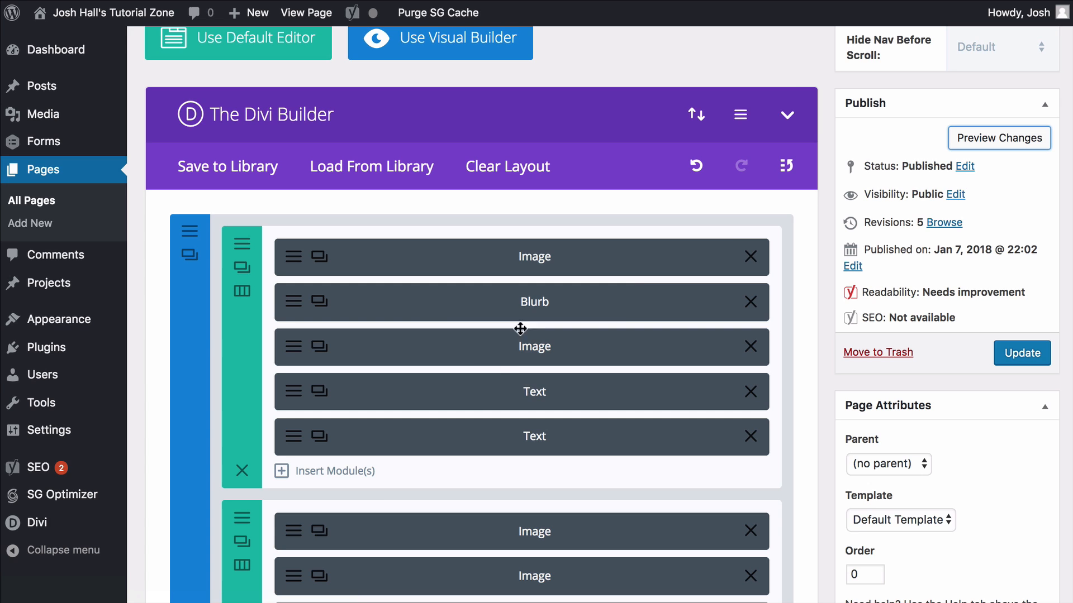
mouse_move(270, 234)
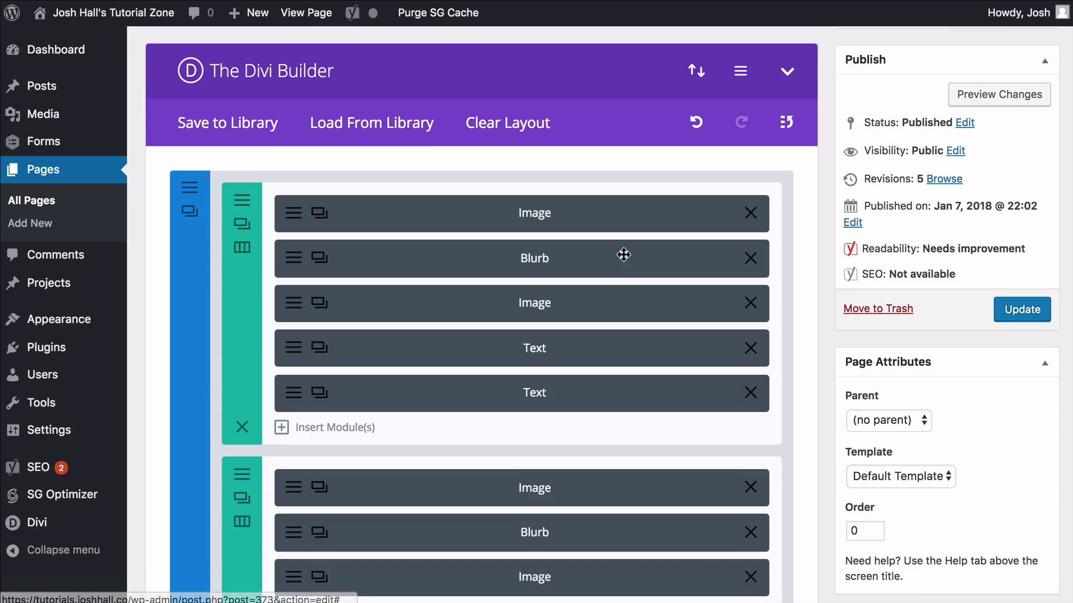
Preview the page with the mixed image, blurb and text modules.
scroll("down", 3)
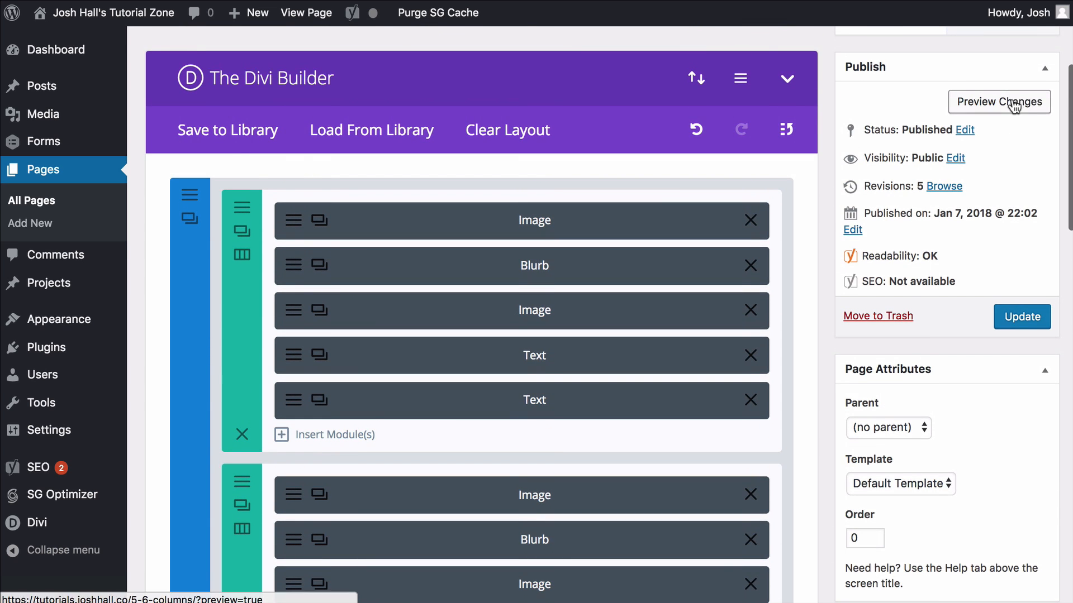
left_click(999, 102)
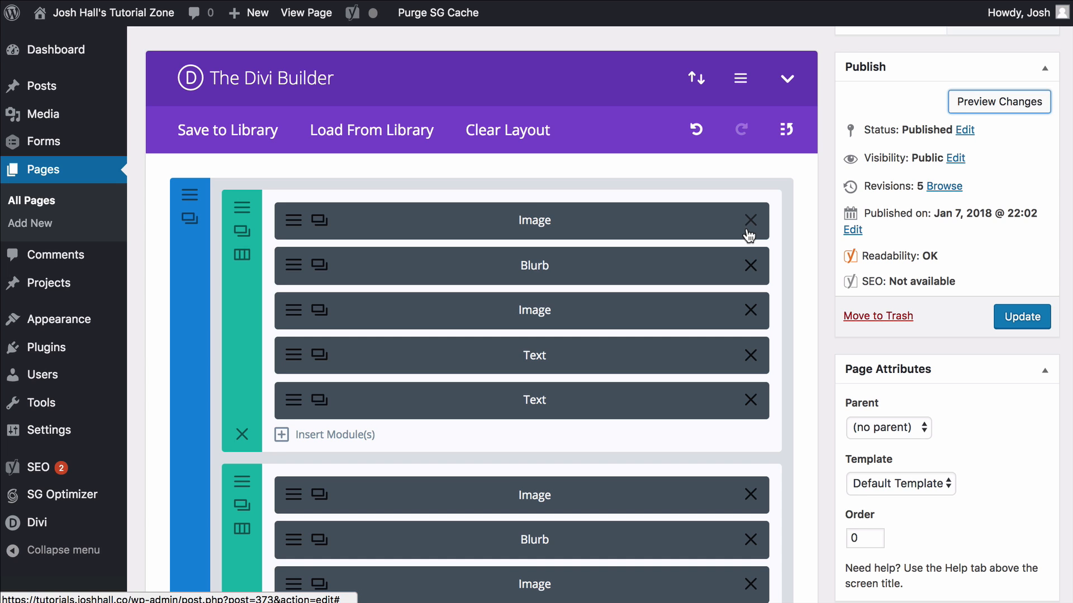
scroll("down", 3)
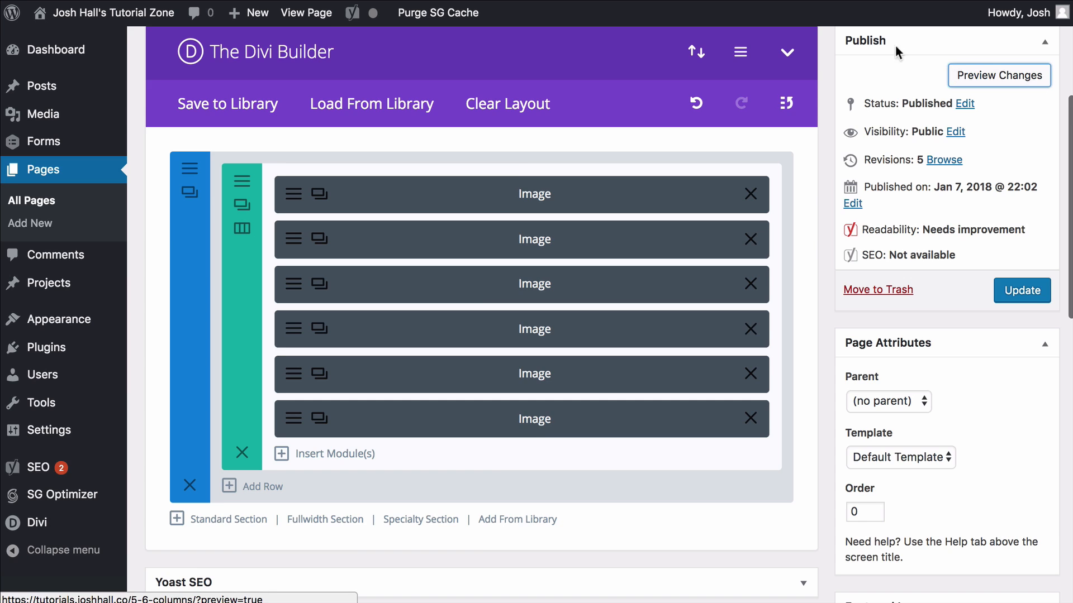
Check the layout in a narrowed browser, then start the 479px media query block in style.css.
left_click(999, 76)
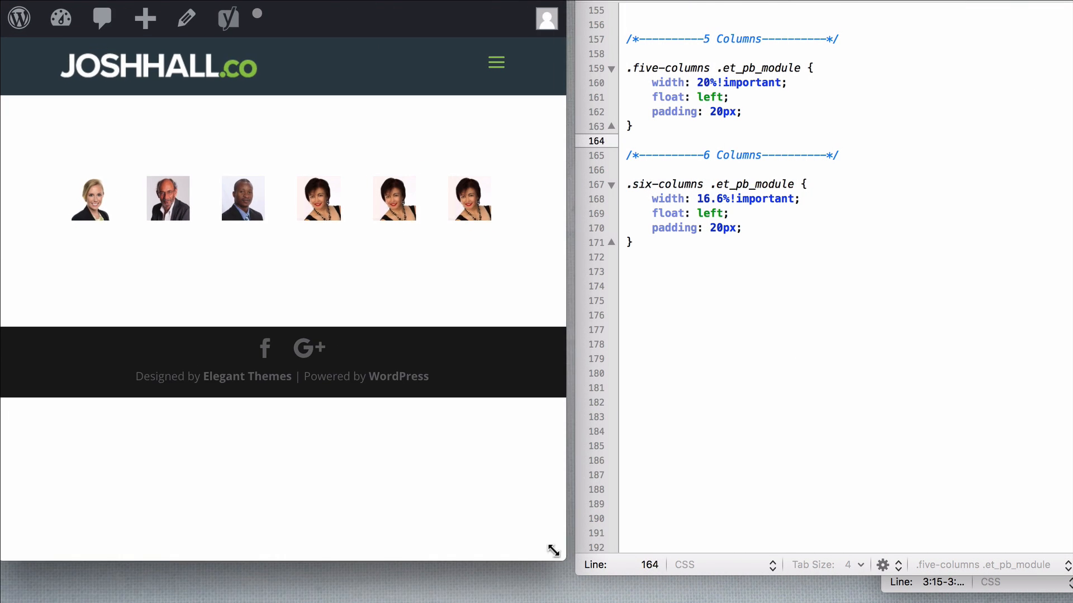
left_click_drag(553, 551, 165, 504)
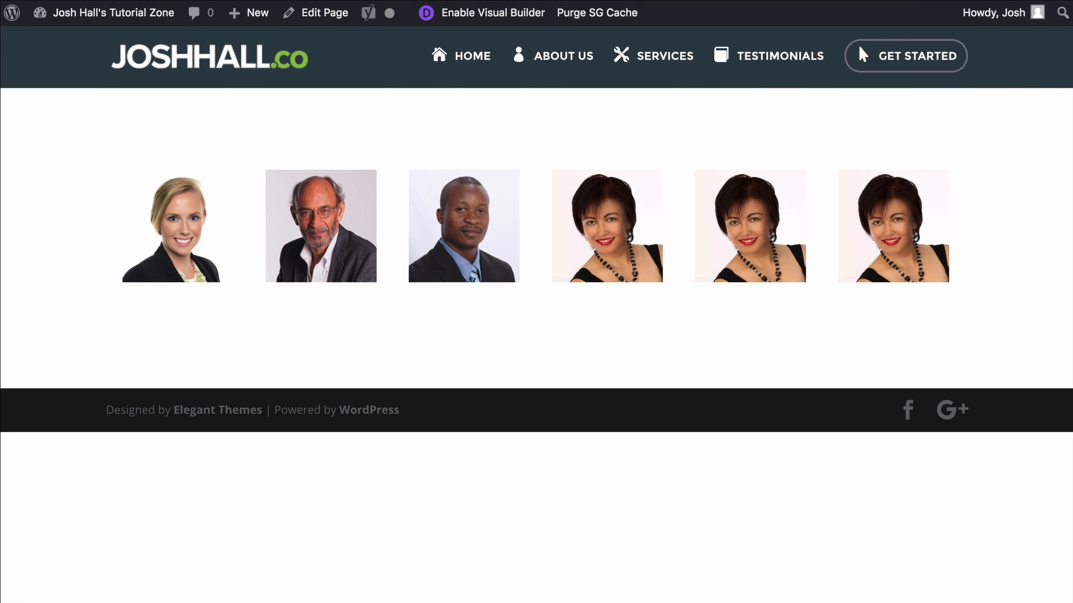
mouse_move(899, 144)
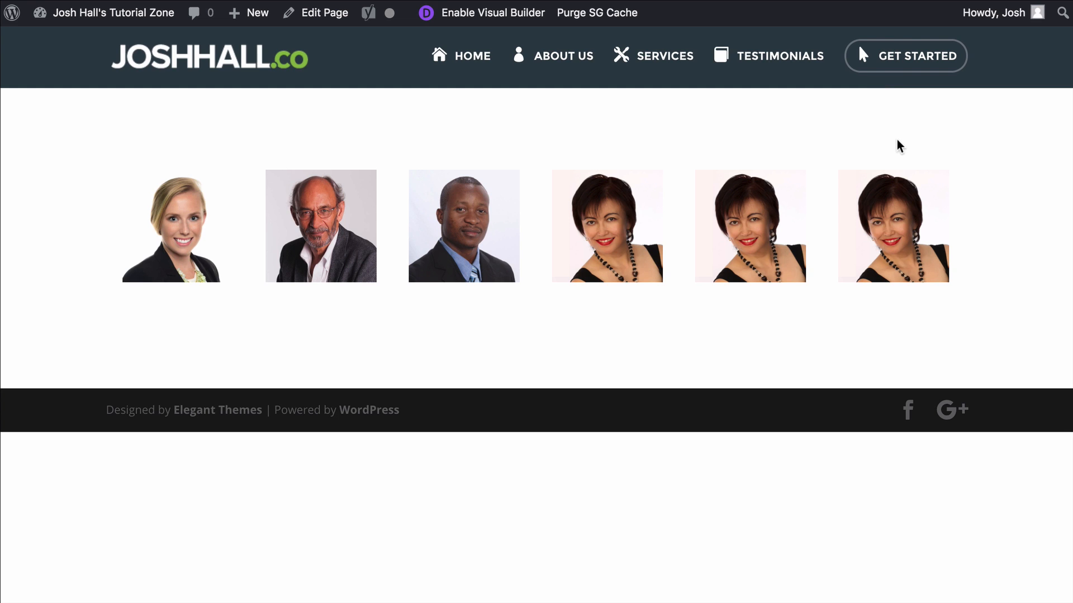
mouse_move(1056, 82)
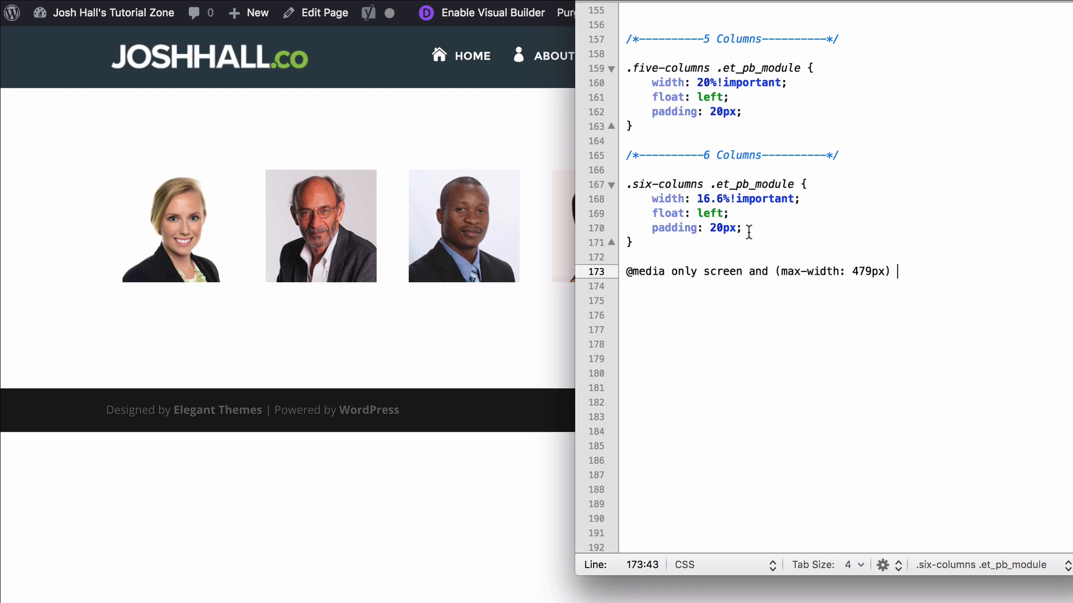
type("{")
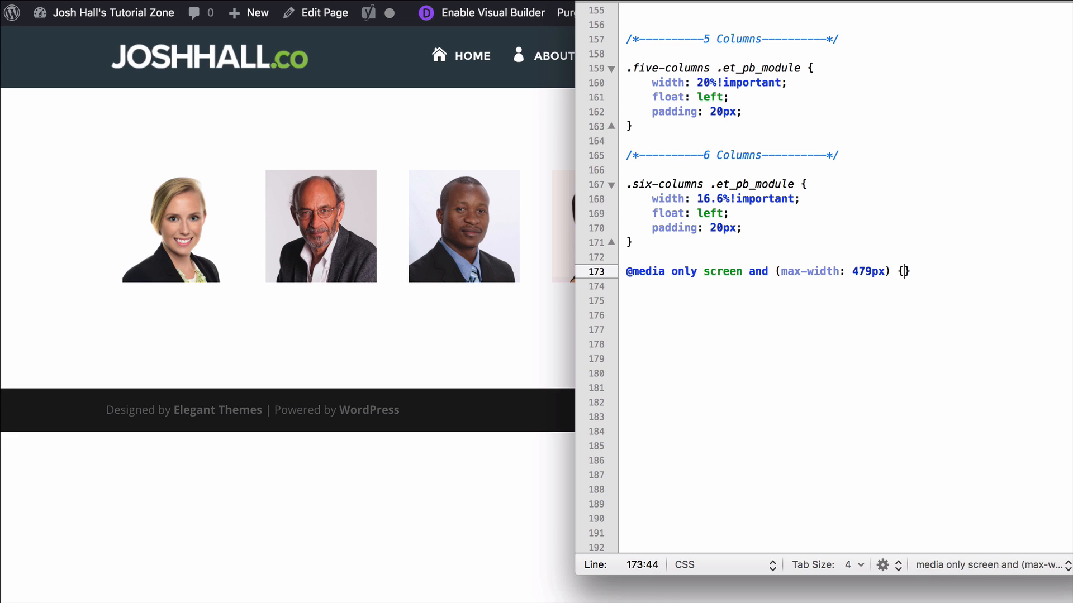
key("Enter")
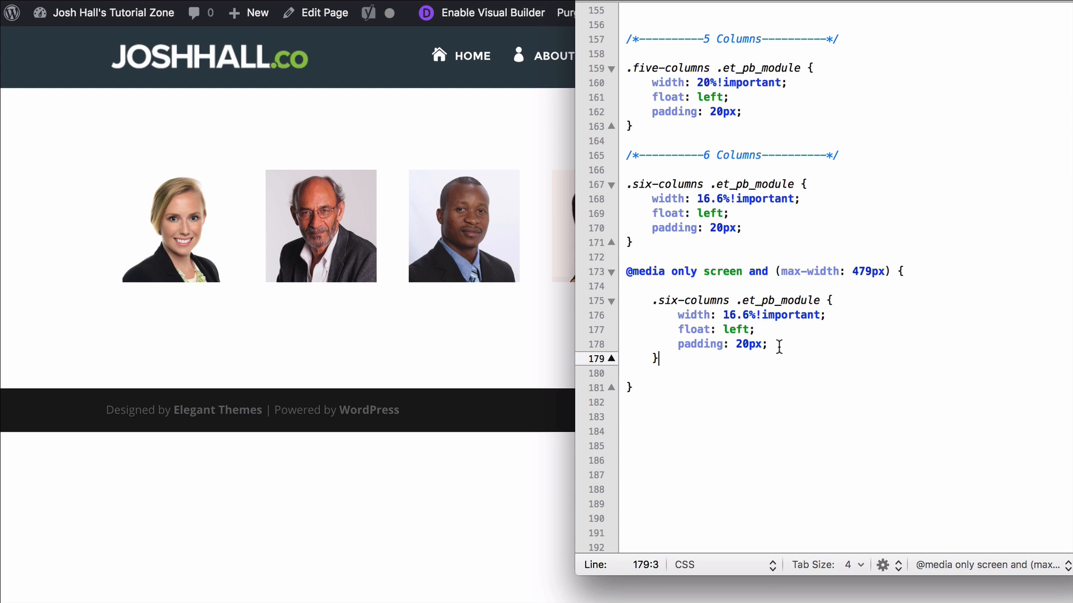
Strip float and padding from the query's six-columns rule, leaving width 50%!important.
left_click_drag(683, 329, 767, 344)
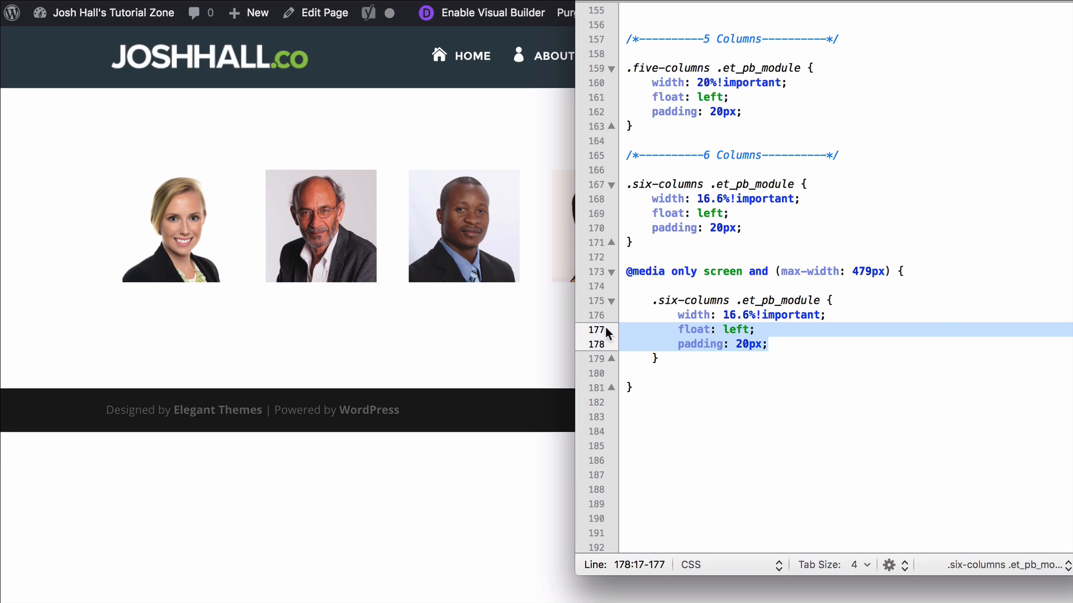
key("Delete")
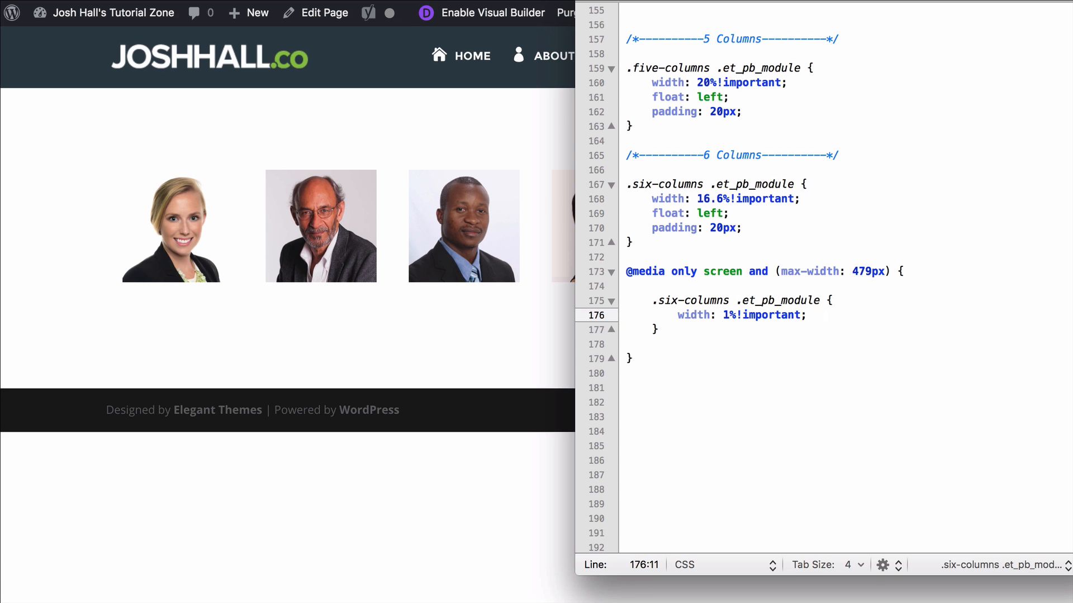
type("50")
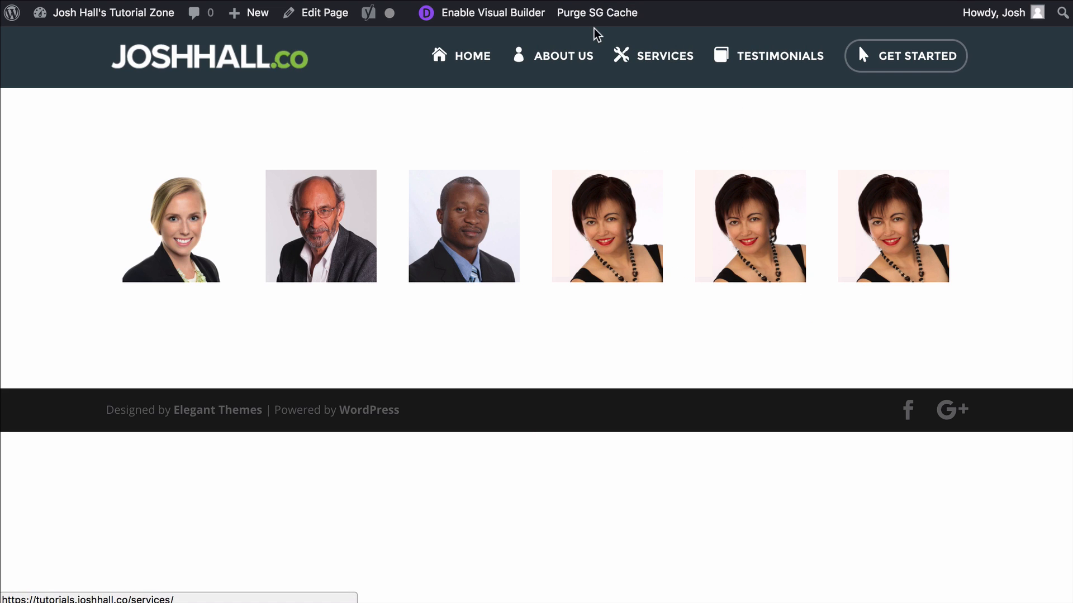
Preview the page as an iPhone 7 and try width 33% with 5px padding in the media query rule.
left_click(596, 12)
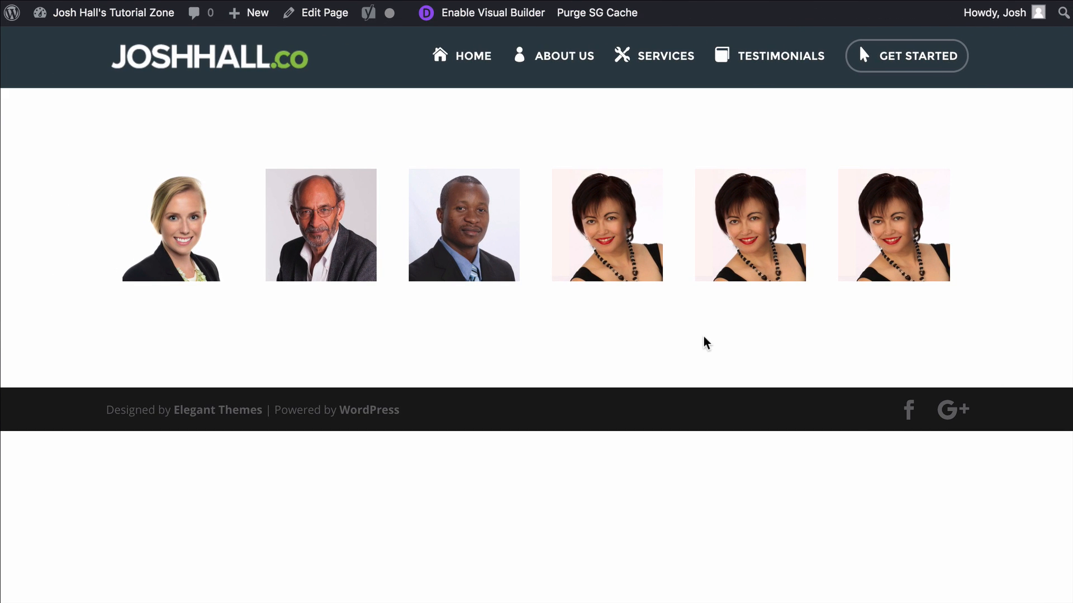
mouse_move(759, 507)
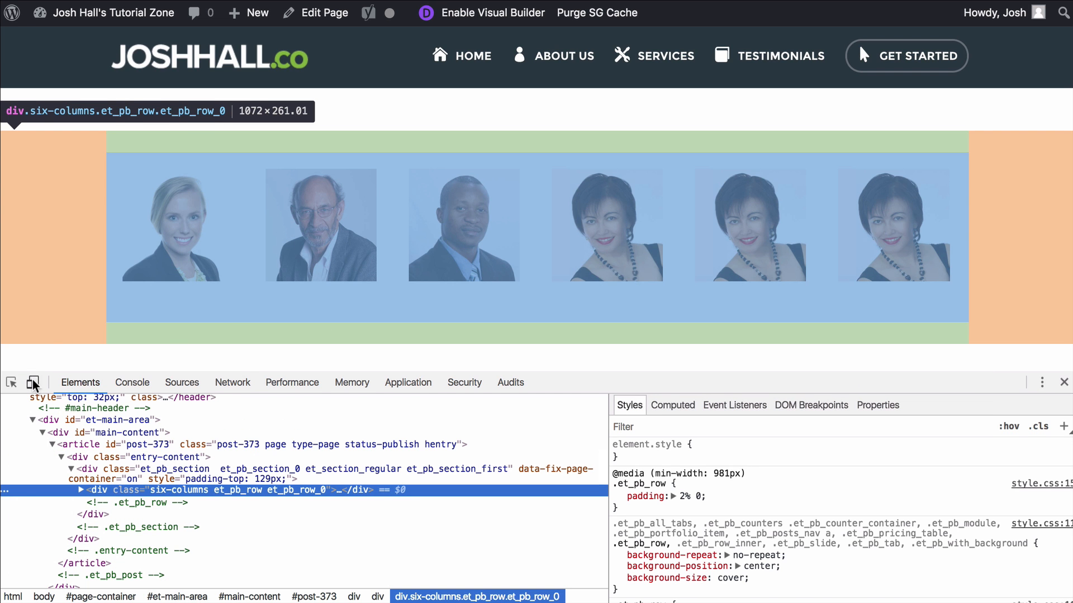
left_click(31, 382)
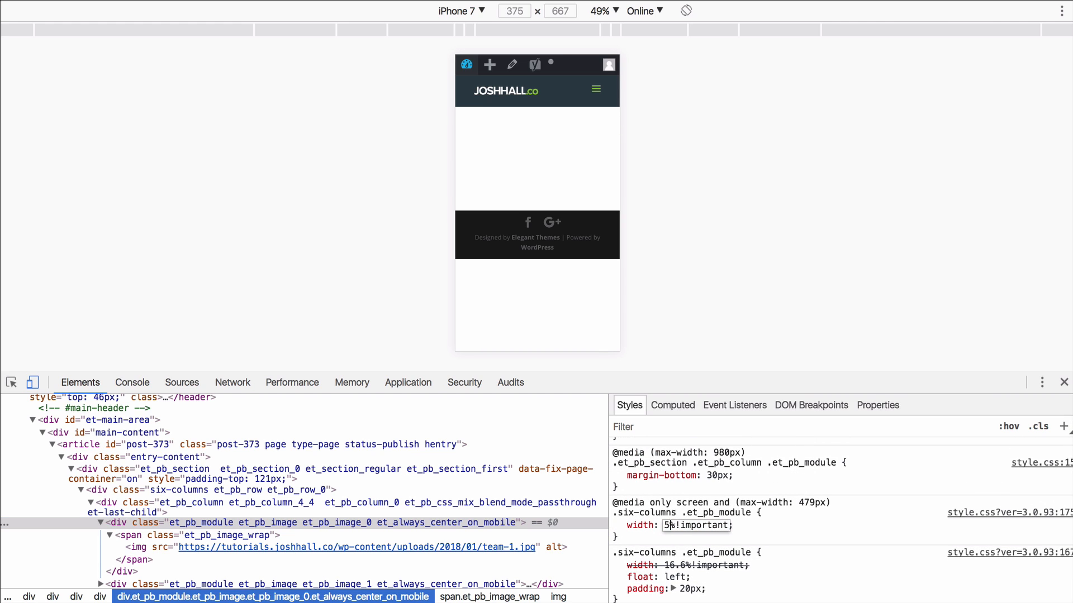
type("33")
type("0p")
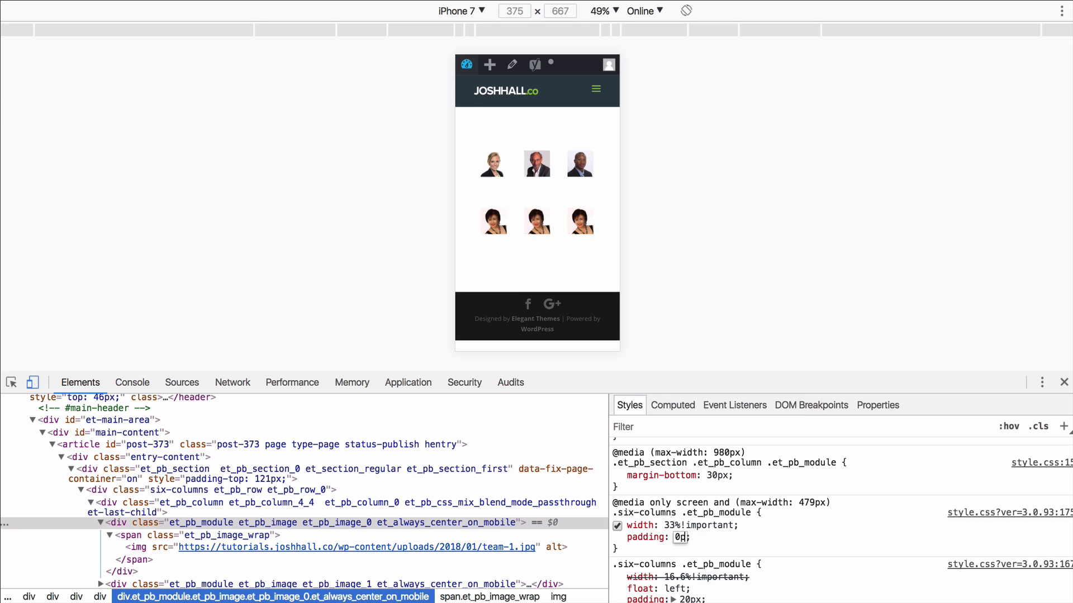
type("5px")
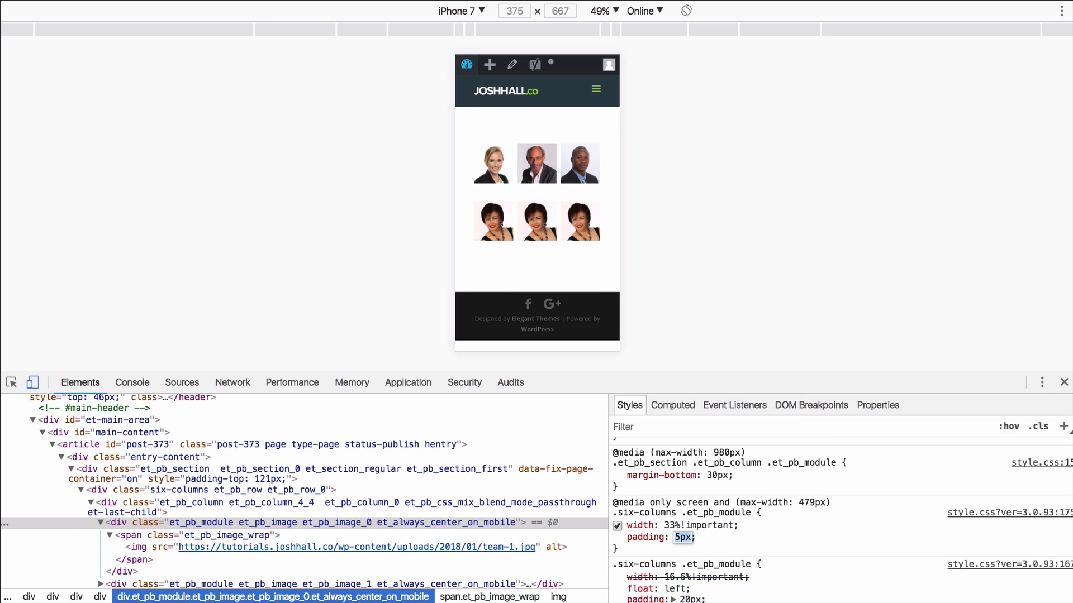
Set the device preview zoom to 100%.
left_click(602, 10)
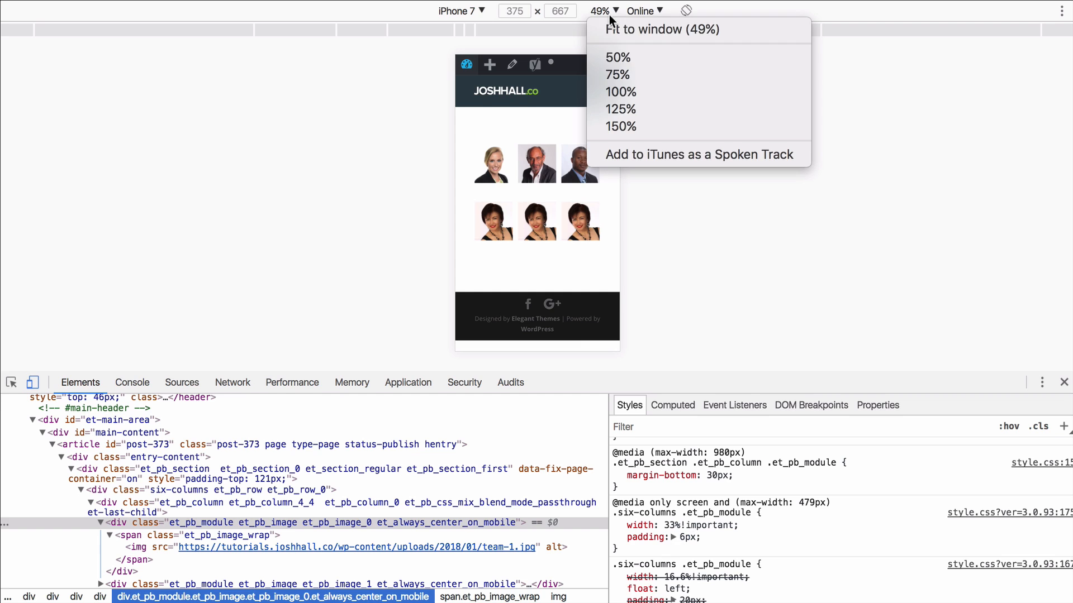
left_click(621, 91)
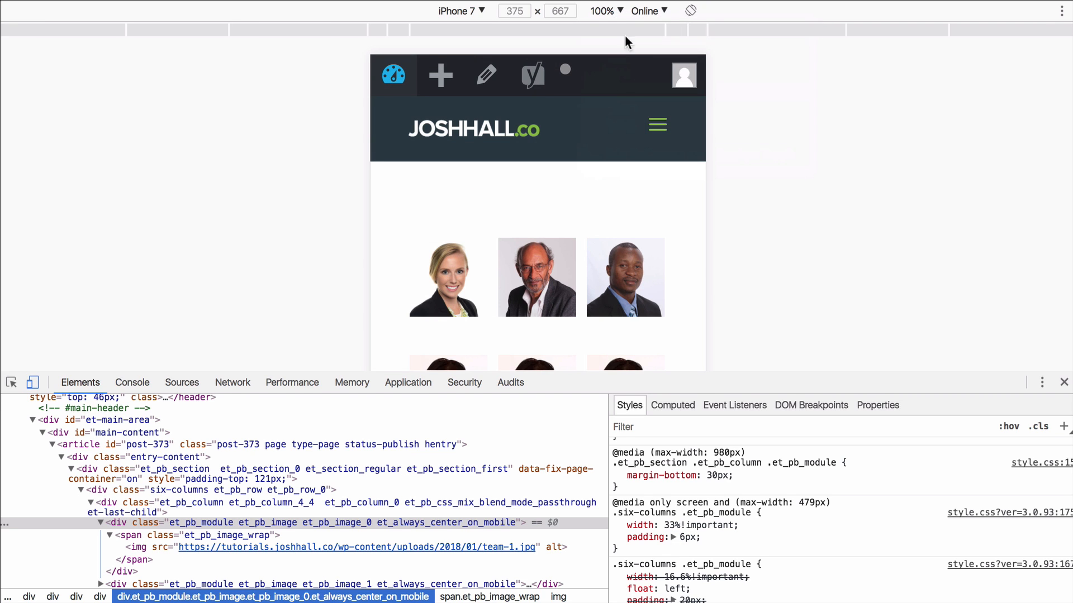
left_click(602, 12)
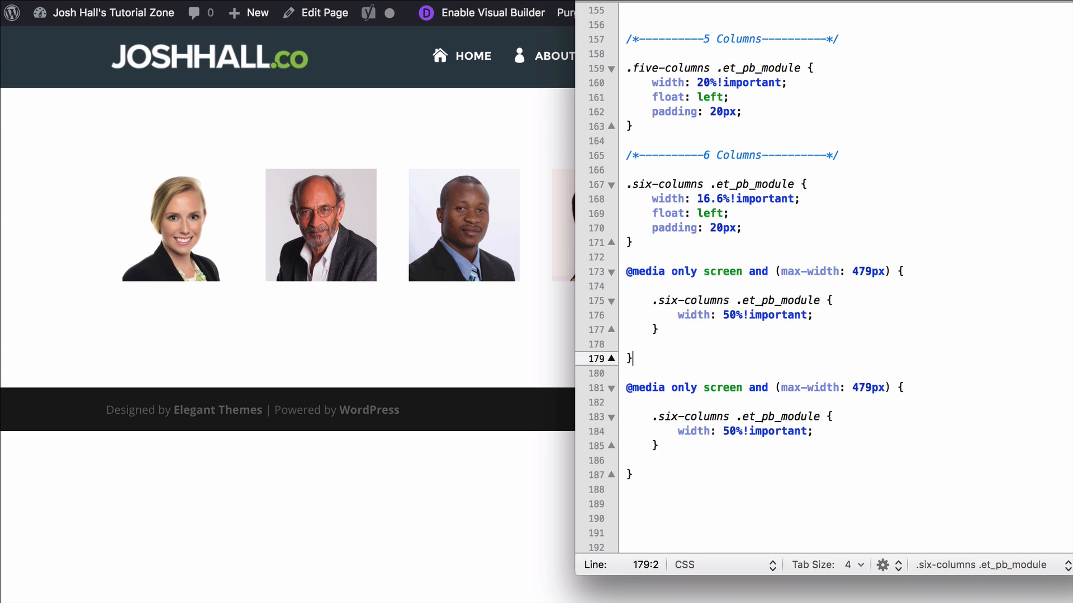
Give the 980px media query a 33.3% width for six-column modules and save style.css.
left_click(863, 270)
type("80")
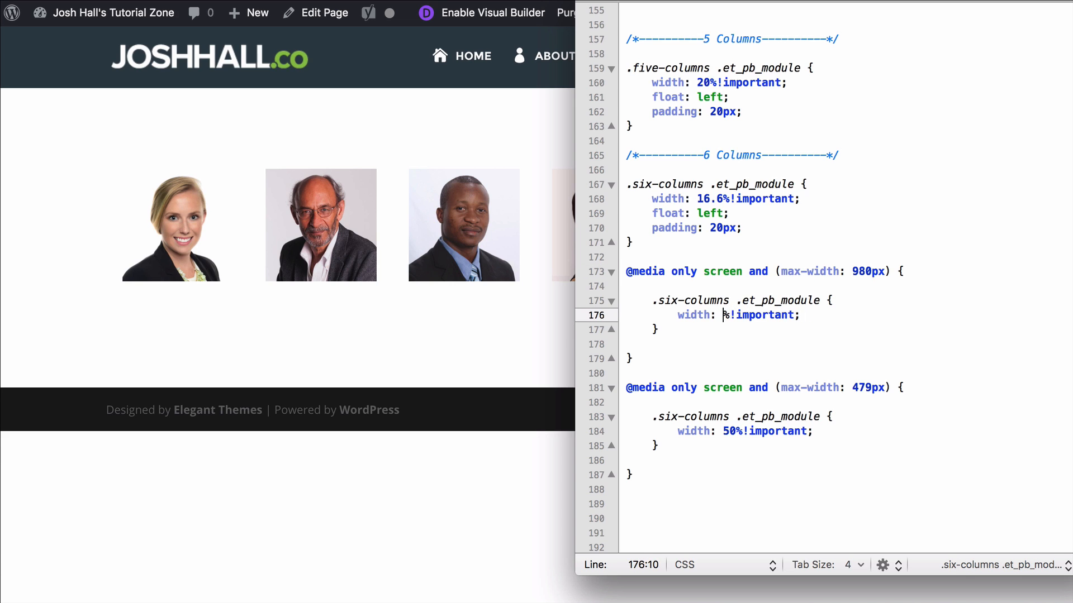
type("33.3")
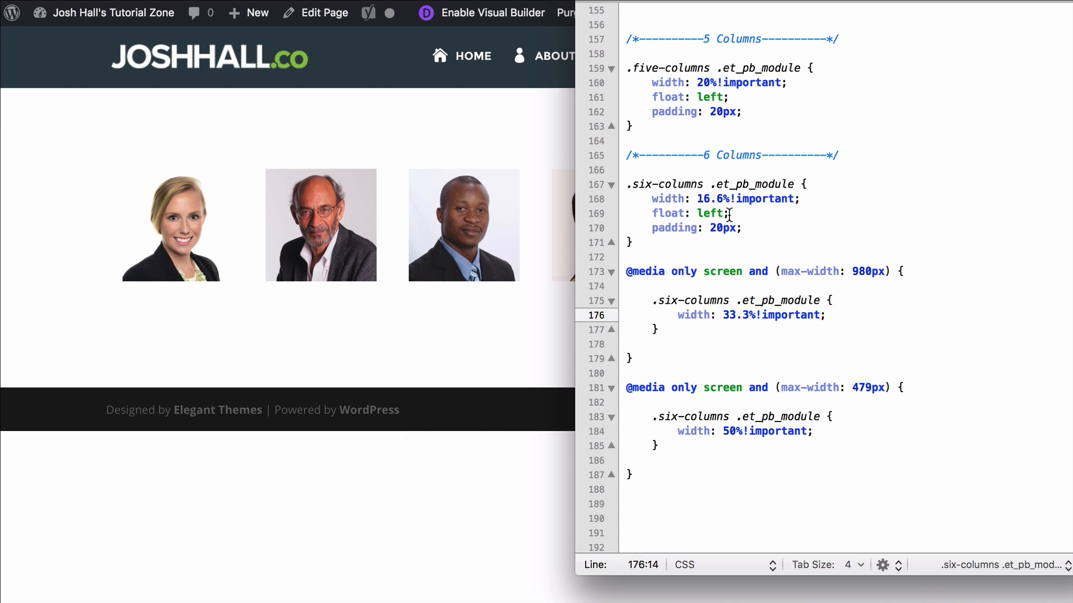
scroll("down", 3)
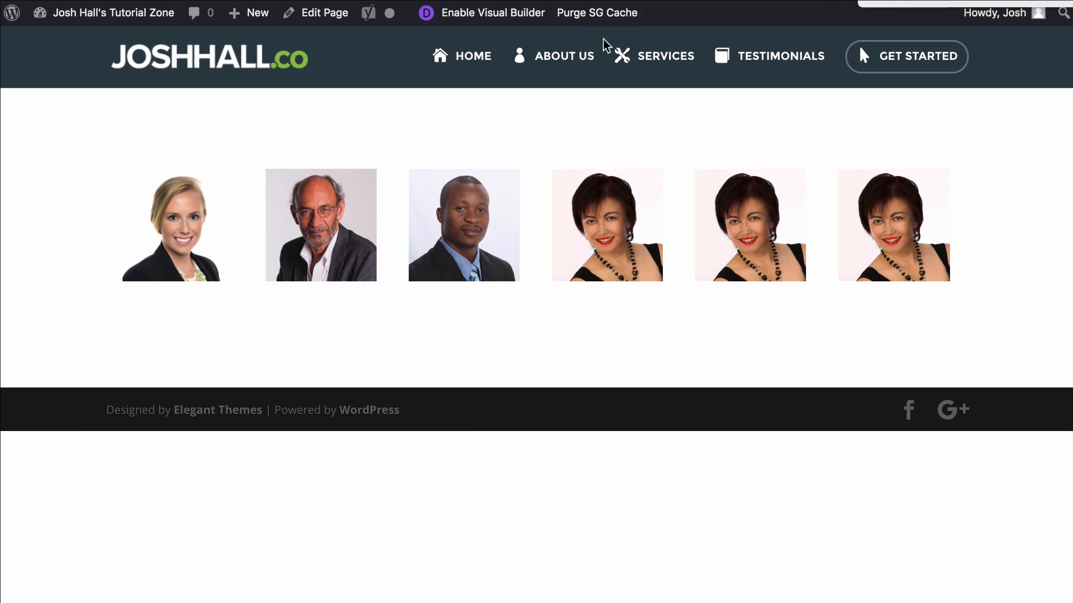
Narrow the browser to confirm two portraits per row, then return to the Divi Builder row.
left_click(596, 12)
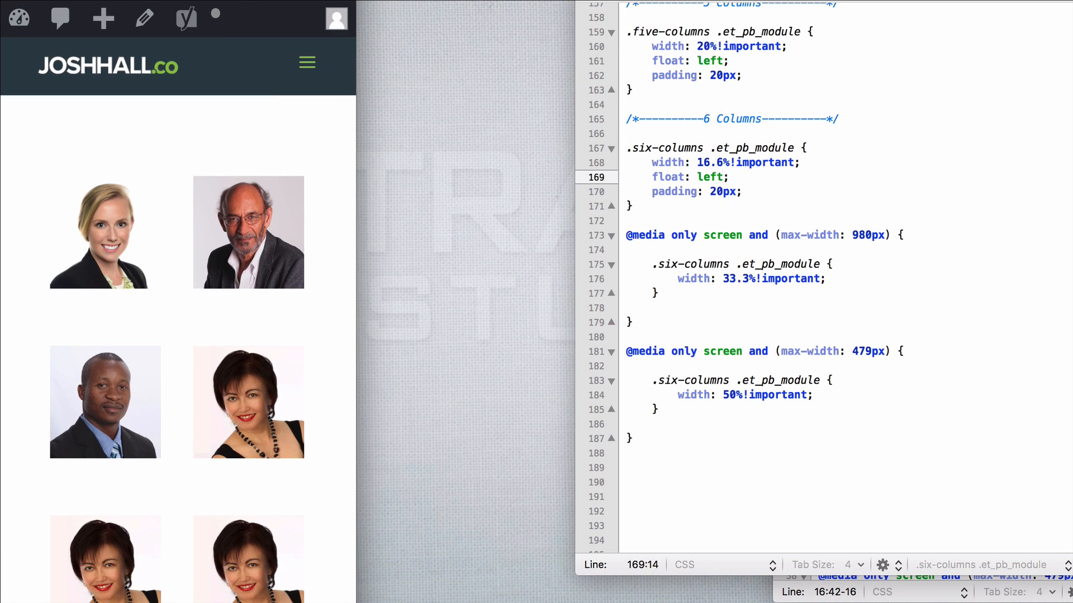
scroll("down", 3)
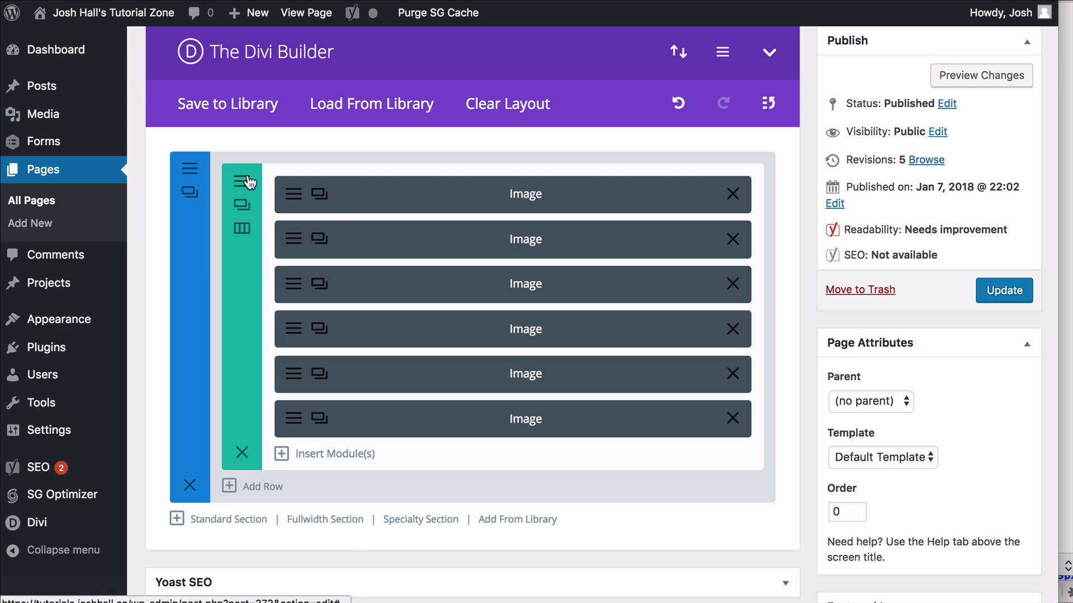
Copy the 980px and 479px six-column queries under the 5 Columns rule and select the class to rename.
left_click(241, 180)
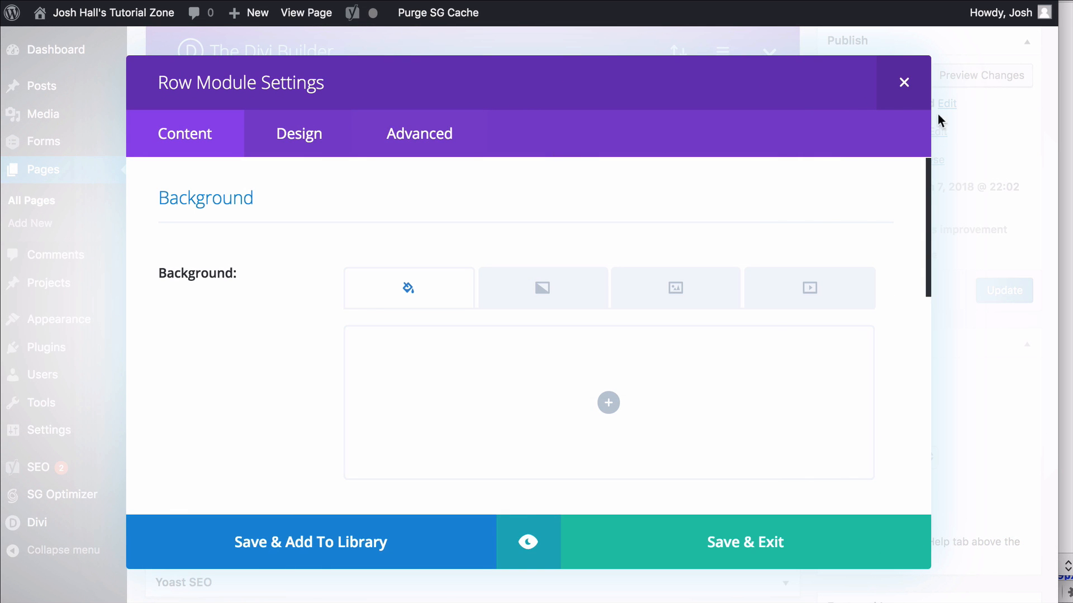
left_click(903, 83)
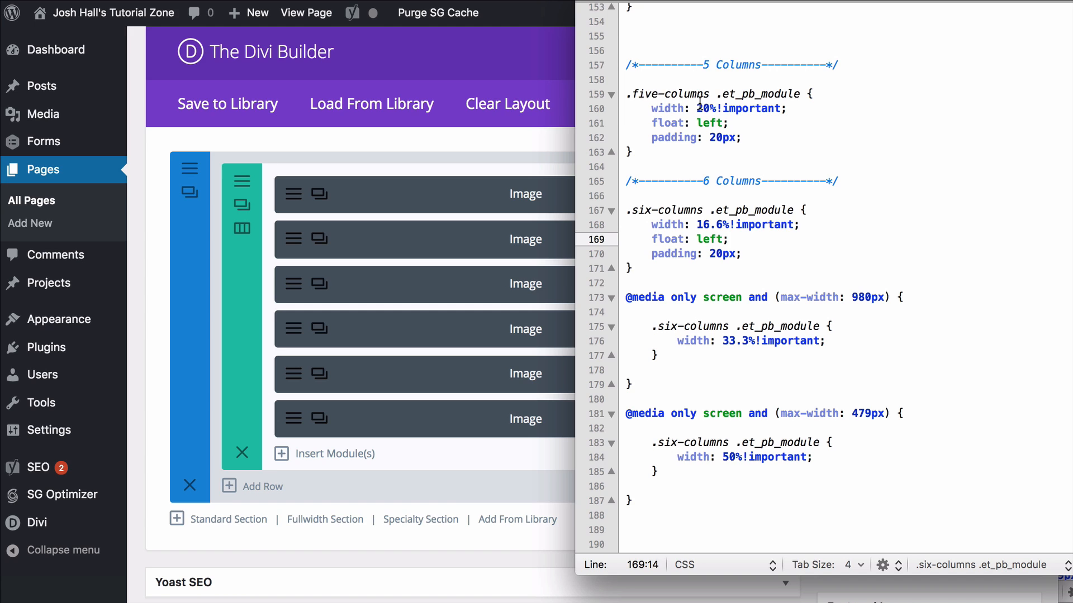
mouse_move(726, 216)
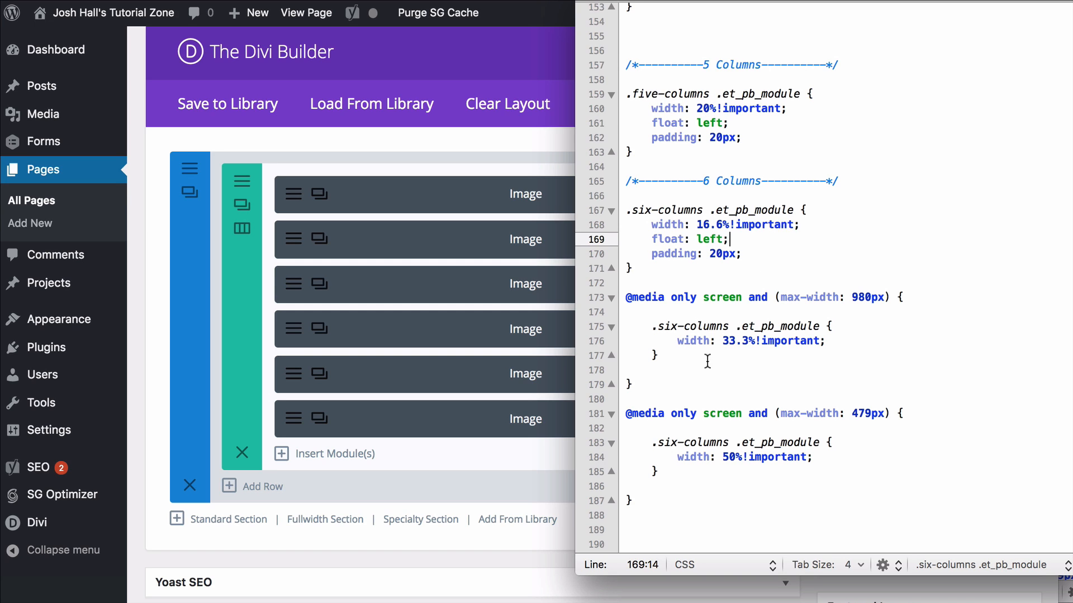
left_click_drag(657, 325, 627, 501)
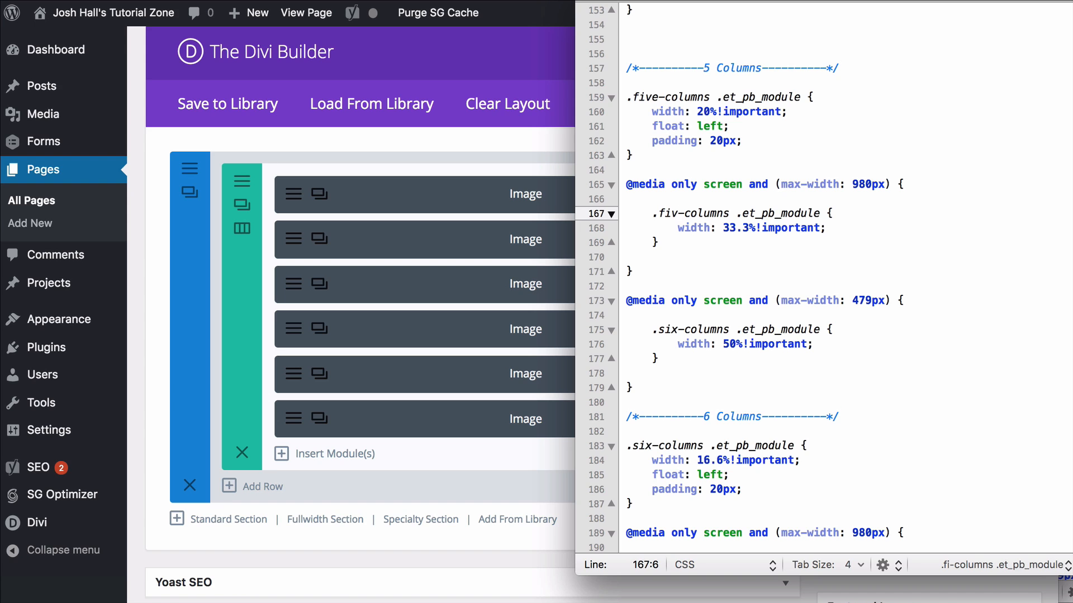
double_click(675, 329)
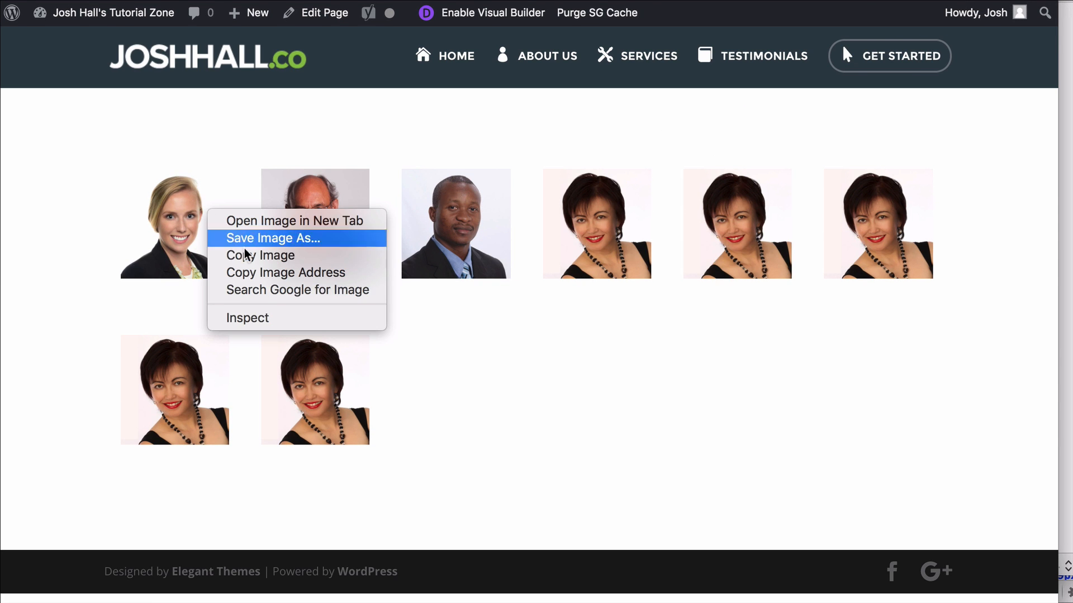
Inspect a portrait and trial a 12% width with 7px padding so eight images fit one row.
left_click(247, 317)
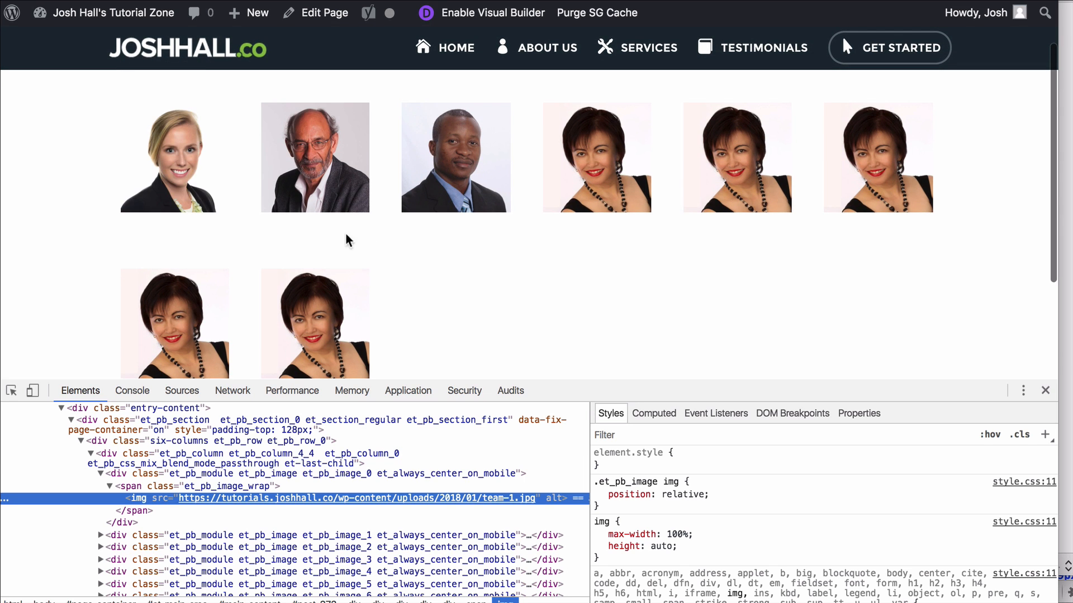
mouse_move(201, 498)
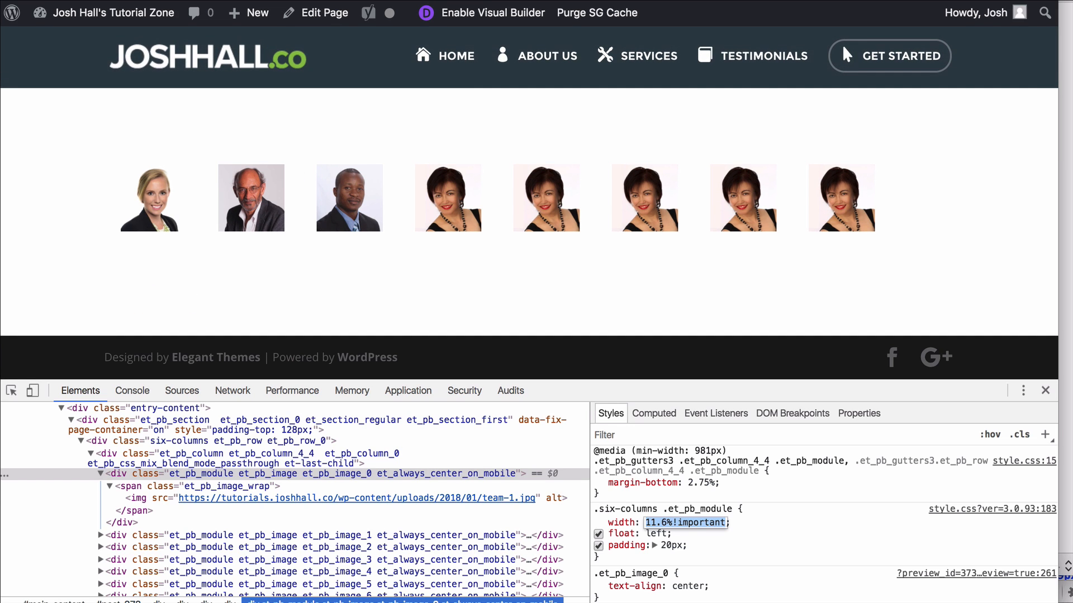
left_click(669, 523)
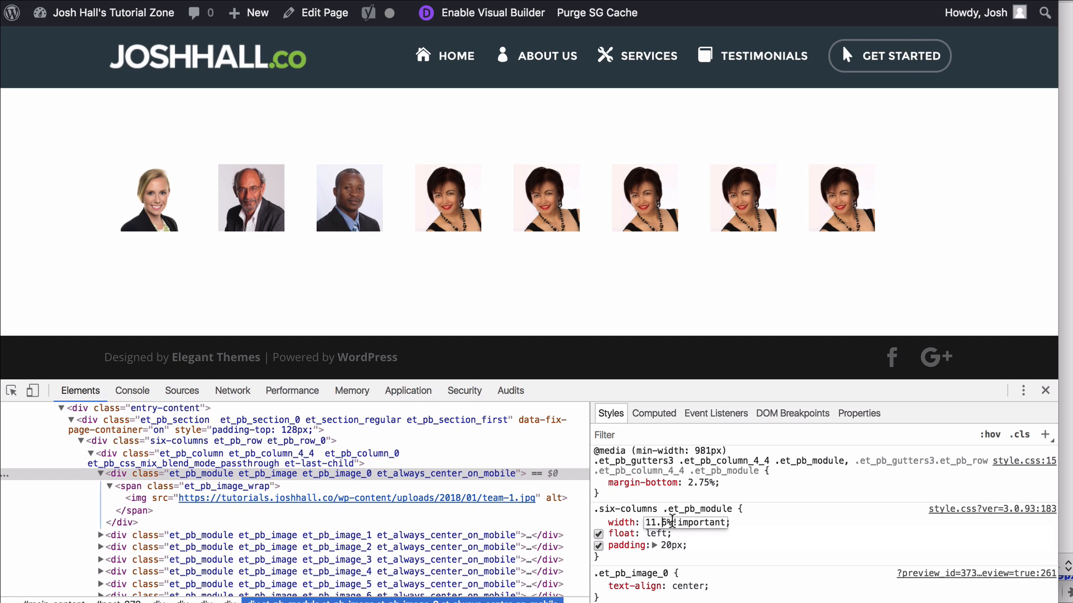
type("1%")
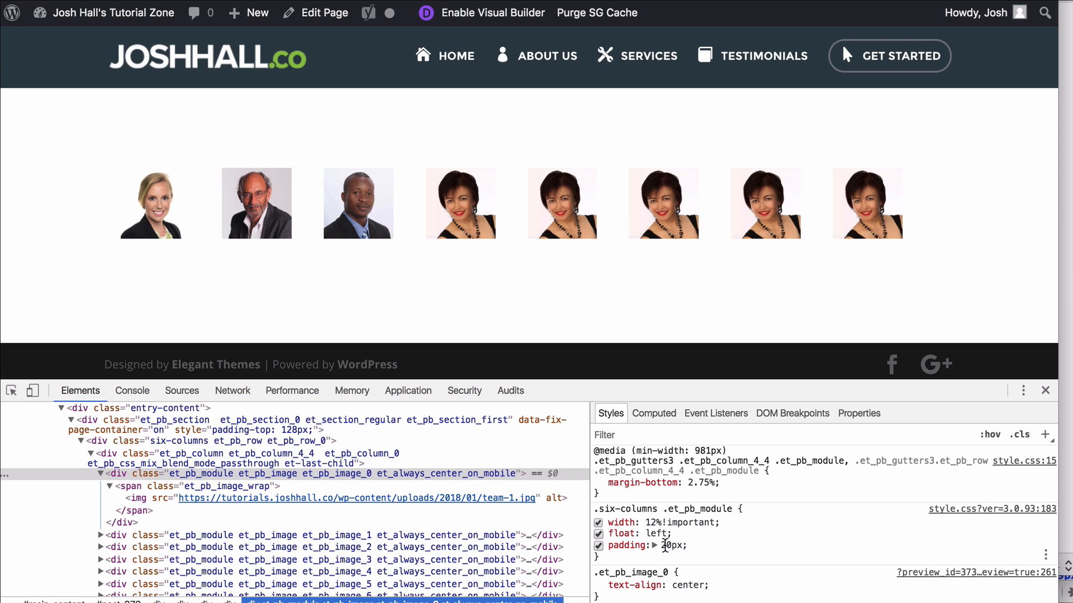
type("7px")
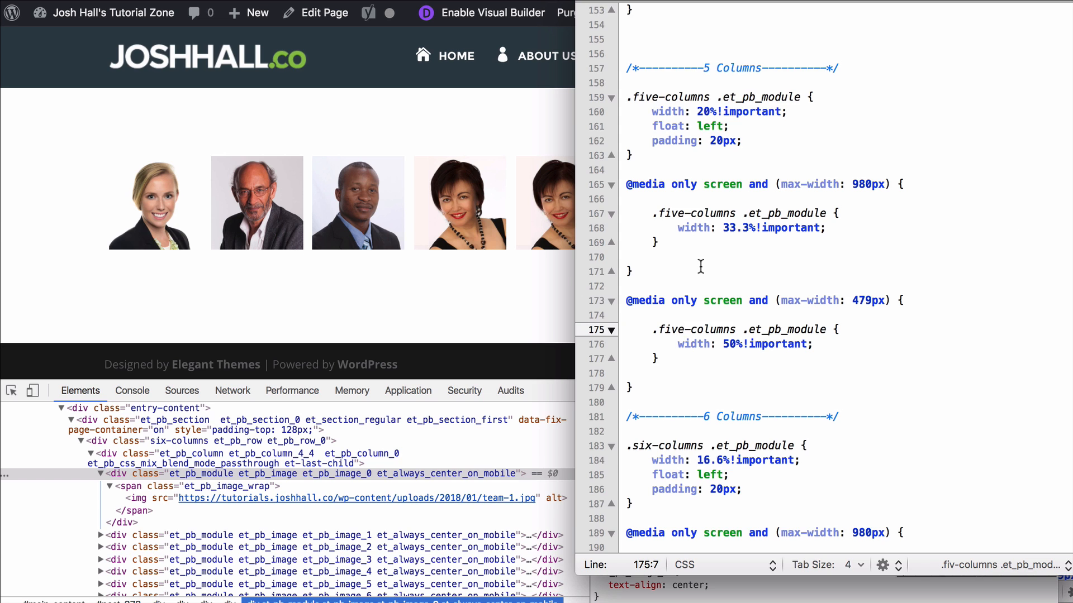
Change the image row's CSS Class to eight-columns, save the settings and update the page.
scroll("down", 3)
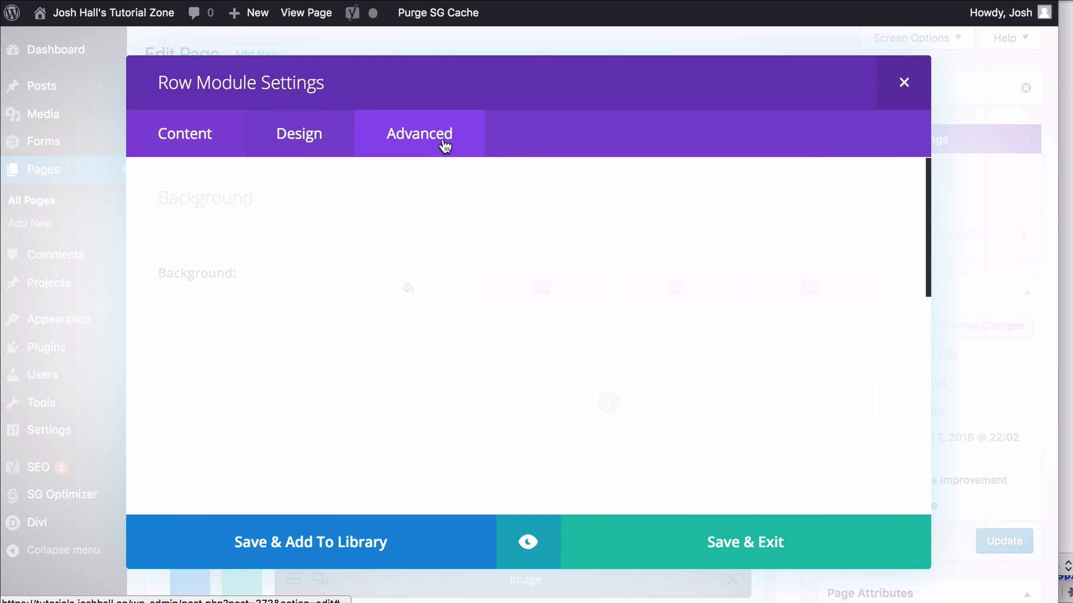
left_click(419, 134)
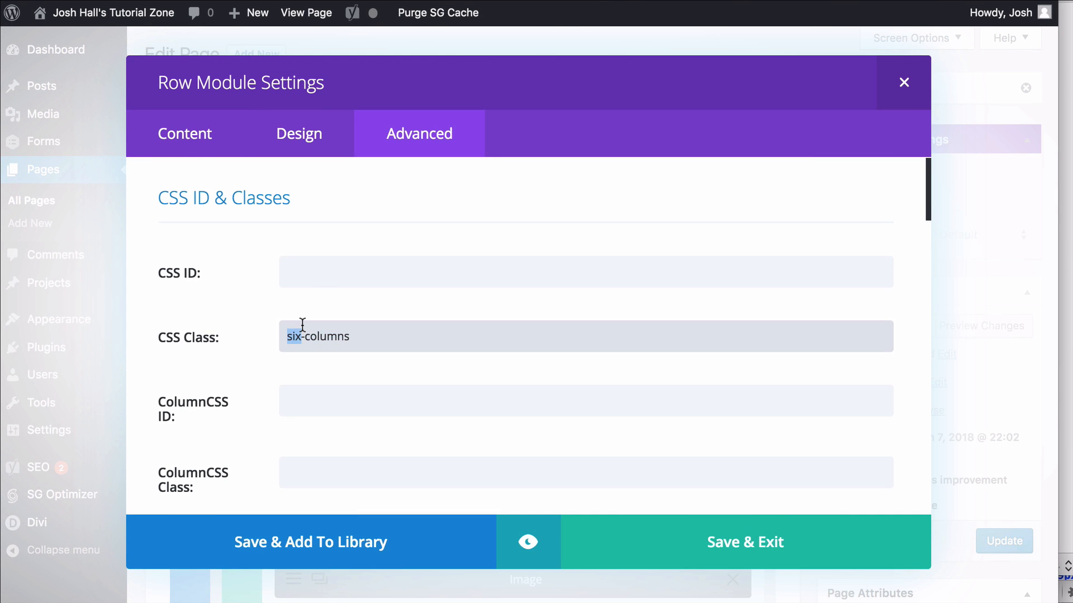
type("eight-columns")
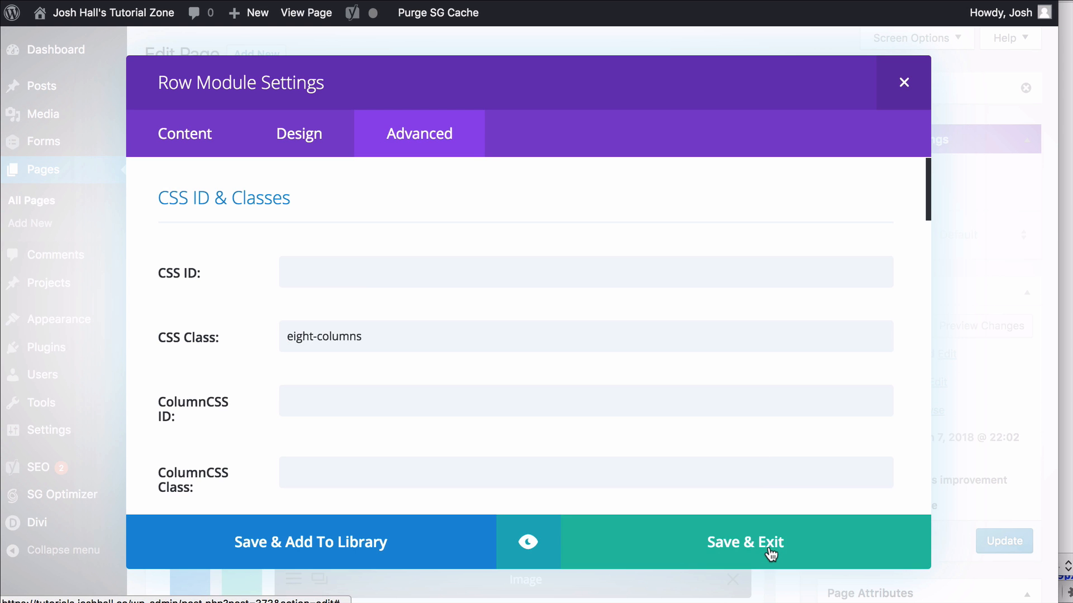
left_click(760, 542)
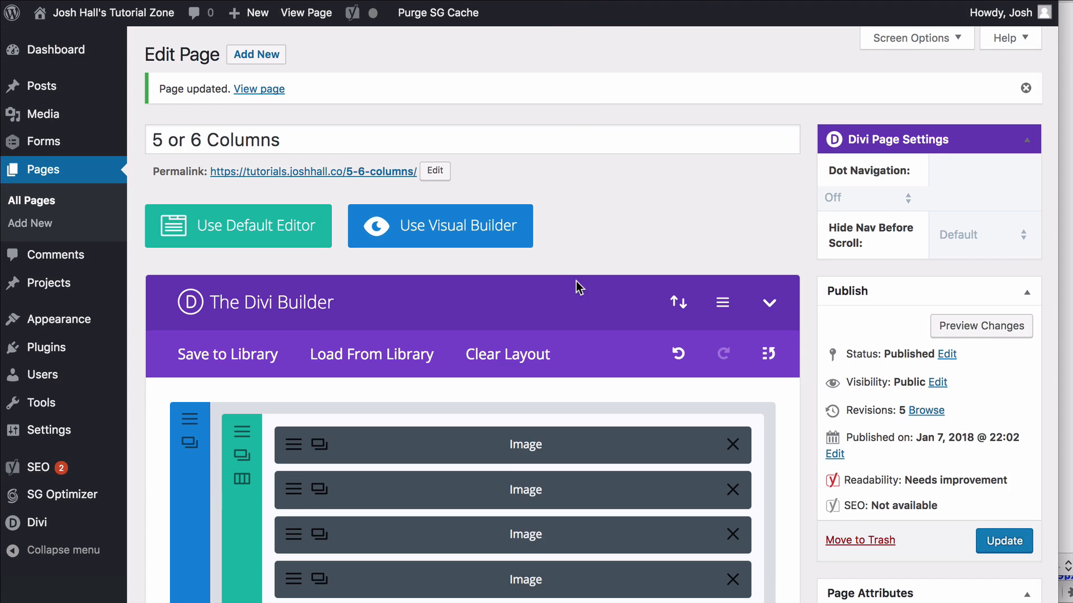
scroll("down", 3)
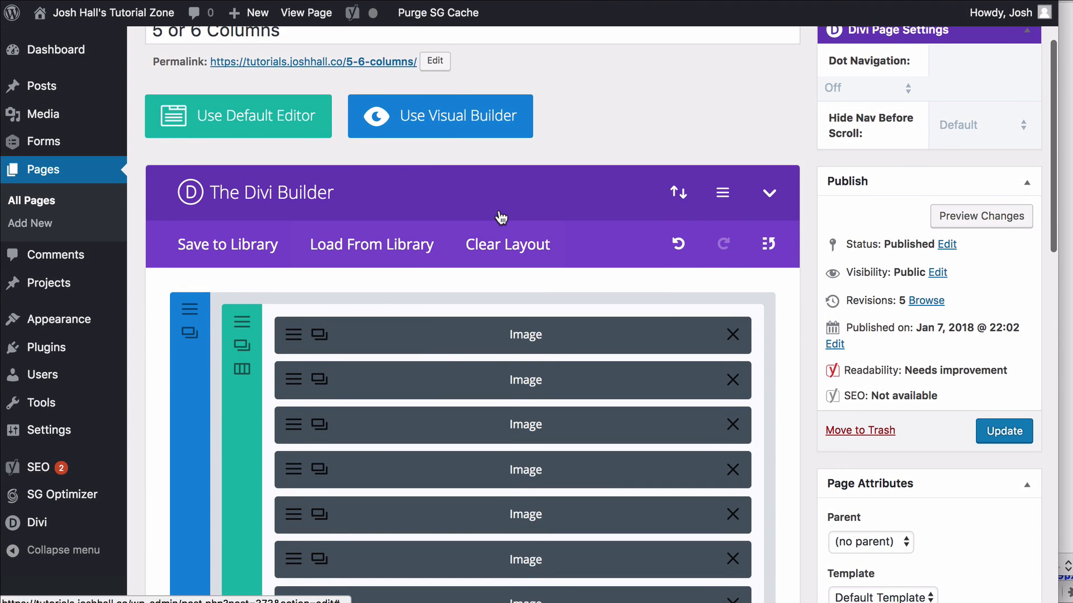